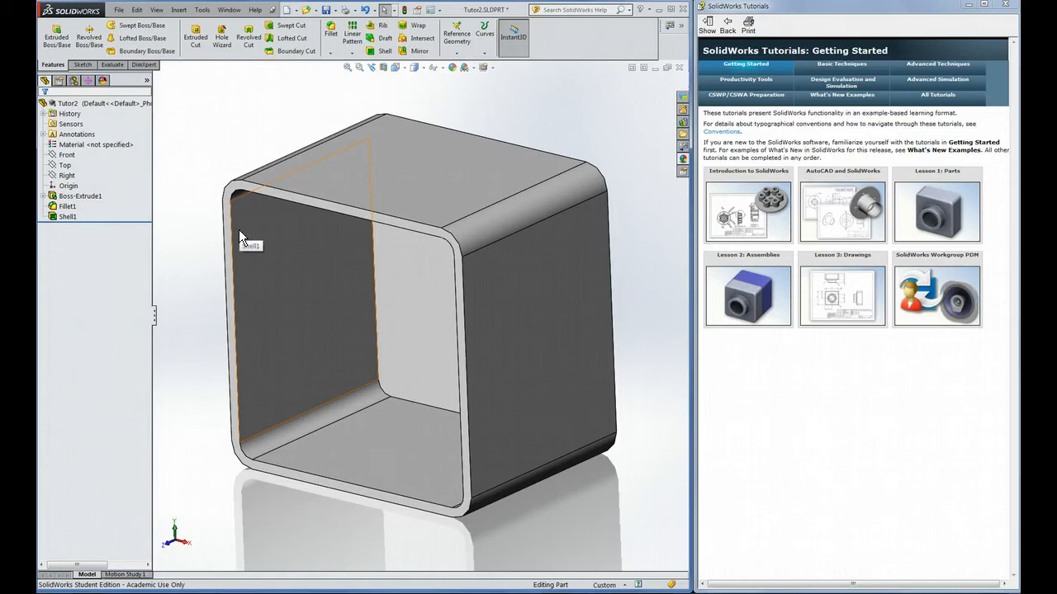
mouse_move(747, 297)
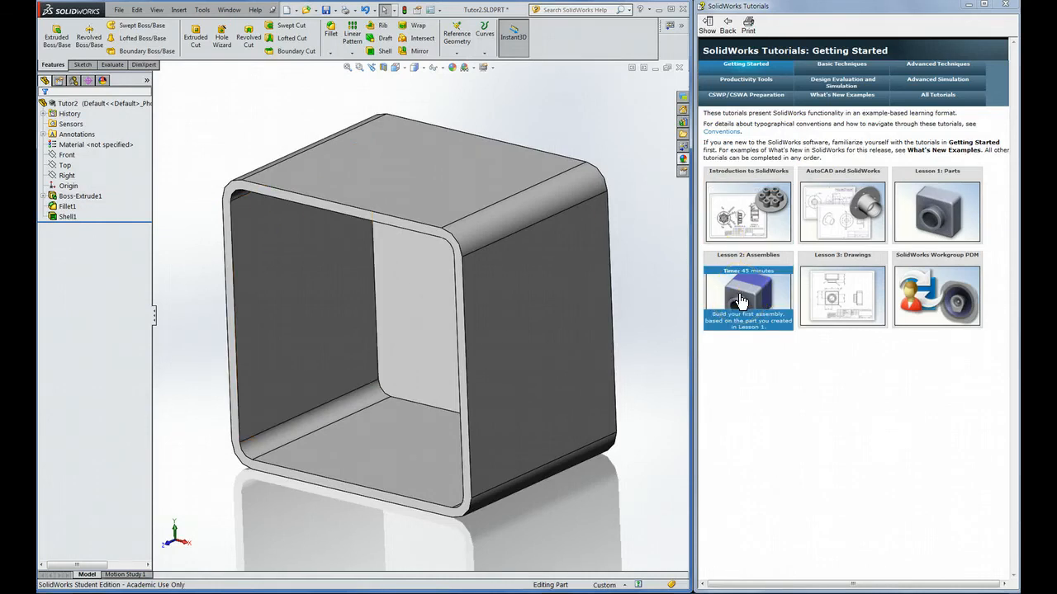
Open Lesson 2: Assemblies and advance to the 'Creating a Lip on the Part' topic.
left_click(746, 294)
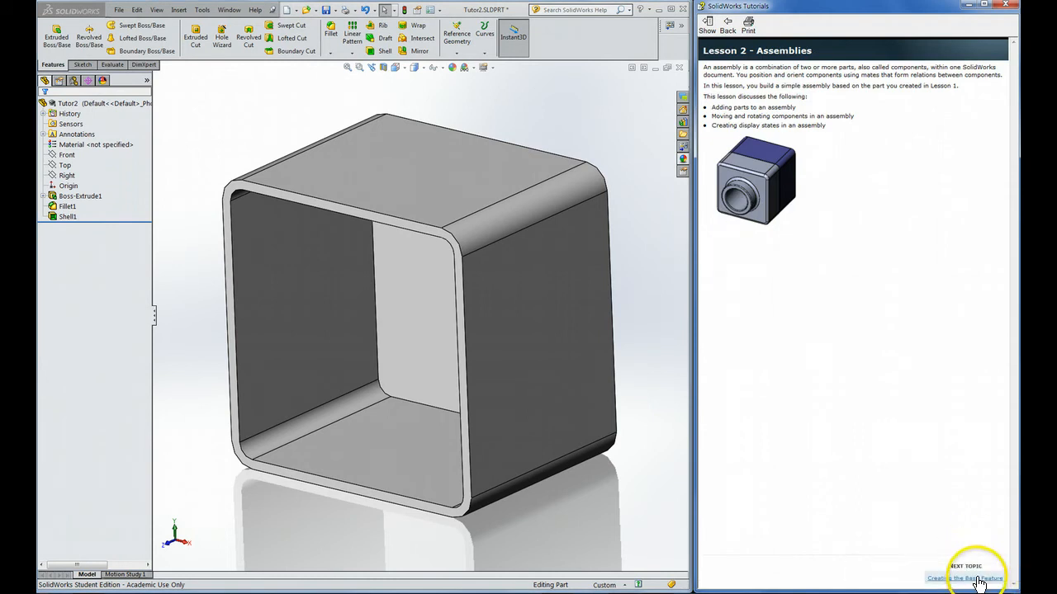
left_click(974, 578)
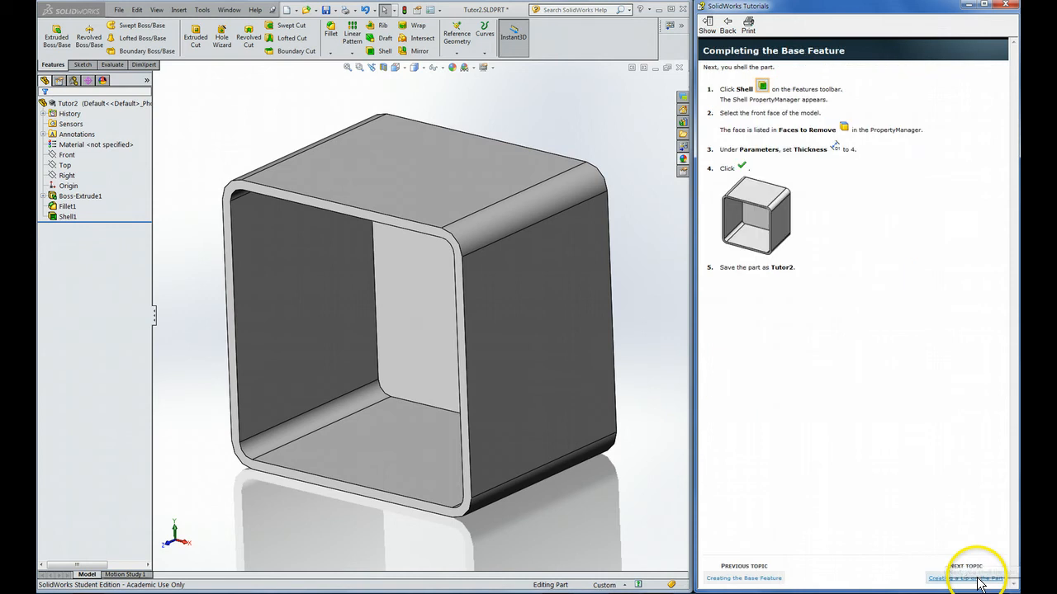
left_click(957, 578)
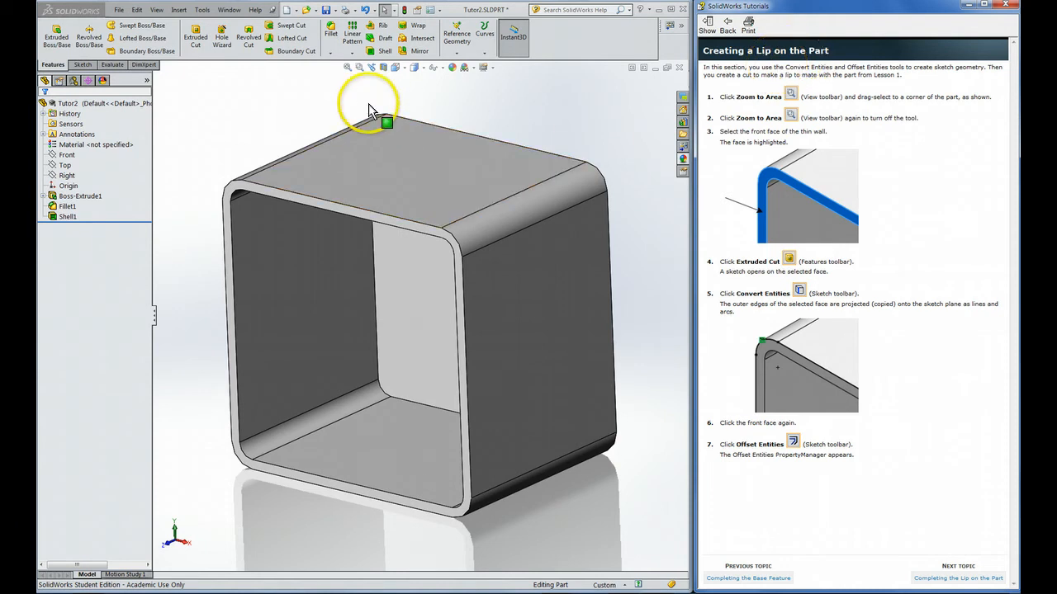
mouse_move(306, 74)
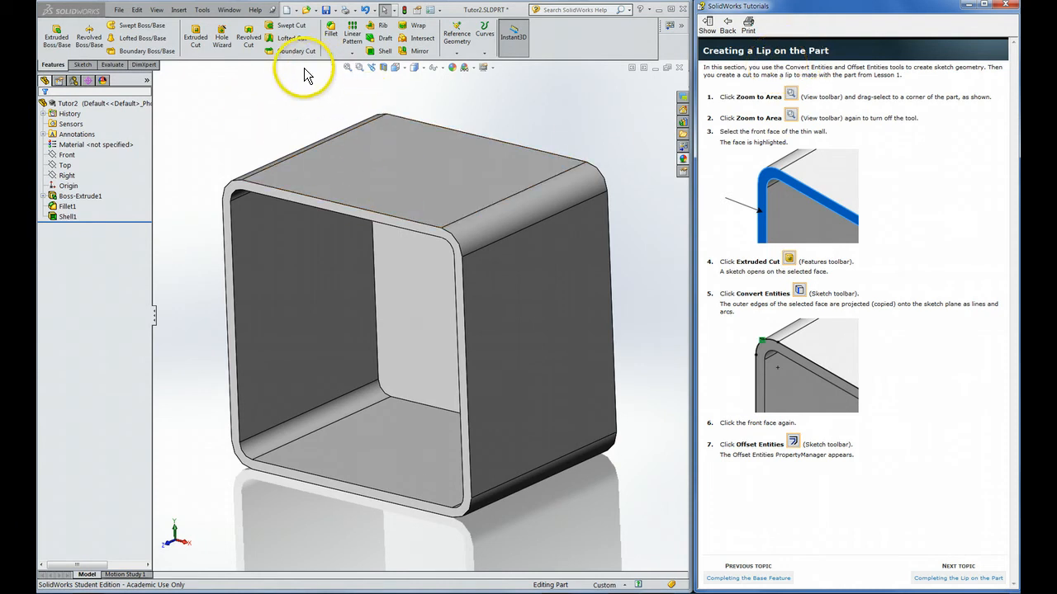
mouse_move(240, 85)
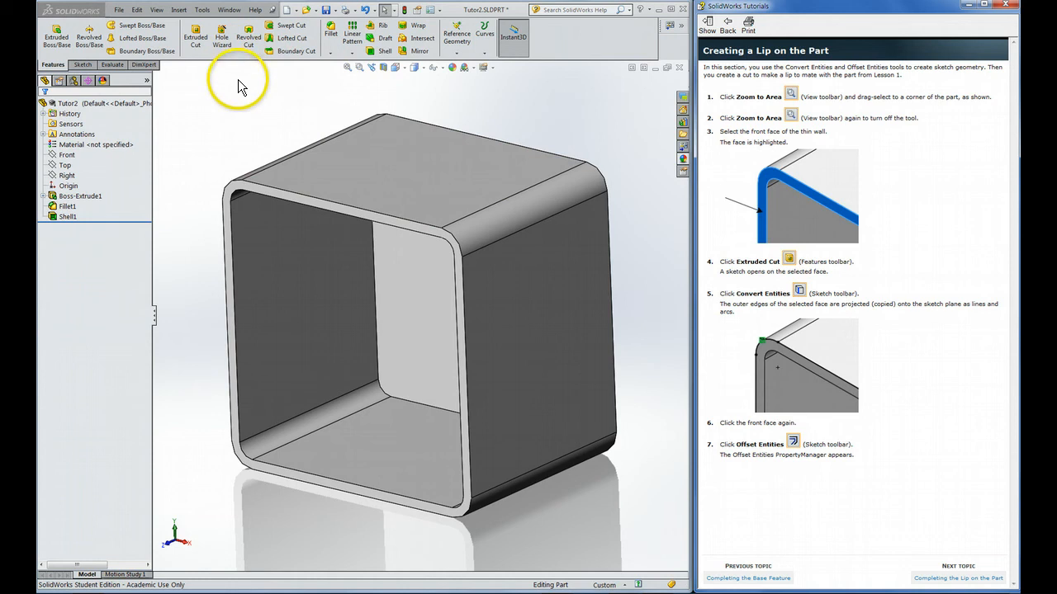
Begin an Extruded Cut sketch on the box's front face and convert its outer edges into the sketch.
left_click(239, 199)
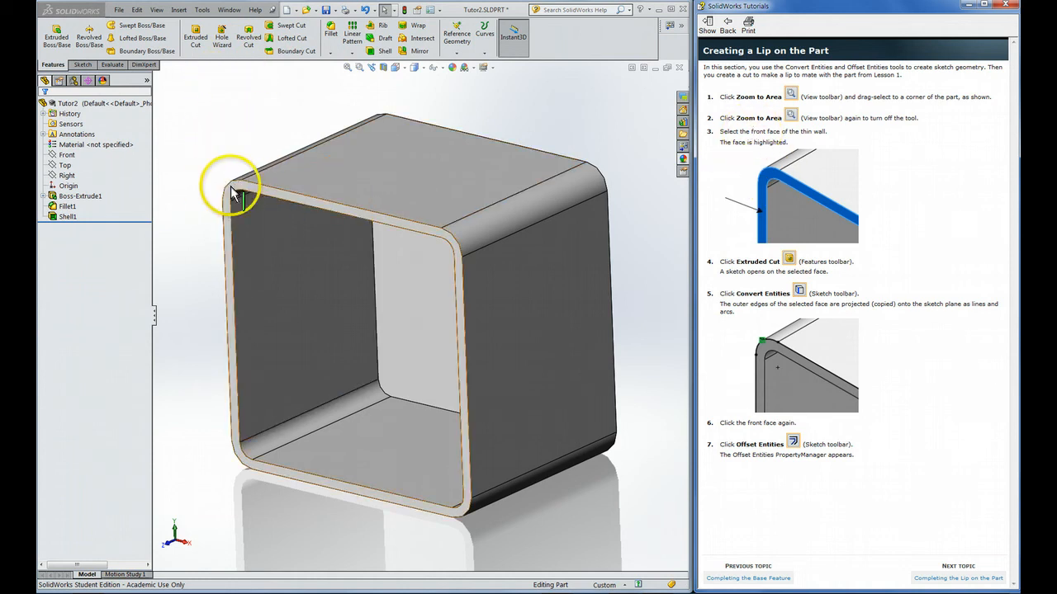
left_click(235, 192)
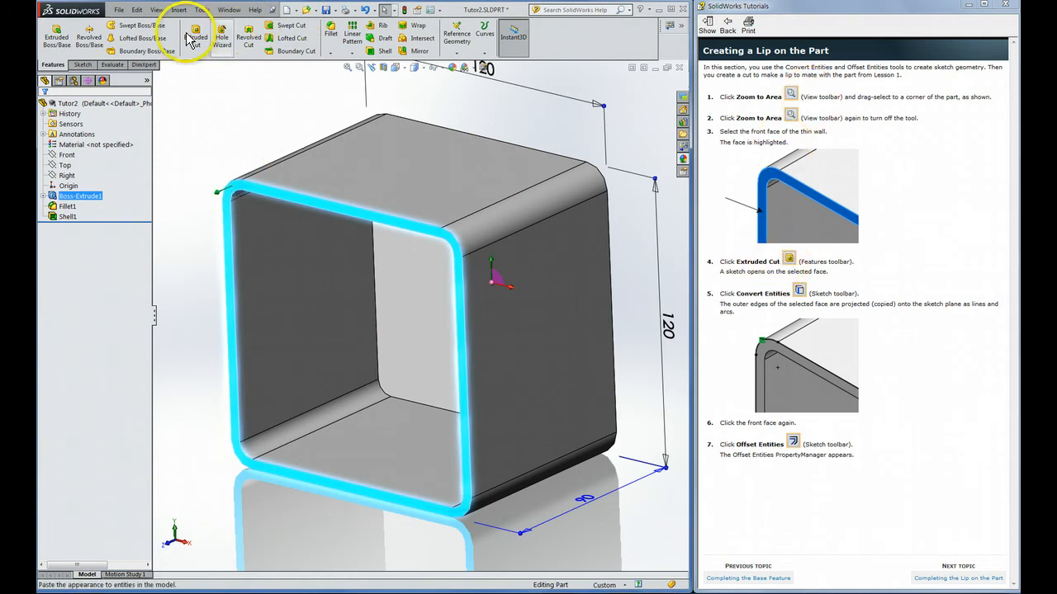
left_click(195, 37)
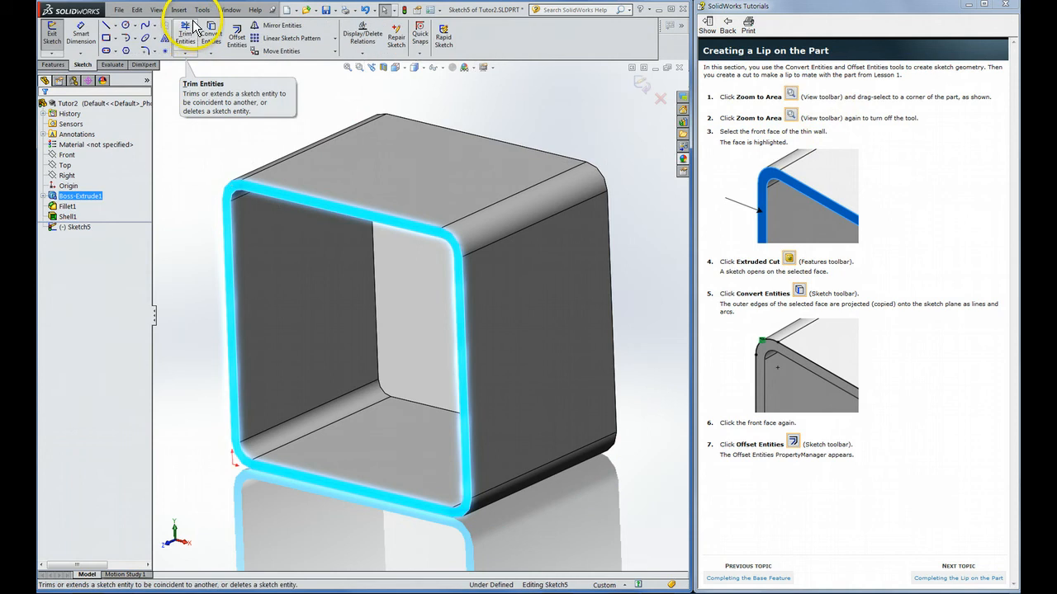
mouse_move(750, 294)
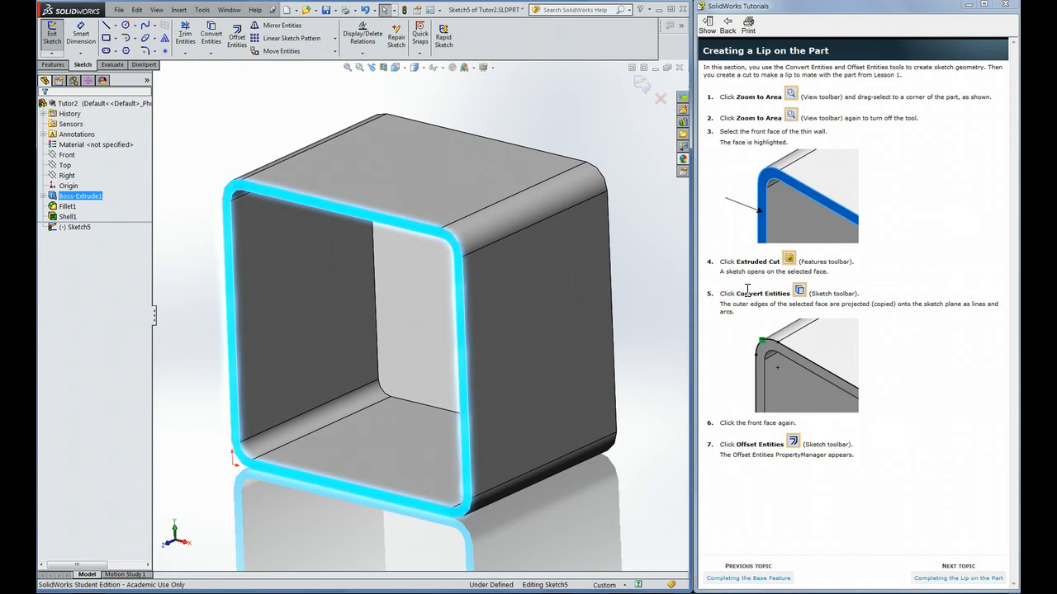
mouse_move(211, 35)
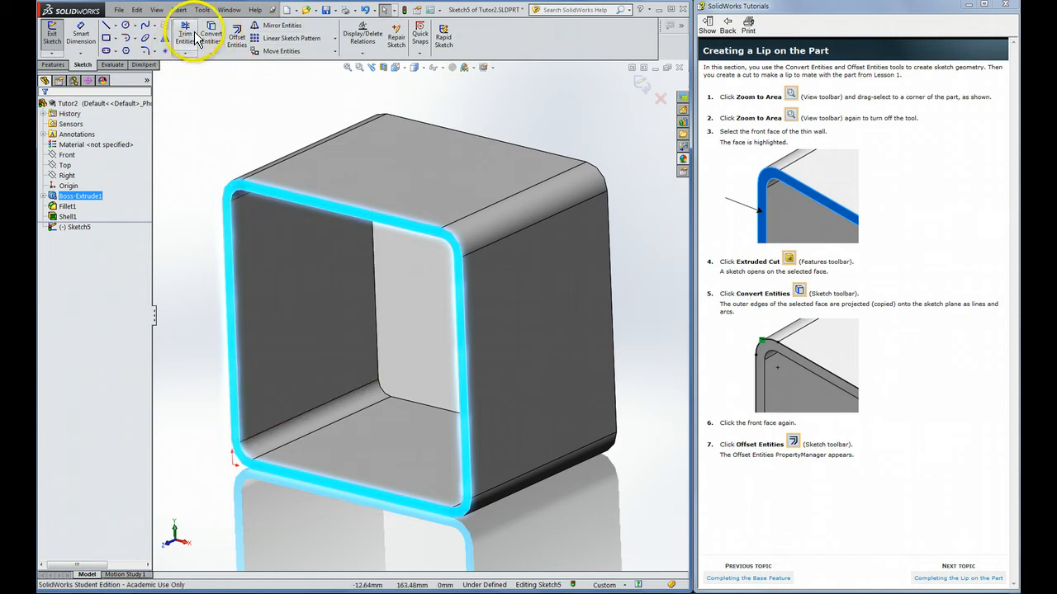
mouse_move(211, 36)
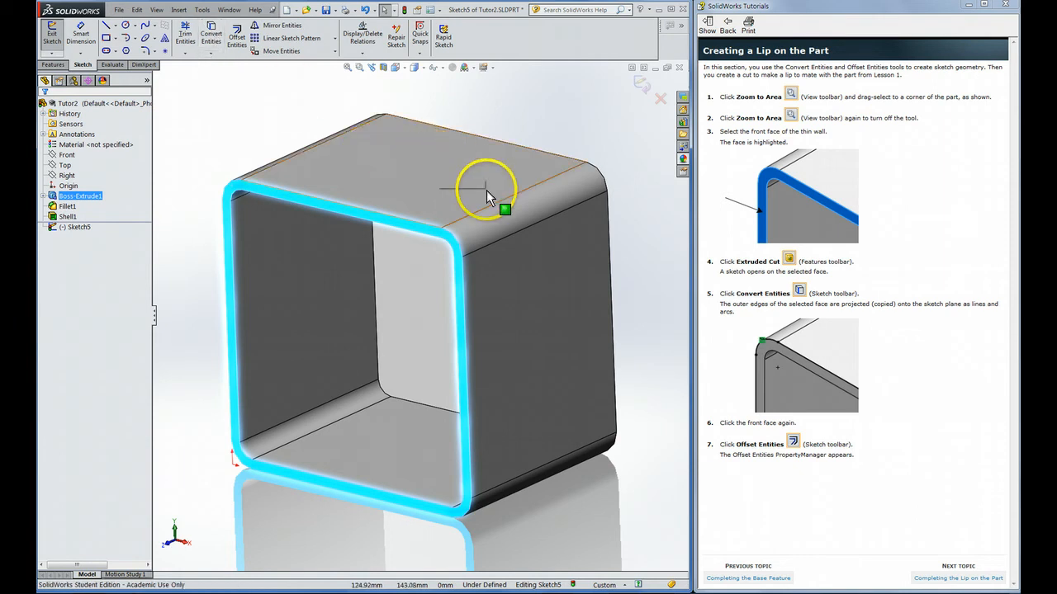
mouse_move(509, 273)
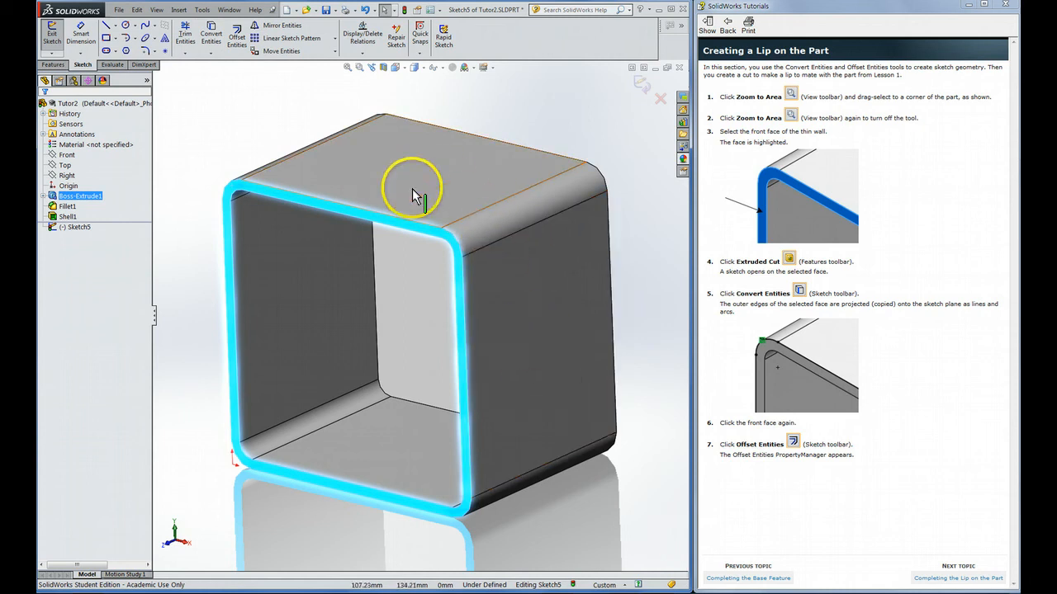
mouse_move(364, 207)
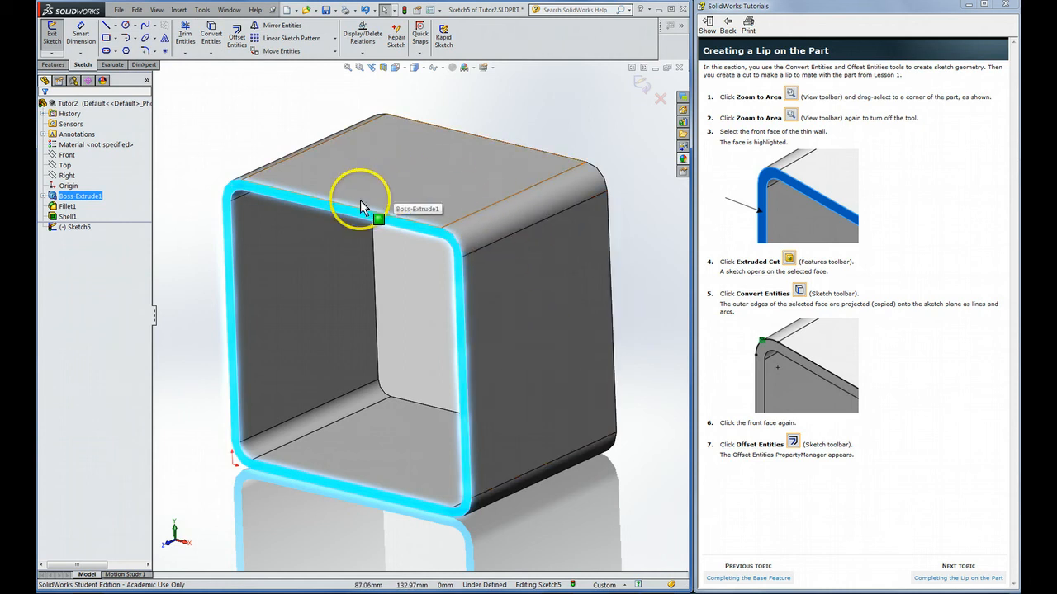
mouse_move(346, 213)
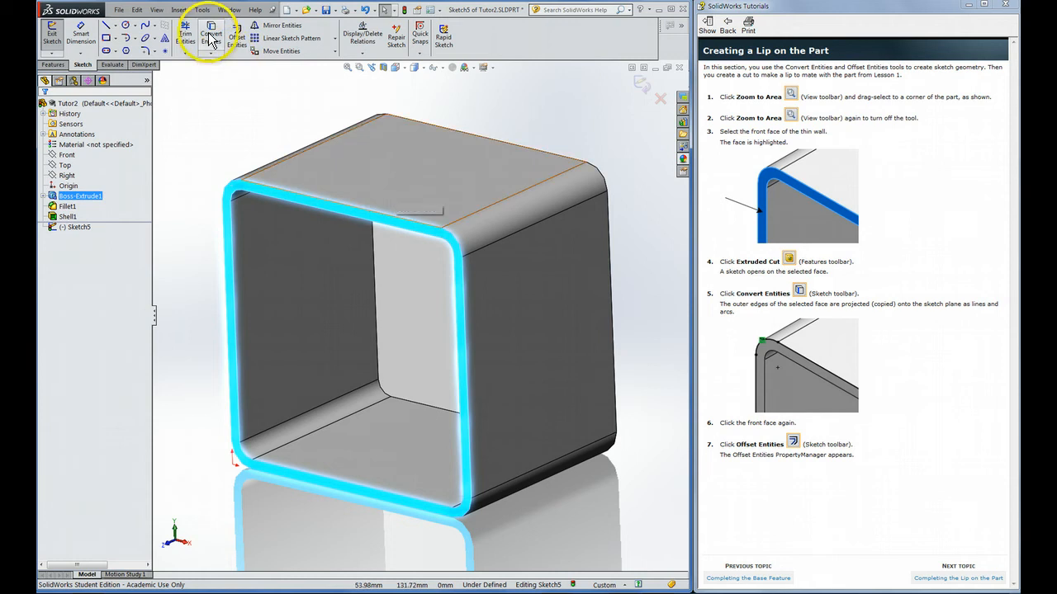
left_click(211, 37)
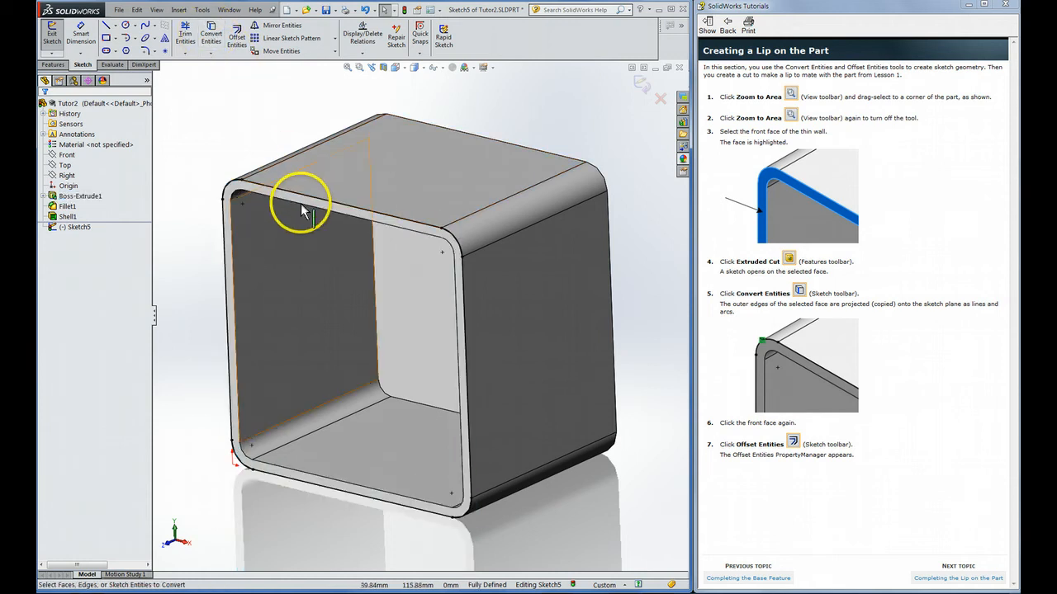
left_click(322, 214)
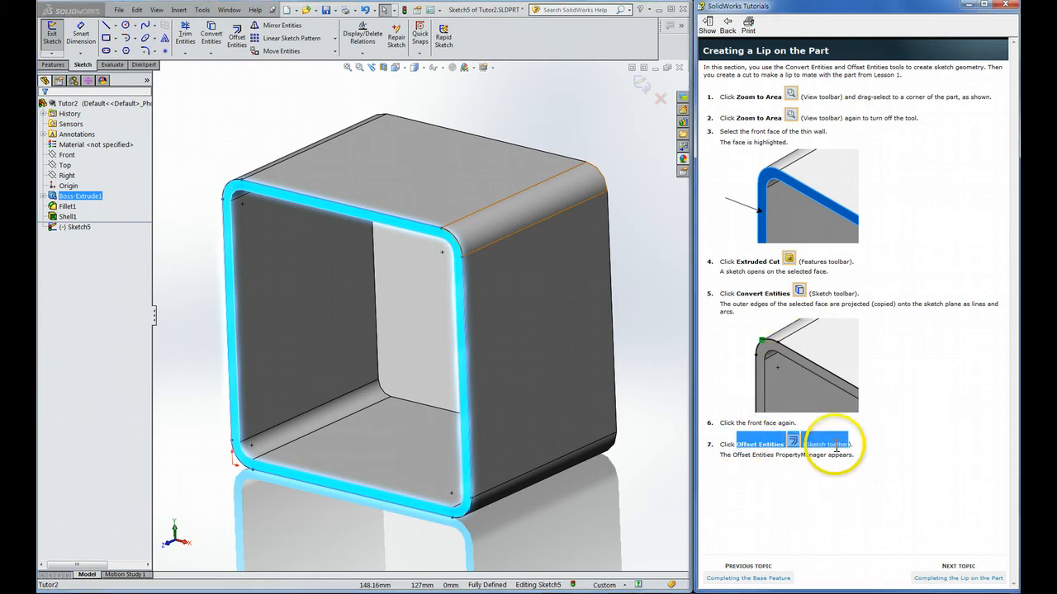
mouse_move(908, 476)
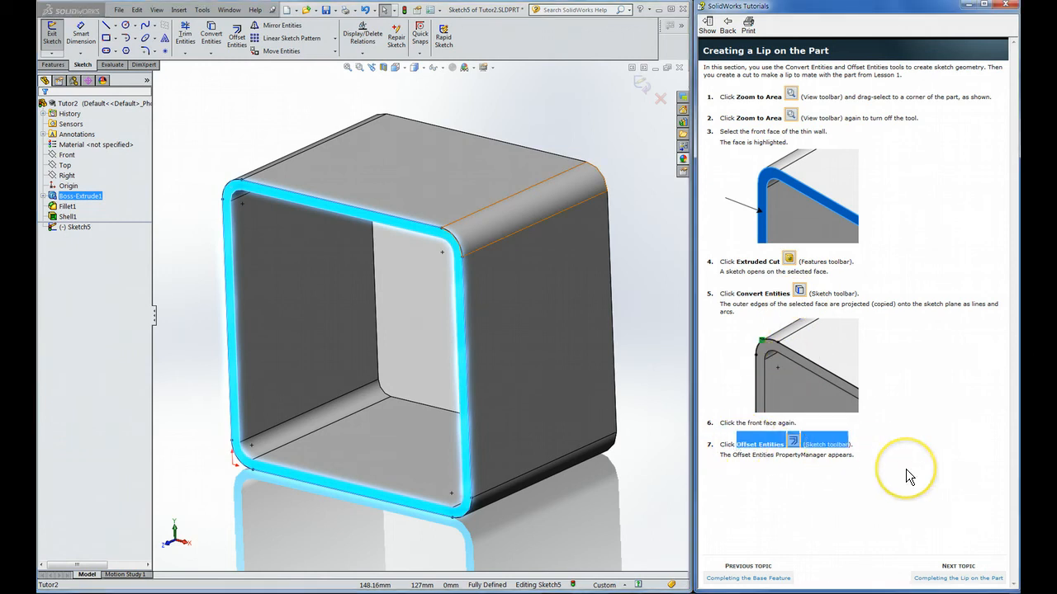
mouse_move(238, 36)
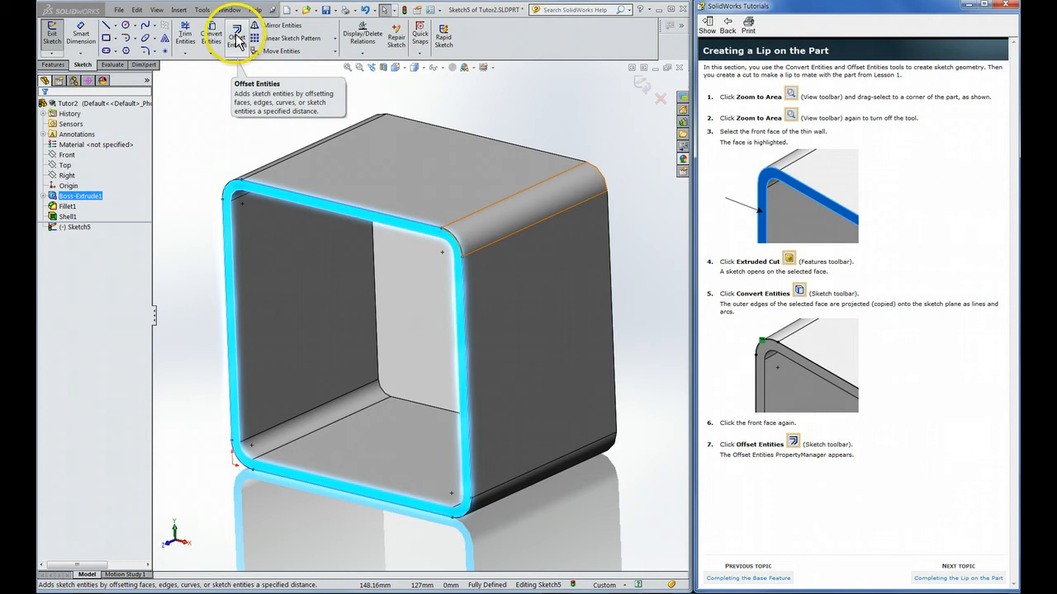
Offset the converted front-face edges by 2 mm with Reverse checked and confirm the outline.
left_click(238, 35)
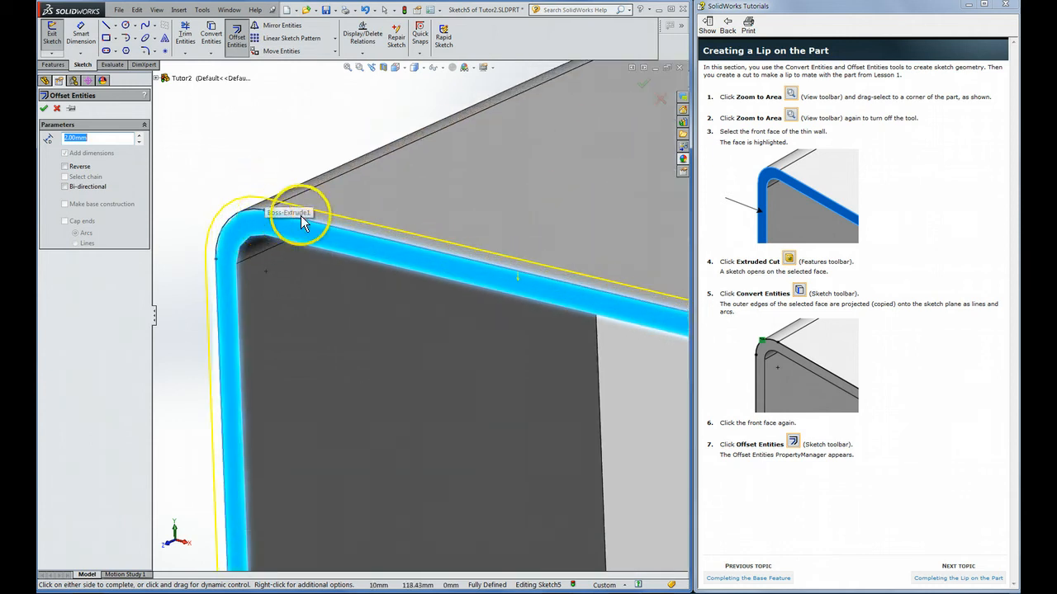
mouse_move(223, 170)
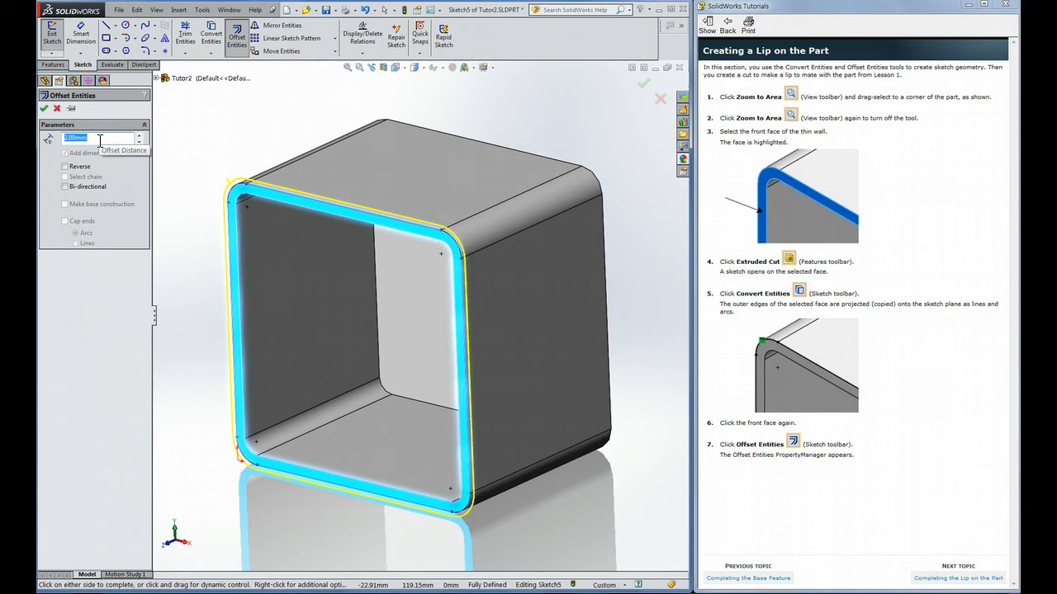
left_click(957, 578)
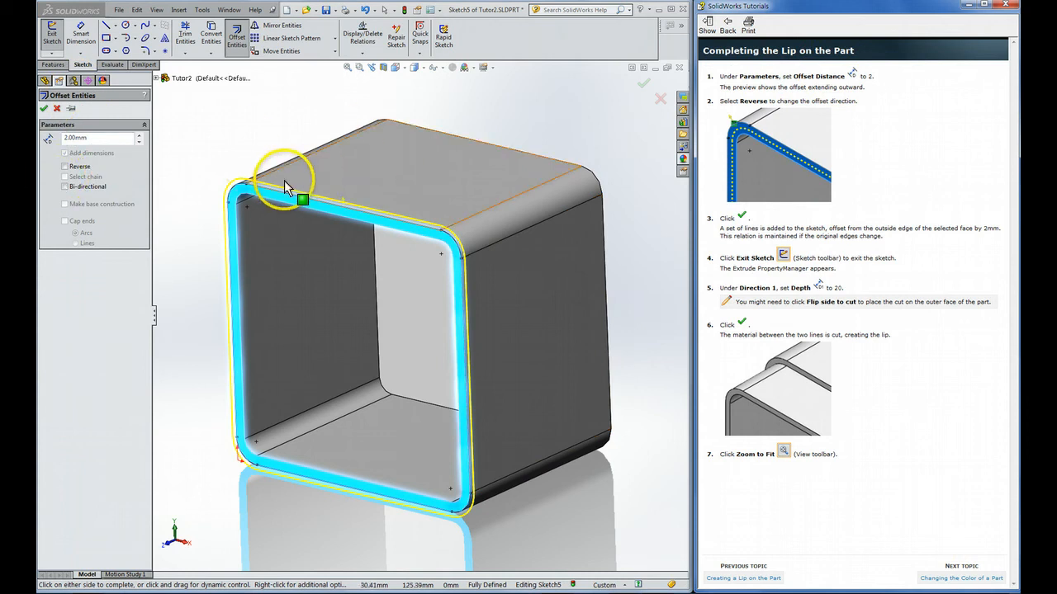
mouse_move(763, 138)
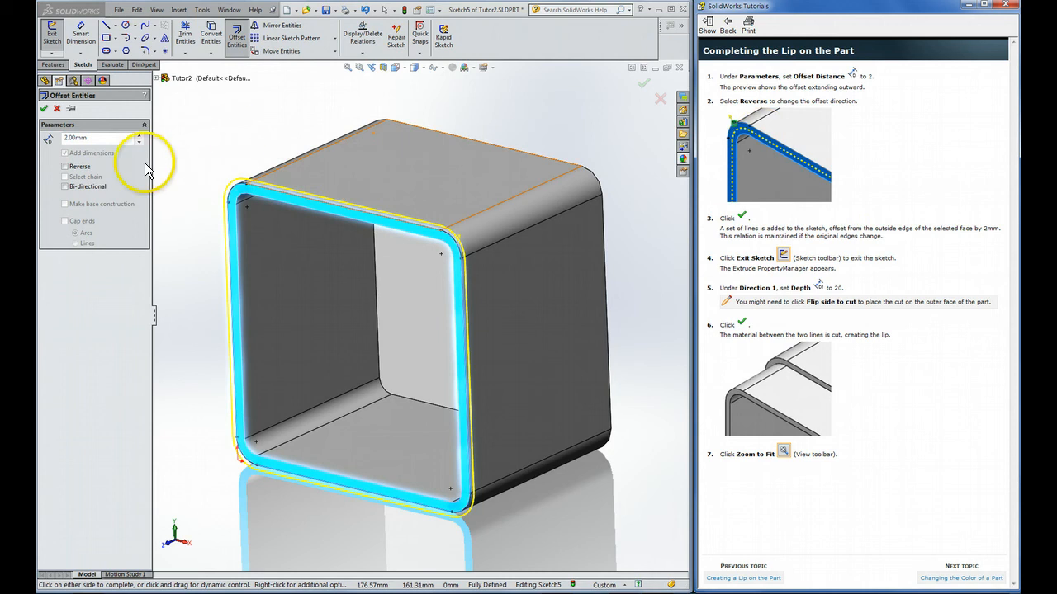
left_click(66, 165)
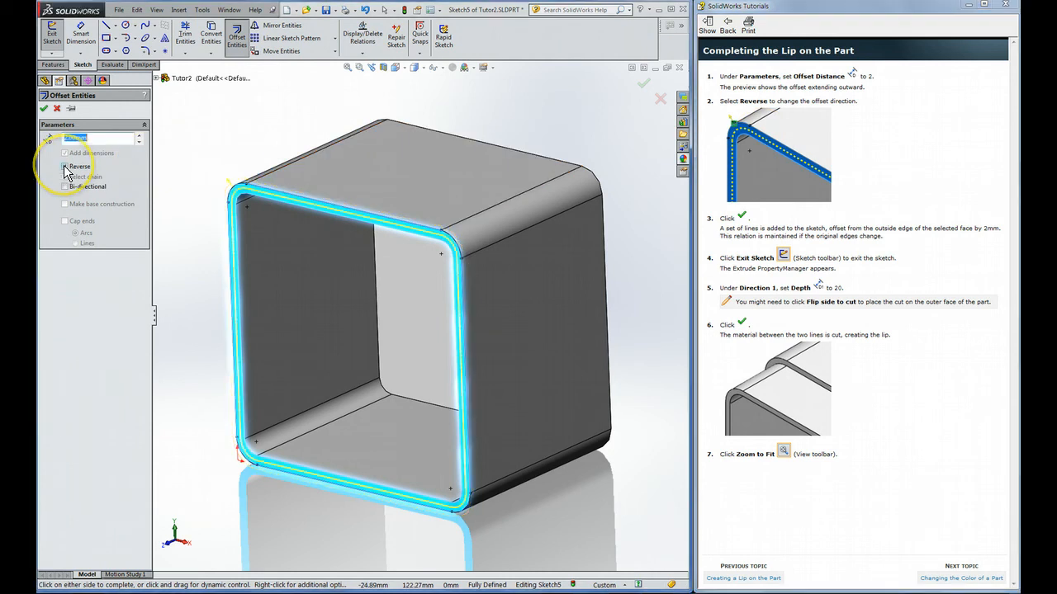
left_click(64, 165)
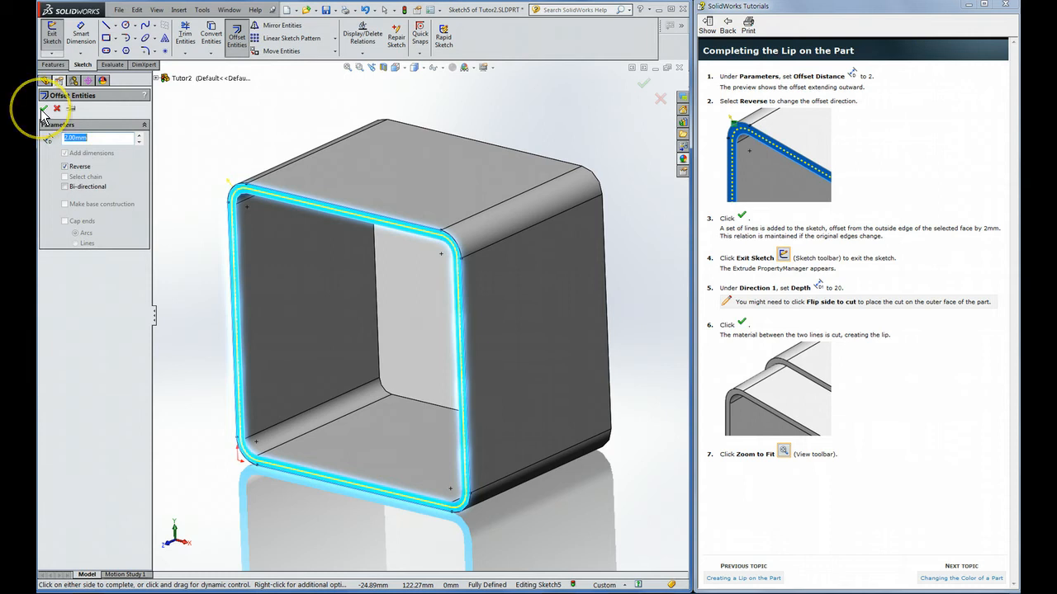
left_click(44, 109)
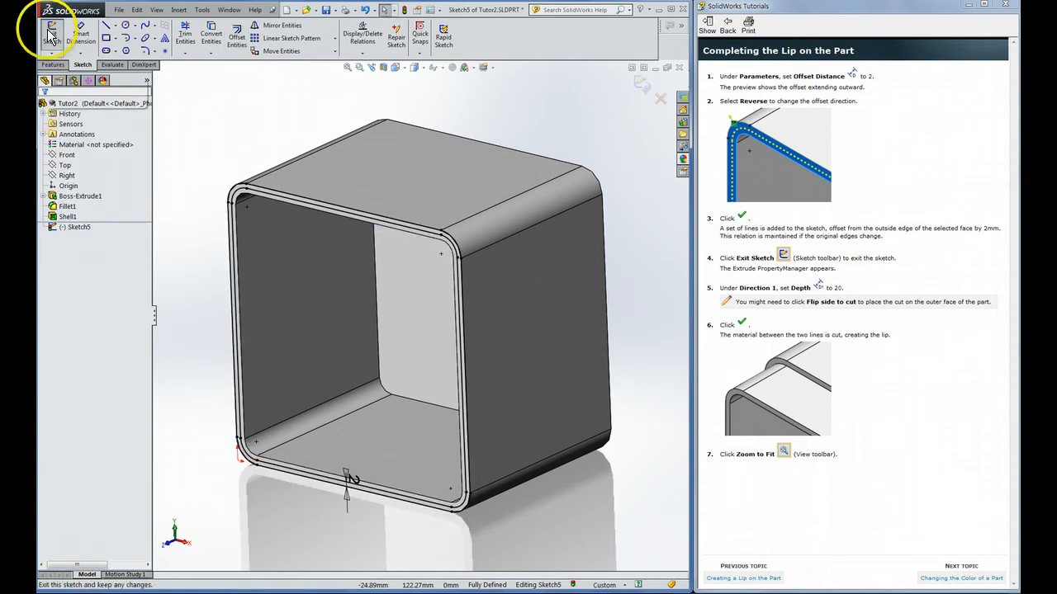
mouse_move(51, 35)
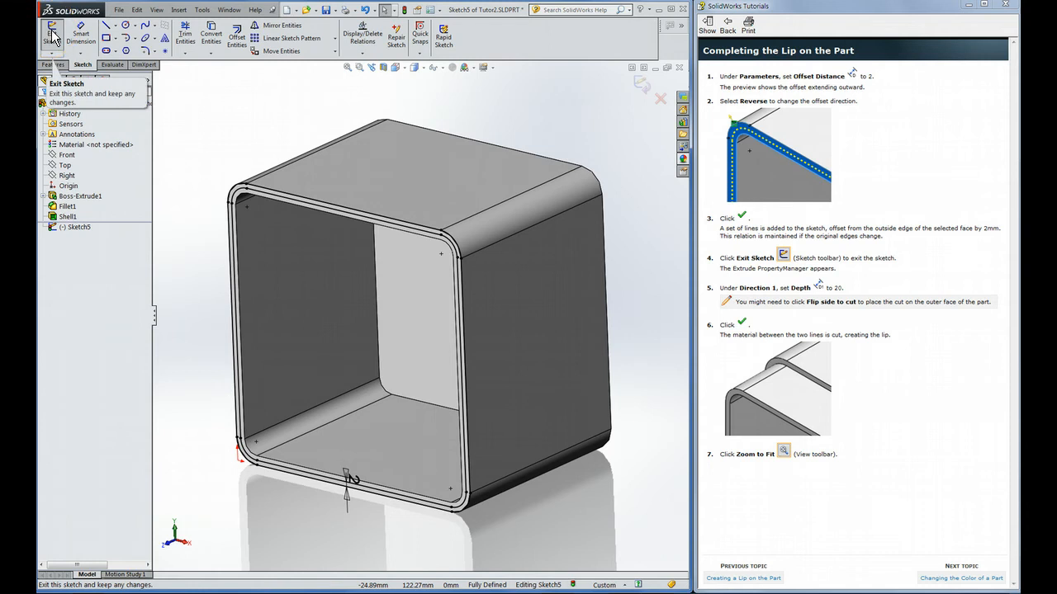
Exit the sketch and create Cut-Extrude1 with the flip side set so the lip forms at the outer edge.
left_click(51, 36)
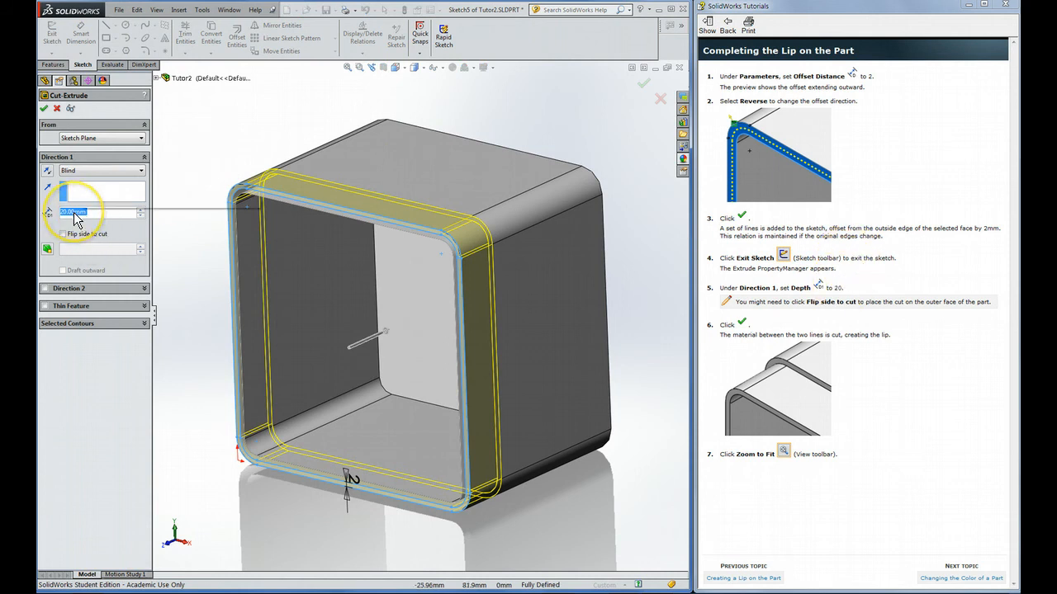
mouse_move(96, 212)
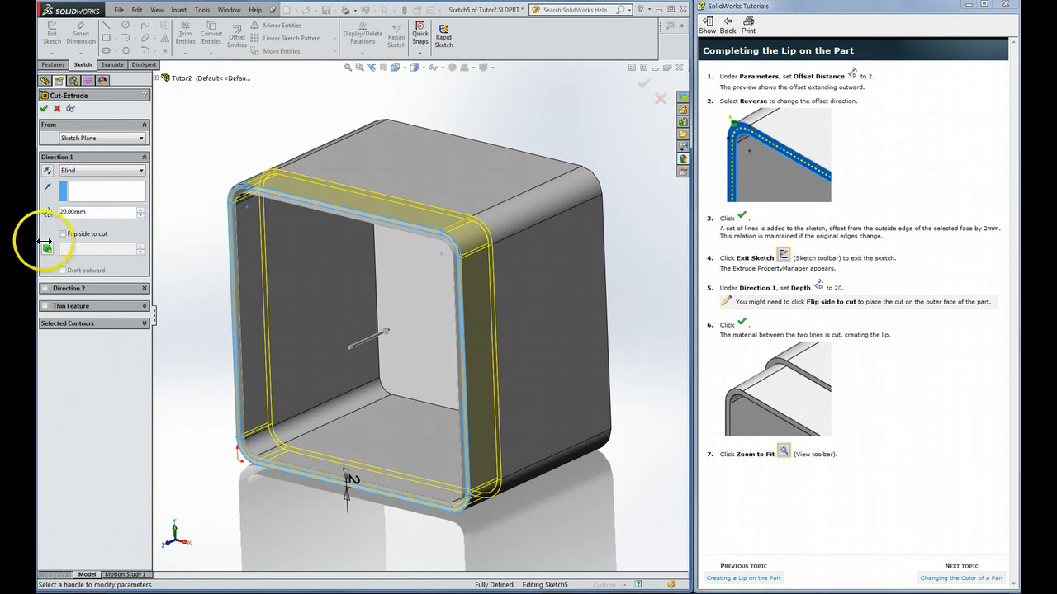
left_click(64, 235)
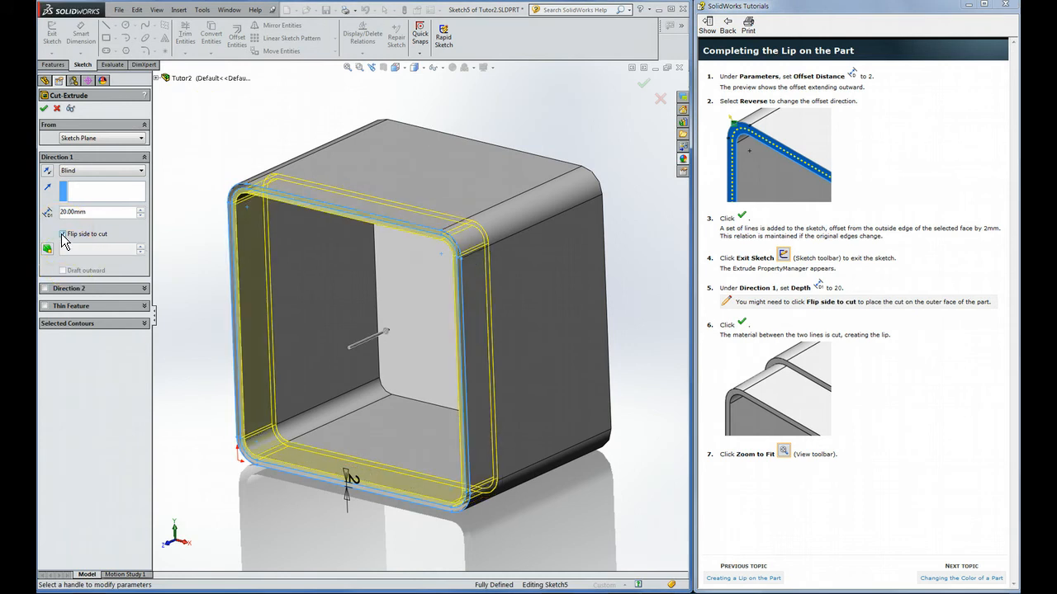
left_click(46, 248)
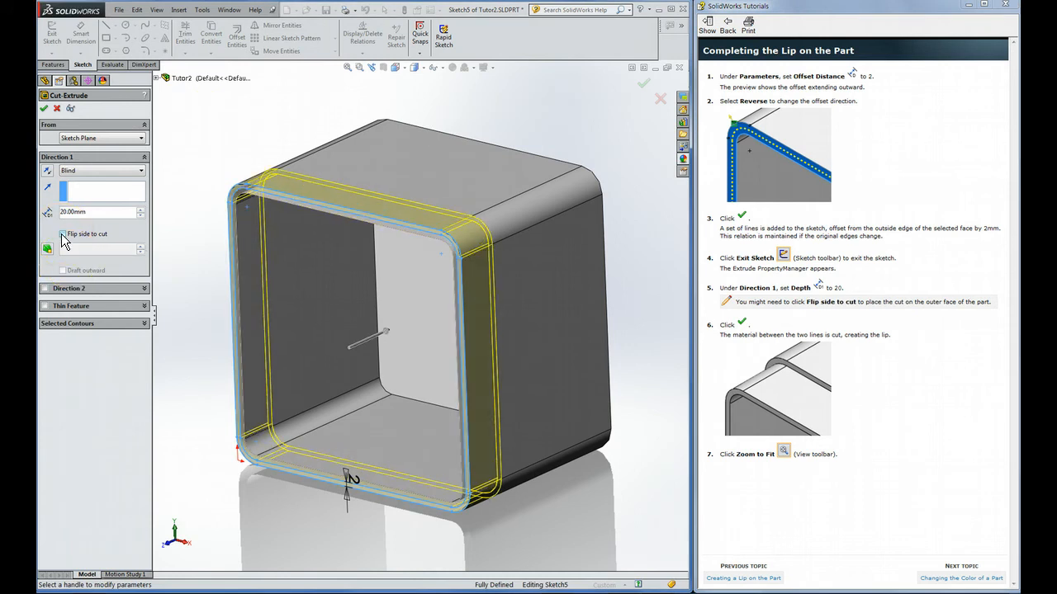
left_click(63, 242)
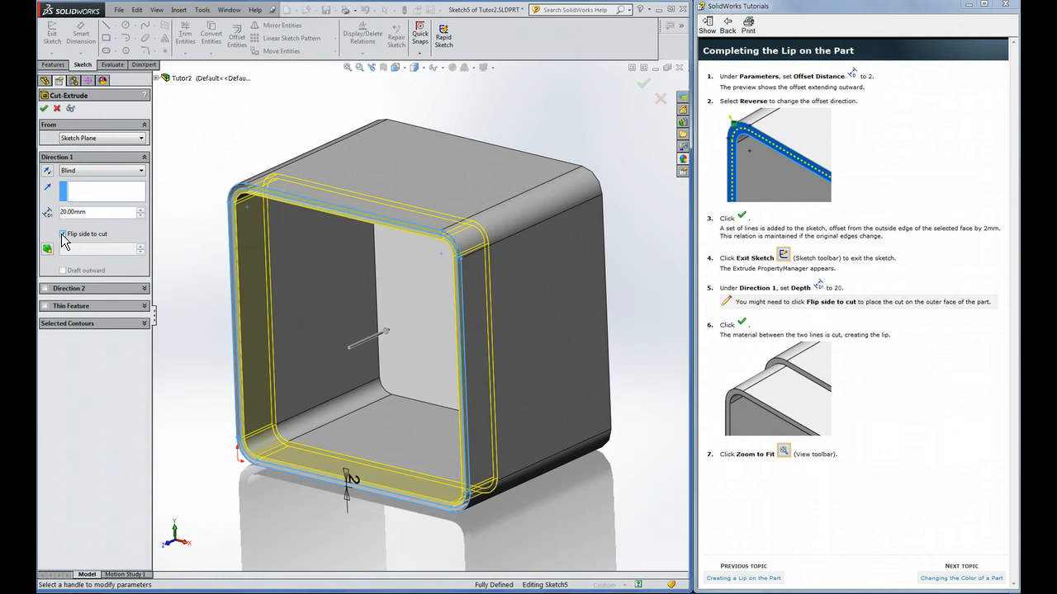
left_click(63, 248)
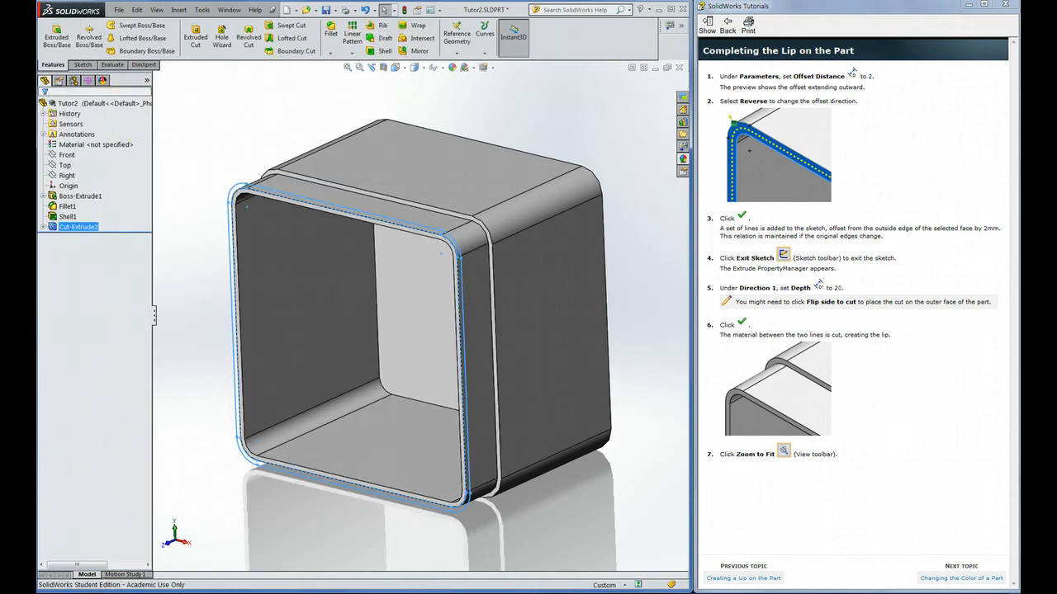
mouse_move(971, 584)
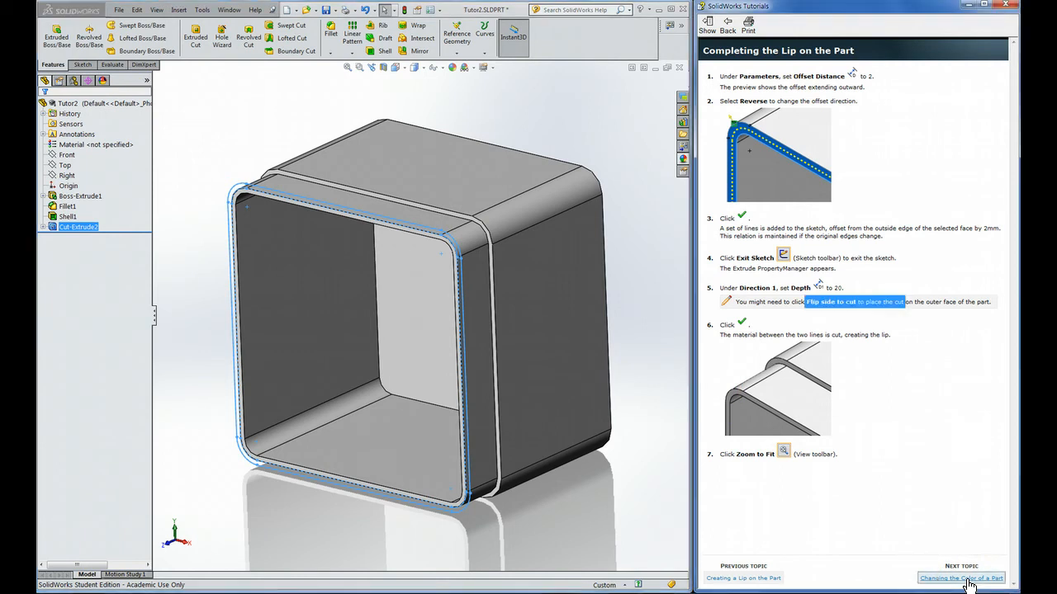
Reach the colouring topic and accept a blue appearance for the whole Tutor2 part.
left_click(961, 578)
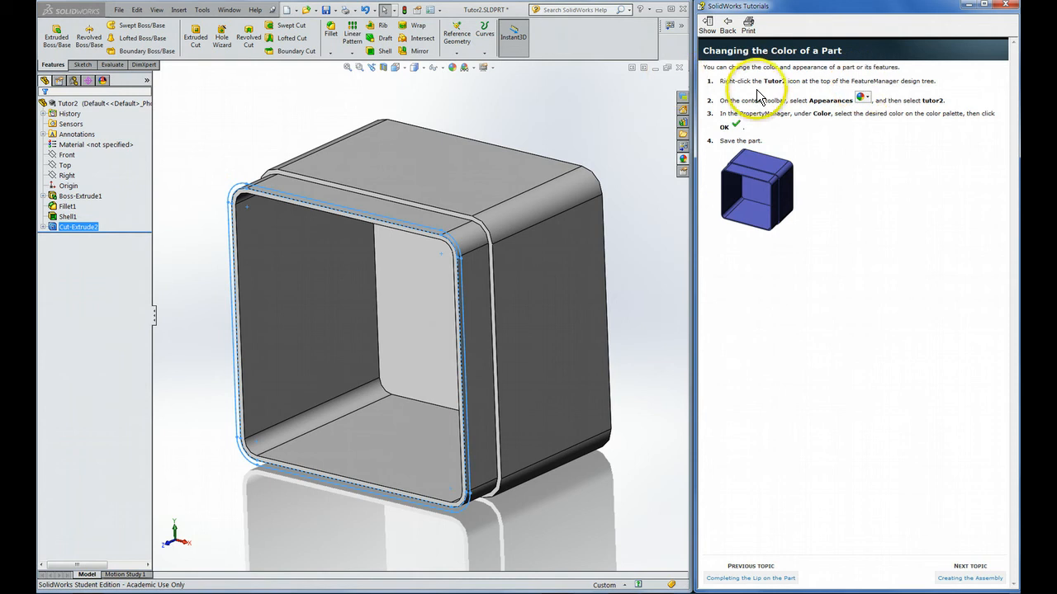
mouse_move(767, 82)
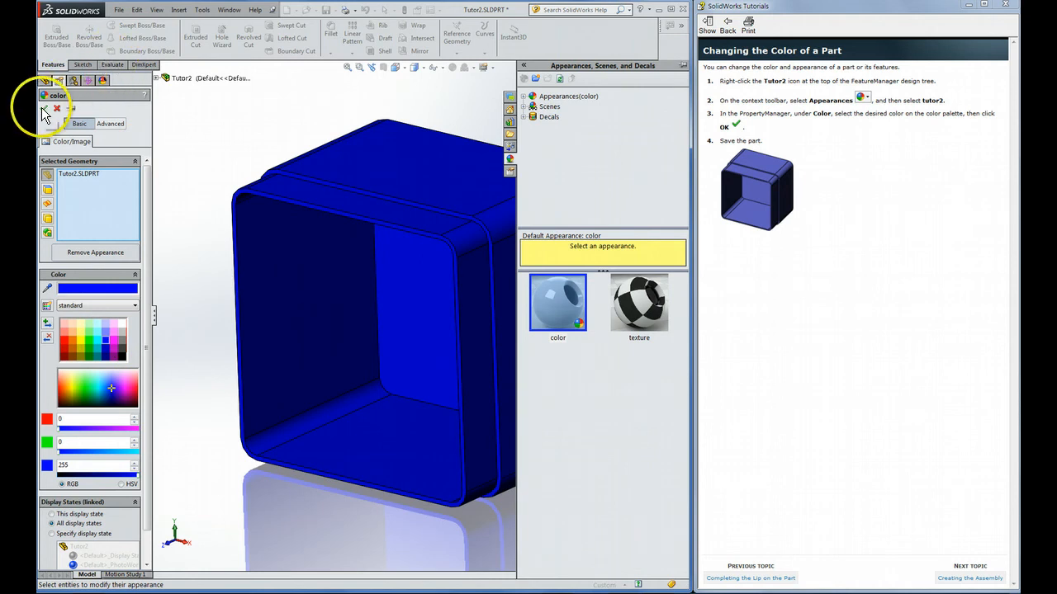
left_click(46, 109)
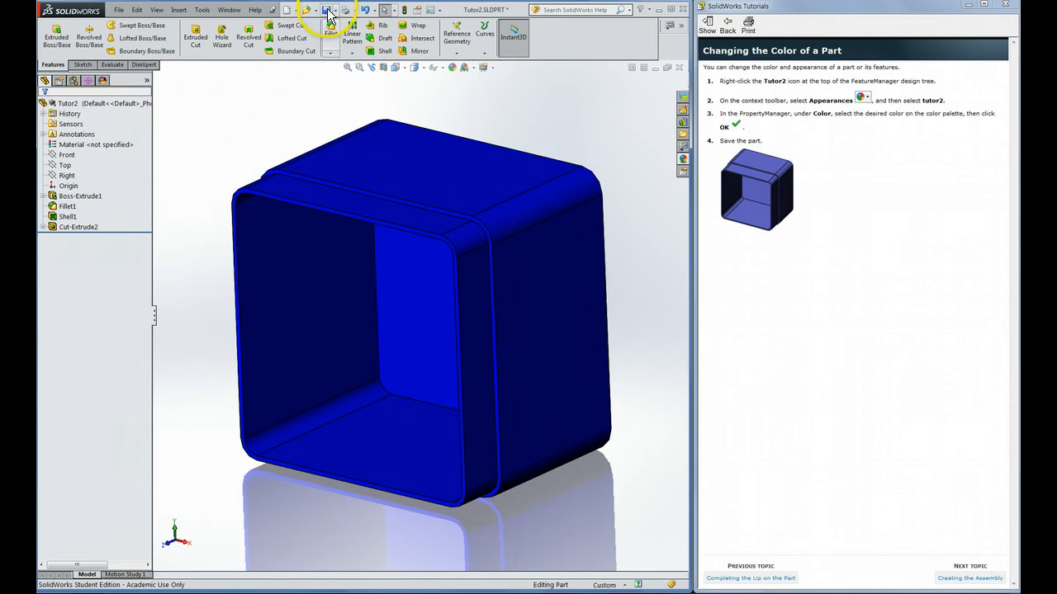
mouse_move(327, 10)
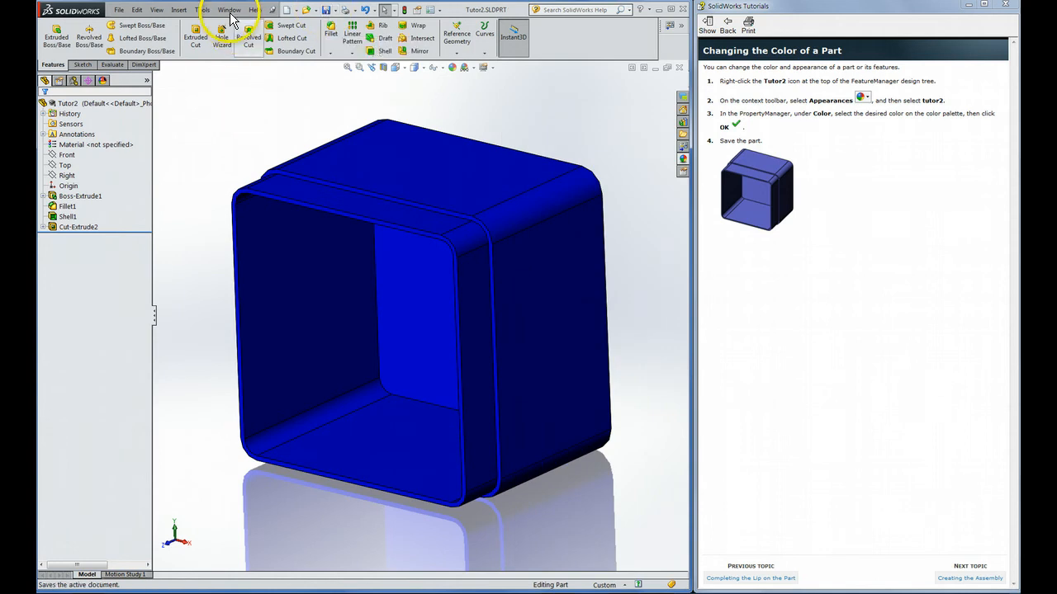
Check the open documents in the Window menu and move to the 'Creating the Assembly' topic.
left_click(228, 10)
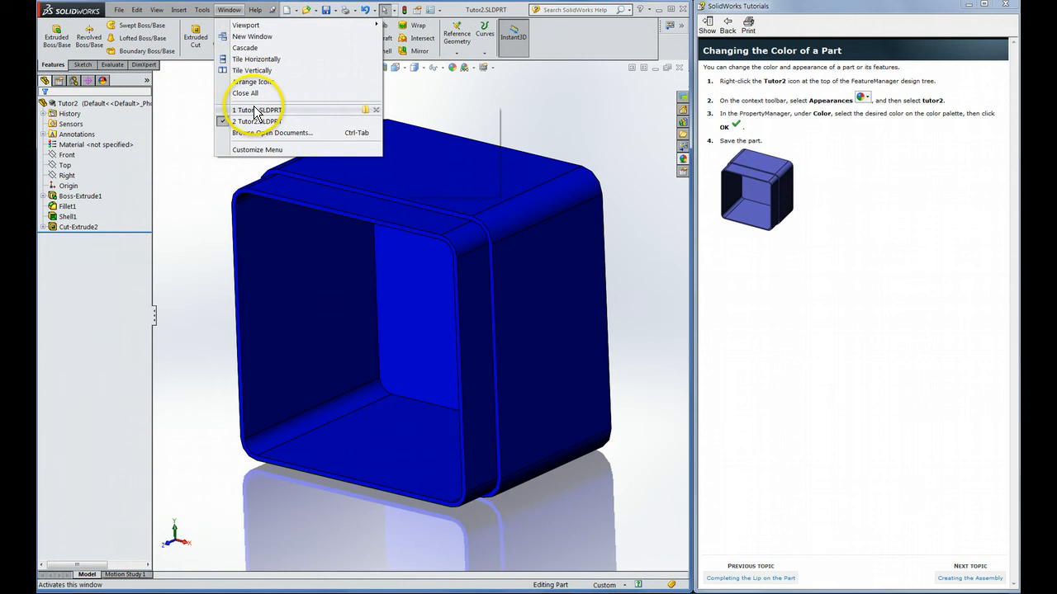
left_click(256, 109)
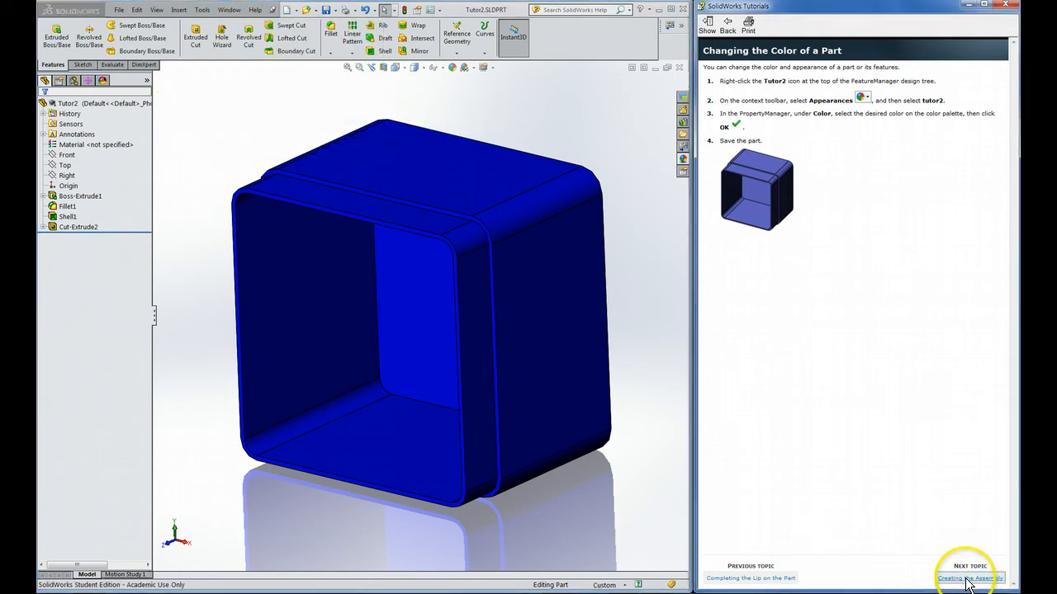
left_click(967, 578)
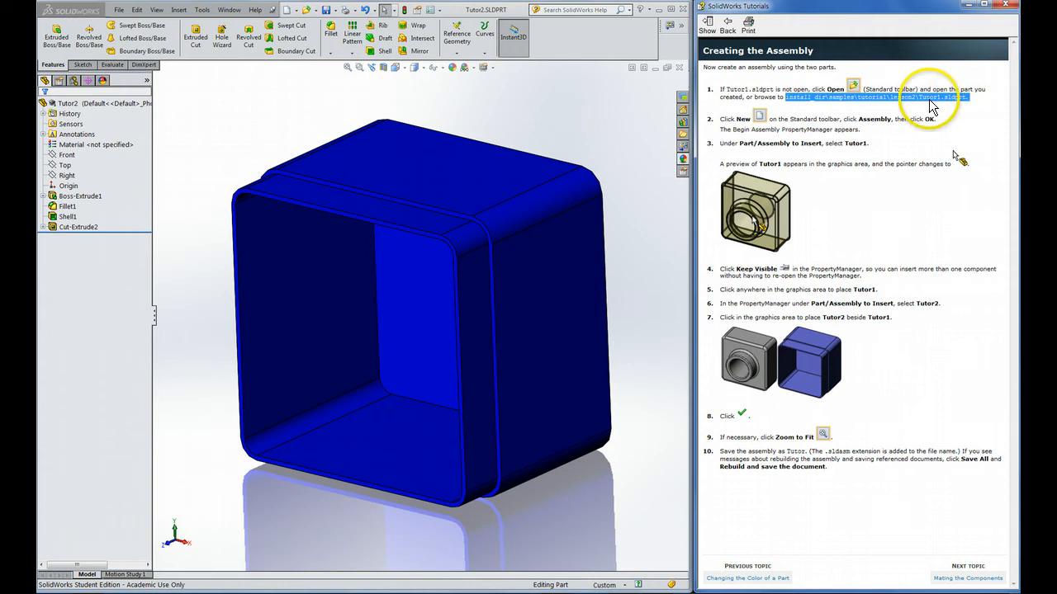
mouse_move(231, 13)
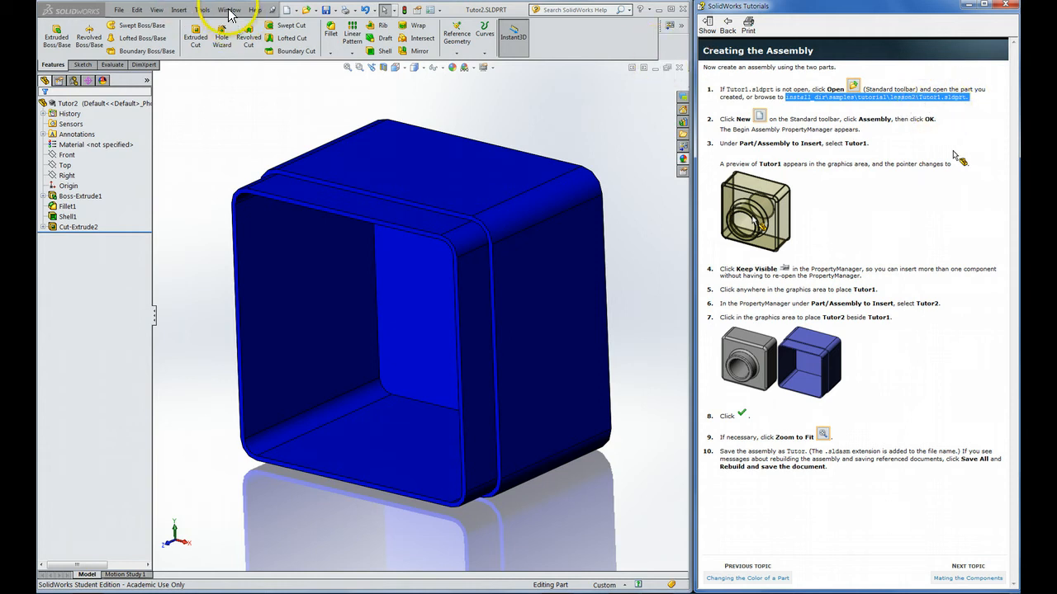
left_click(230, 10)
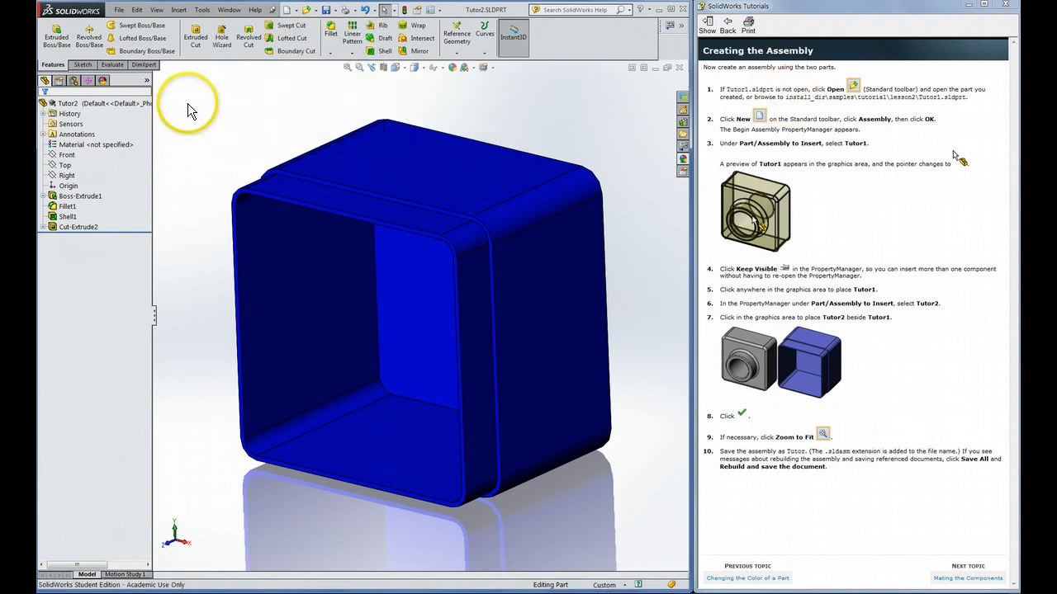
mouse_move(717, 136)
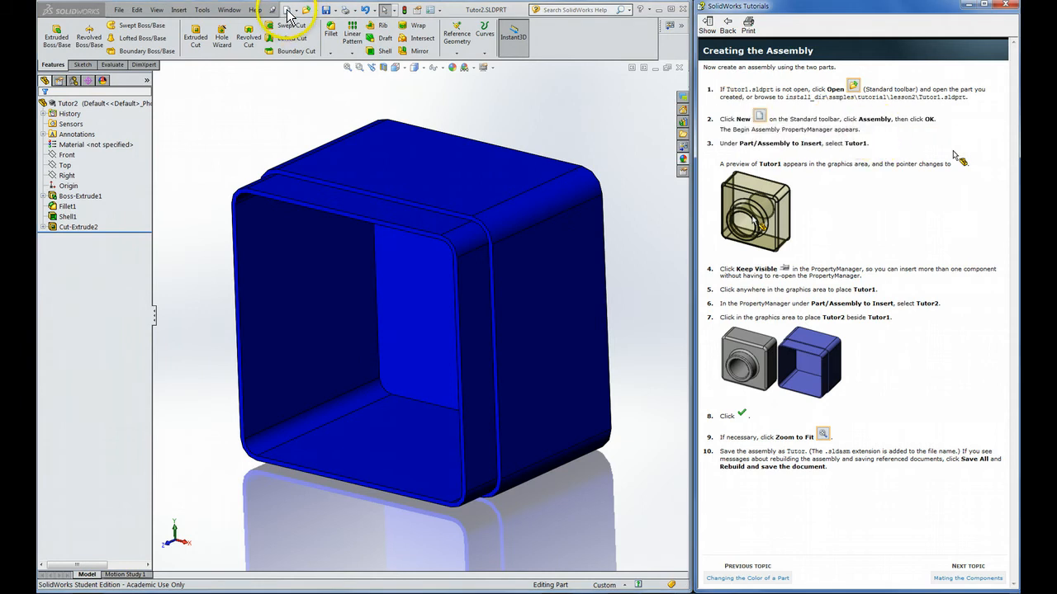
Create a new Assembly document and pick Tutor1 as the component to insert.
left_click(287, 15)
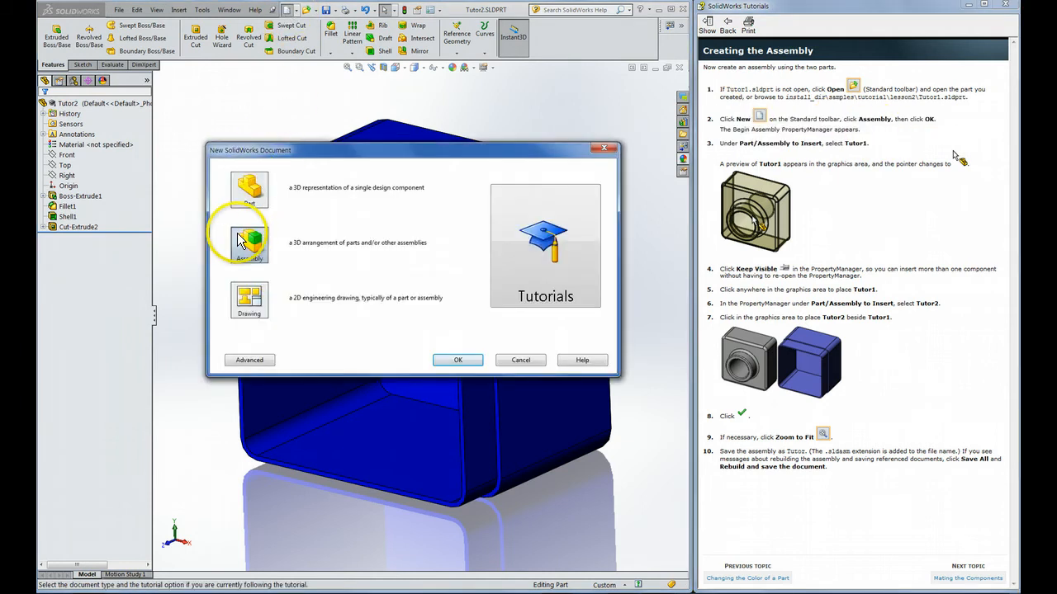
left_click(457, 360)
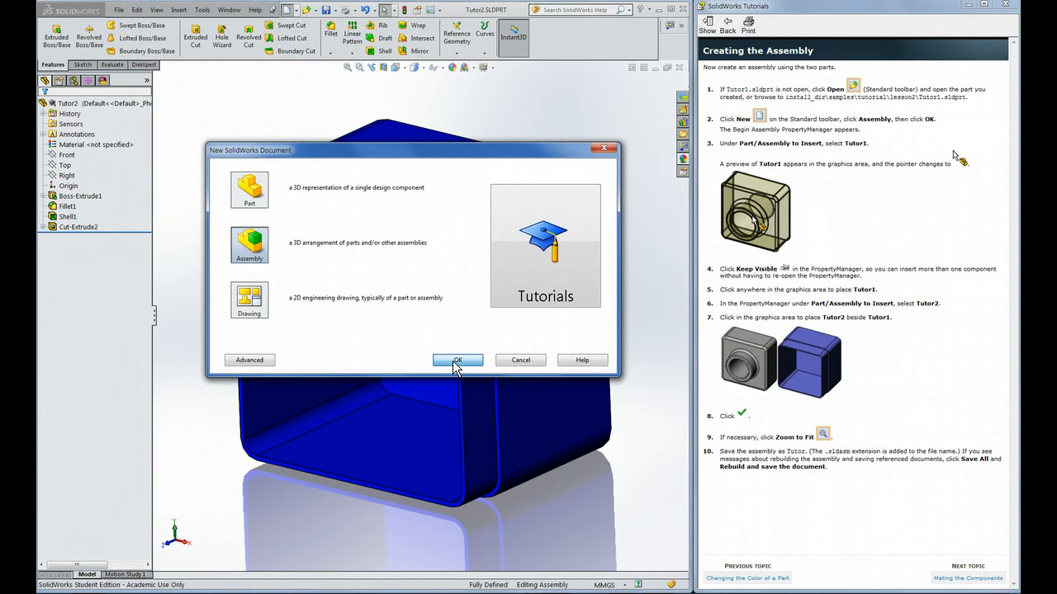
left_click(458, 360)
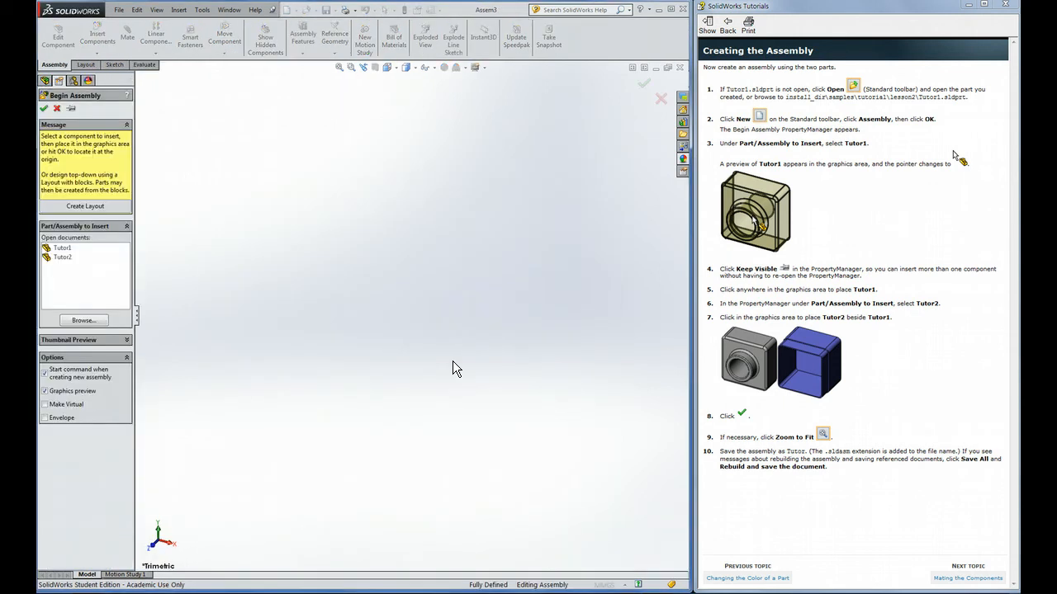
mouse_move(832, 178)
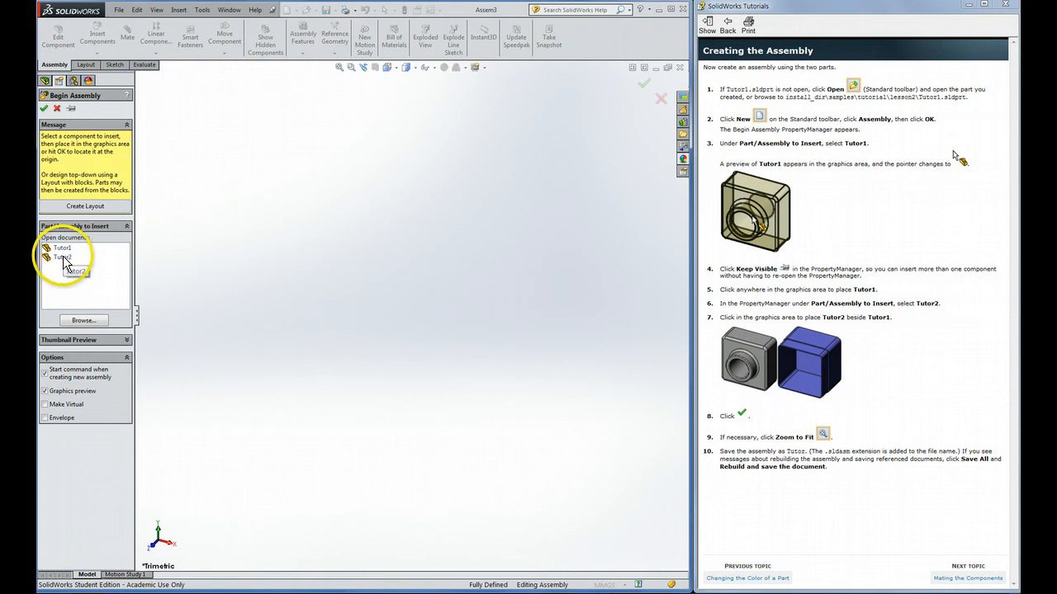
left_click(63, 248)
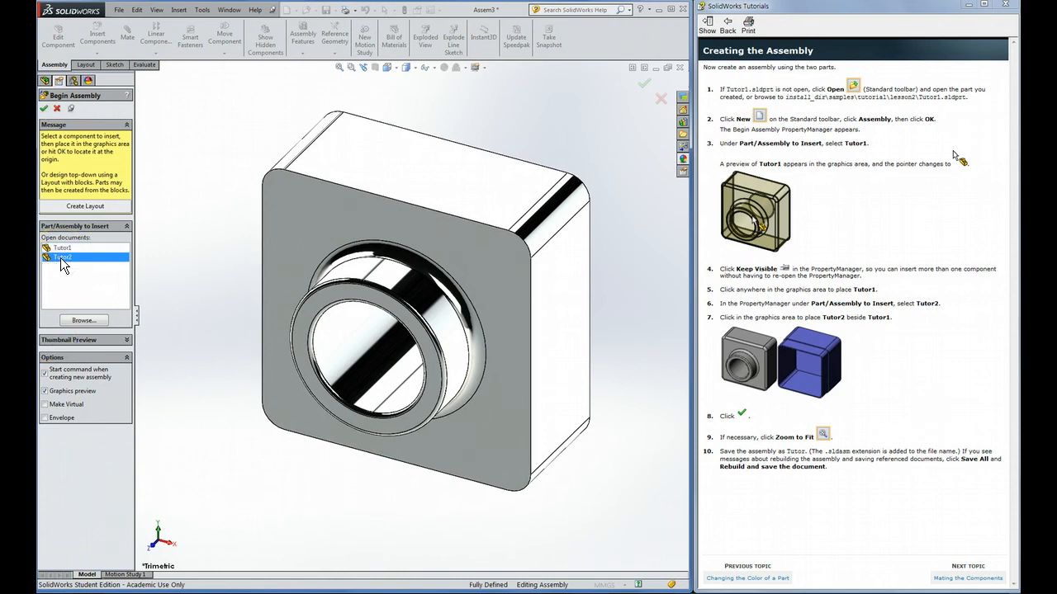
Place Tutor1 in the graphics area and drag the blue Tutor2 box in to its right.
left_click(62, 258)
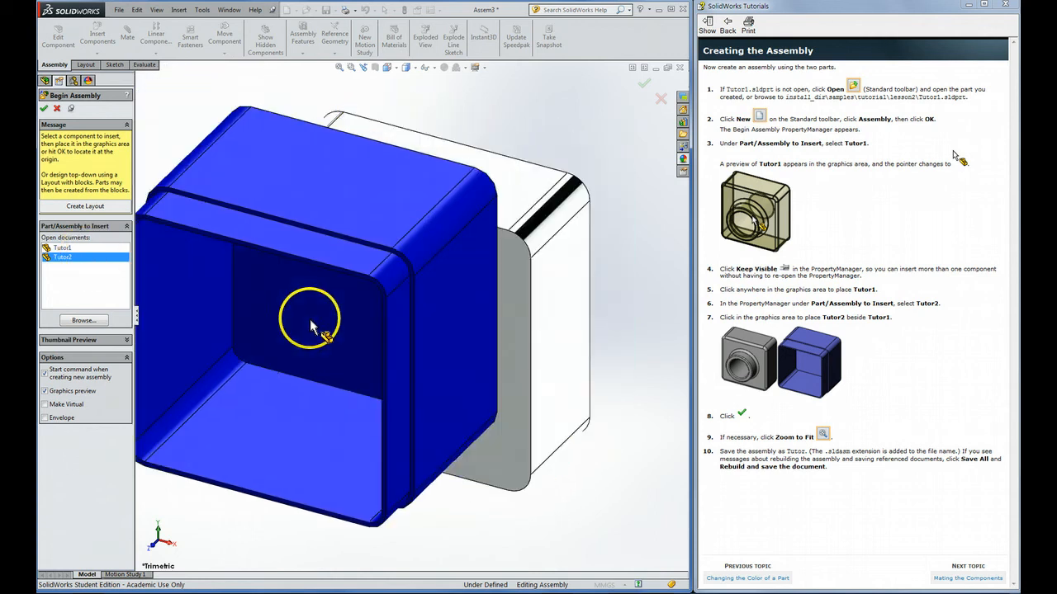
left_click_drag(322, 327, 562, 346)
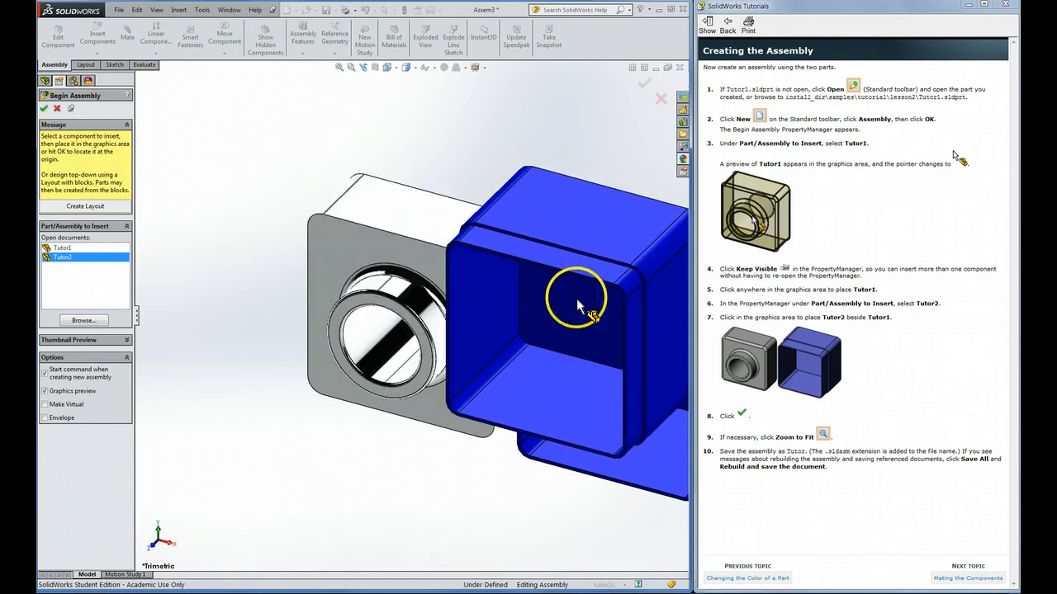
left_click_drag(578, 306, 264, 339)
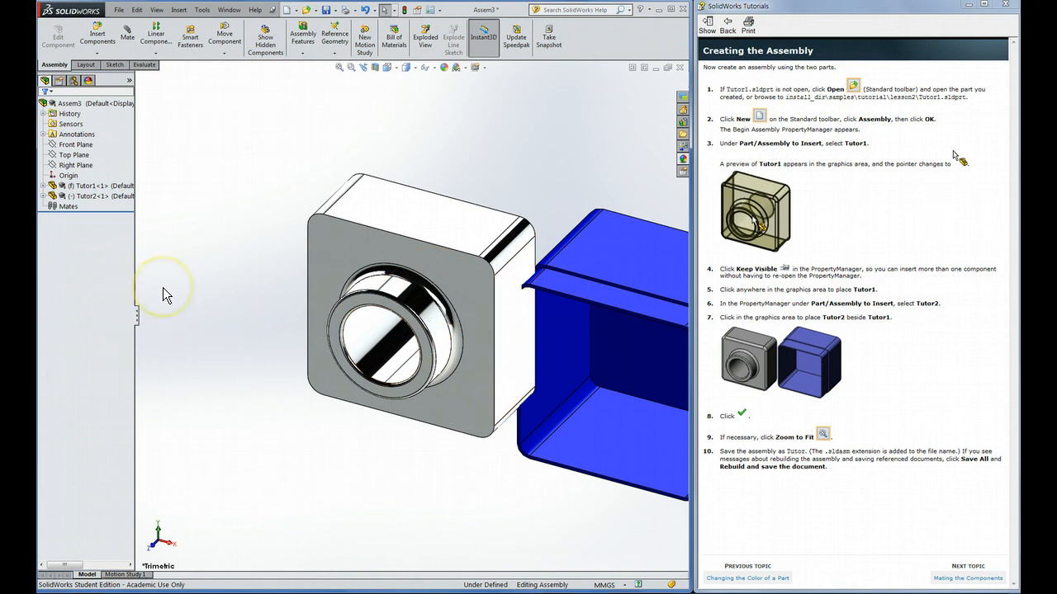
mouse_move(165, 294)
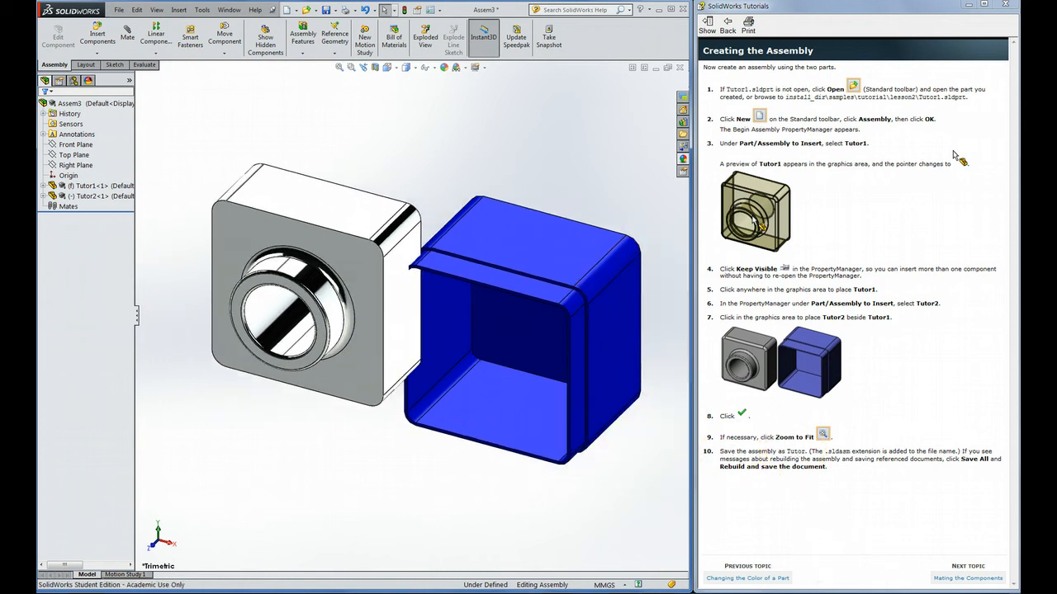
Rebuild and save the assembly under the name Tutor.
left_click(327, 10)
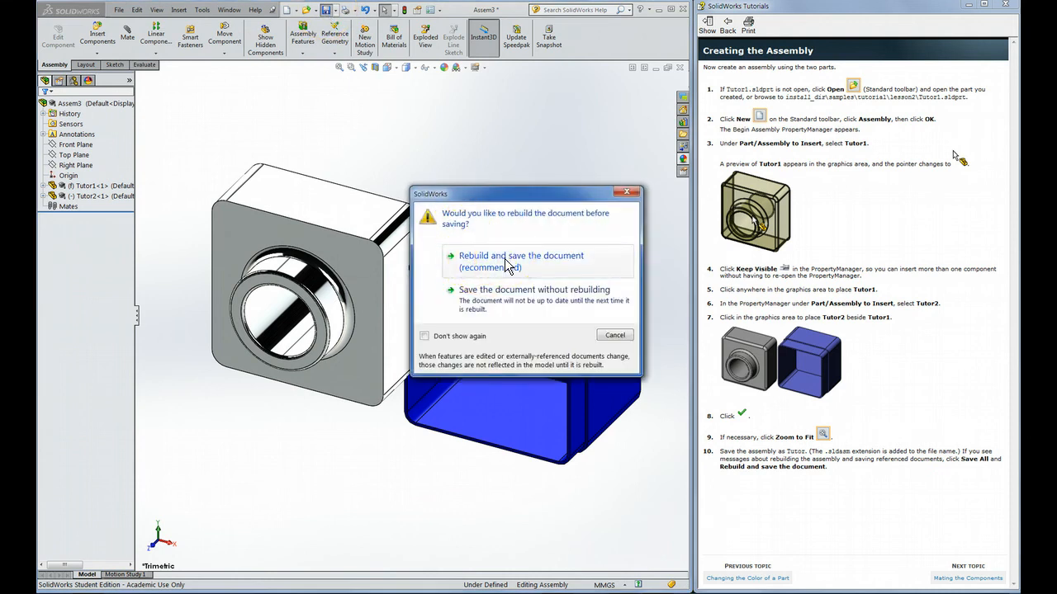
left_click(520, 260)
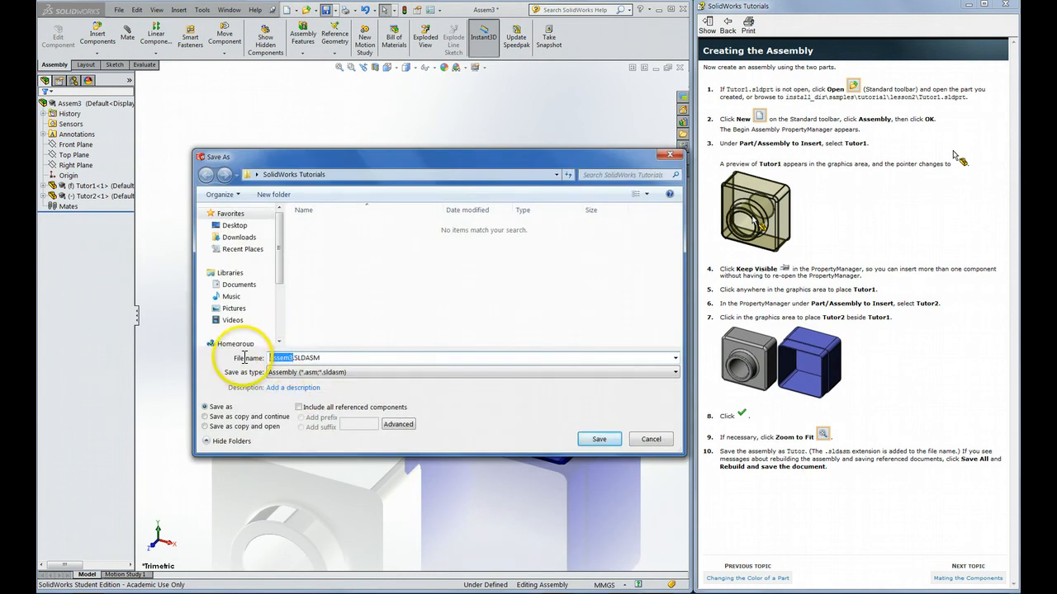
type("Tutor1")
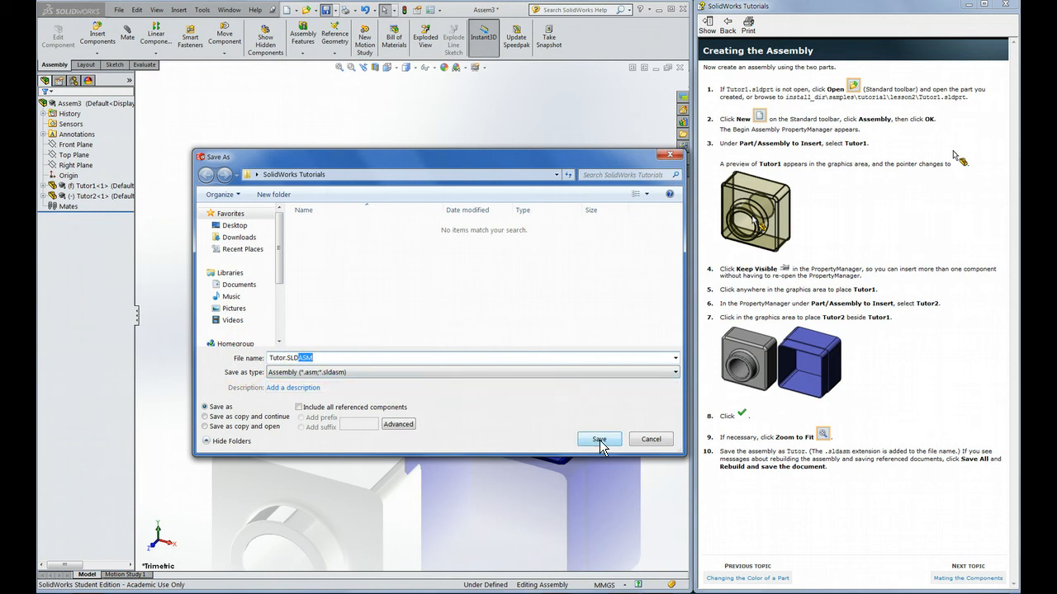
left_click(599, 439)
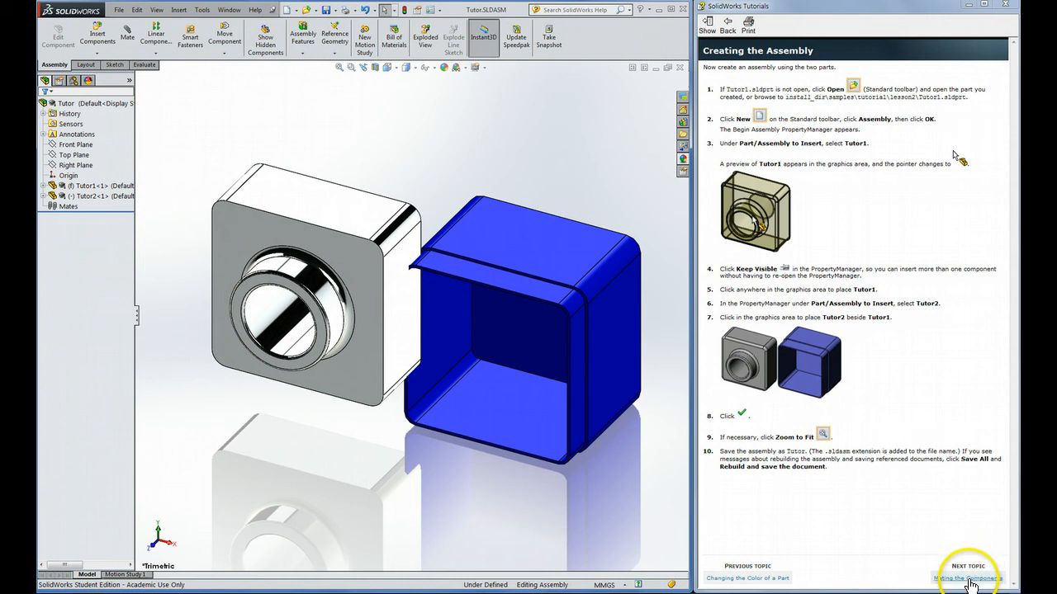
left_click(966, 578)
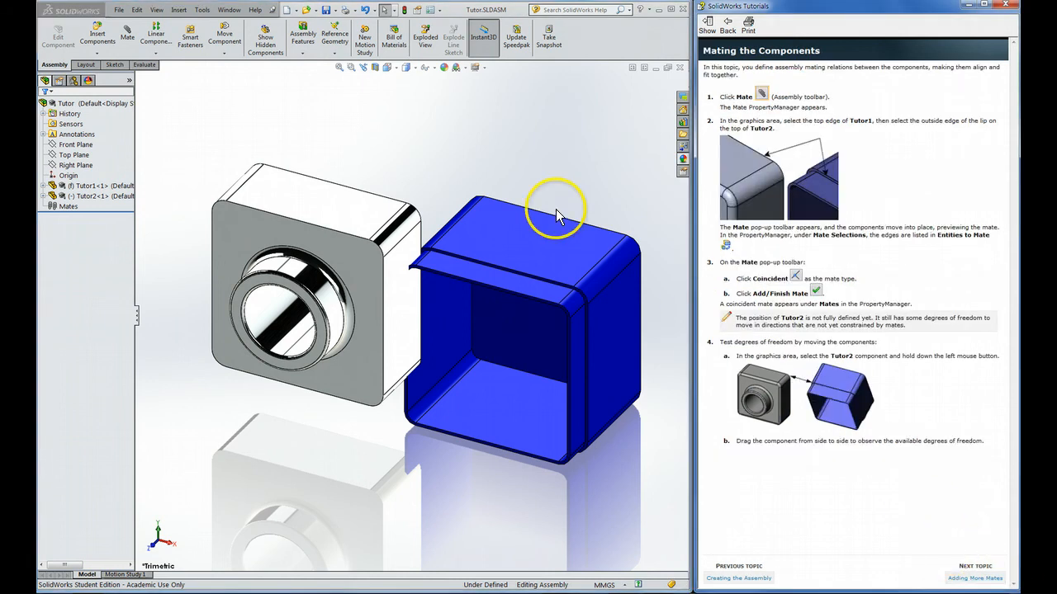
mouse_move(127, 35)
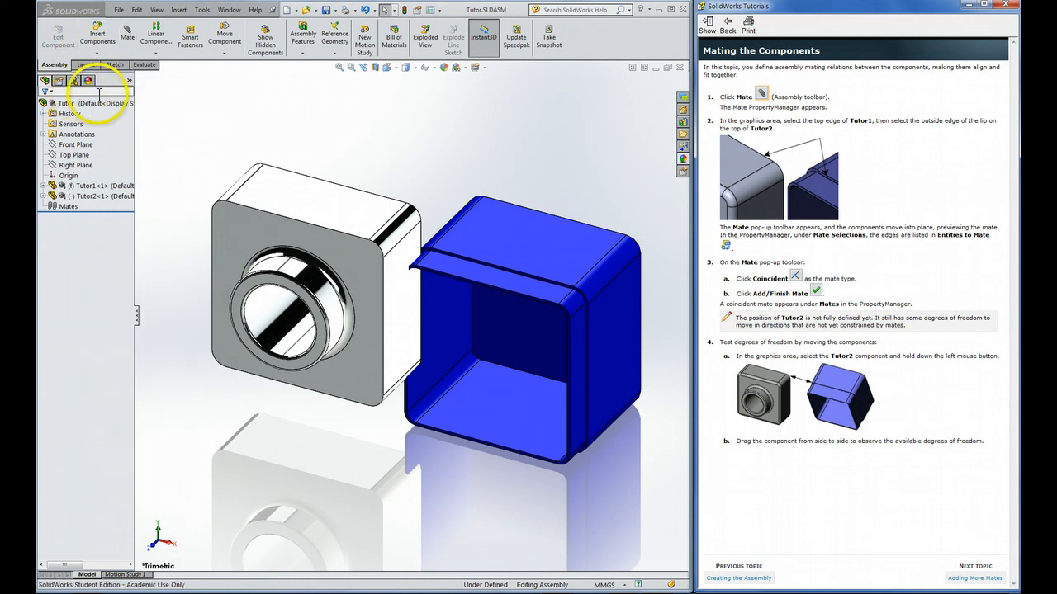
mouse_move(98, 36)
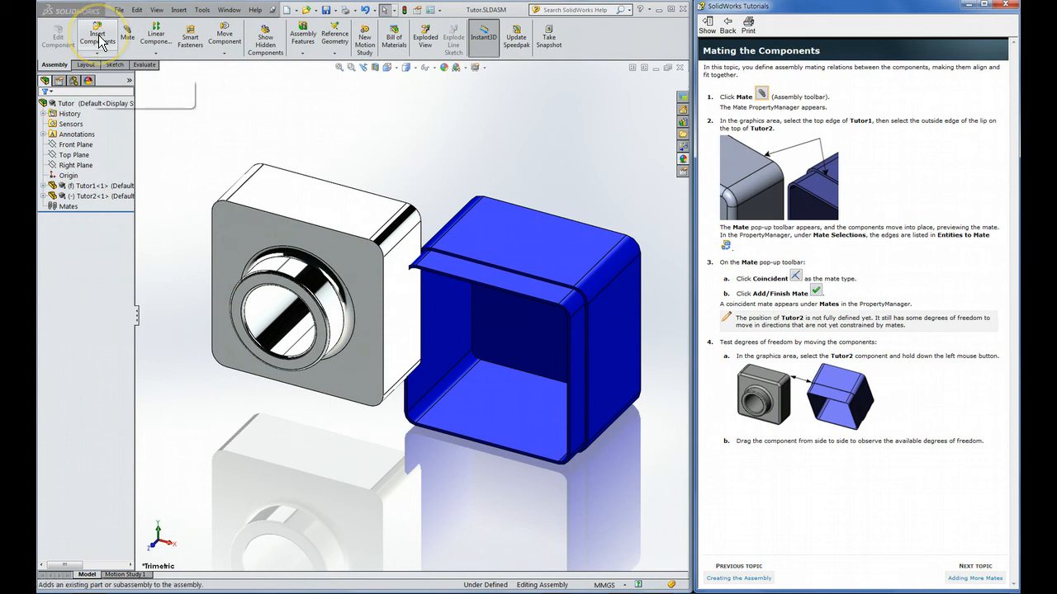
mouse_move(96, 40)
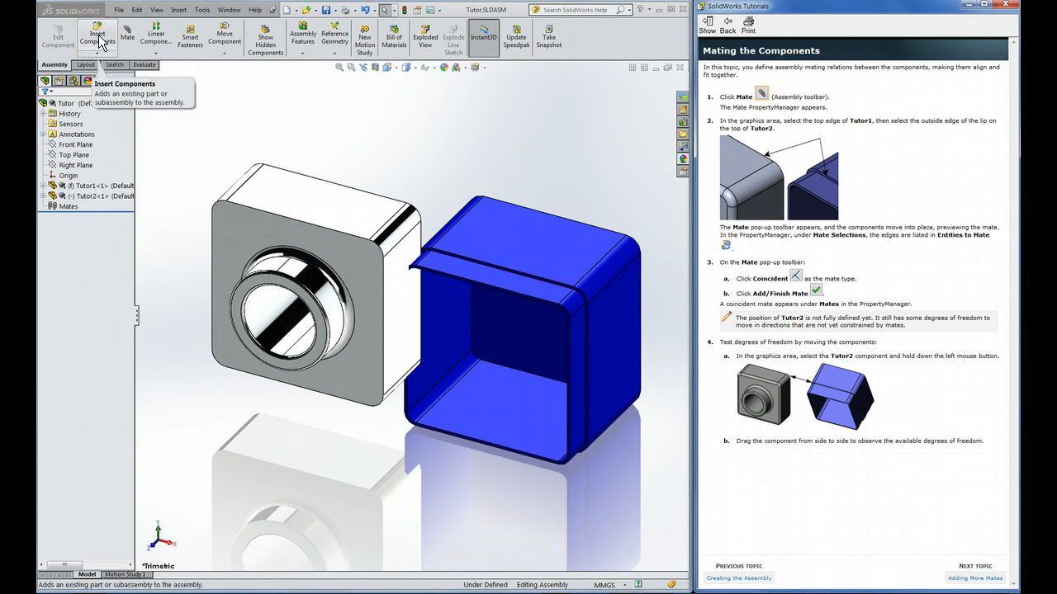
left_click(96, 36)
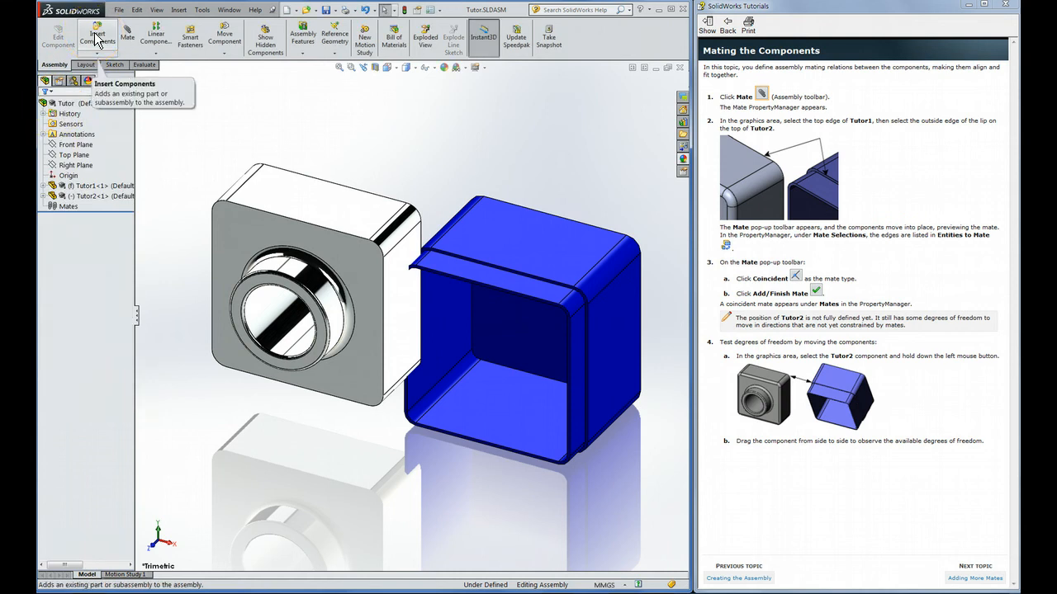
mouse_move(126, 33)
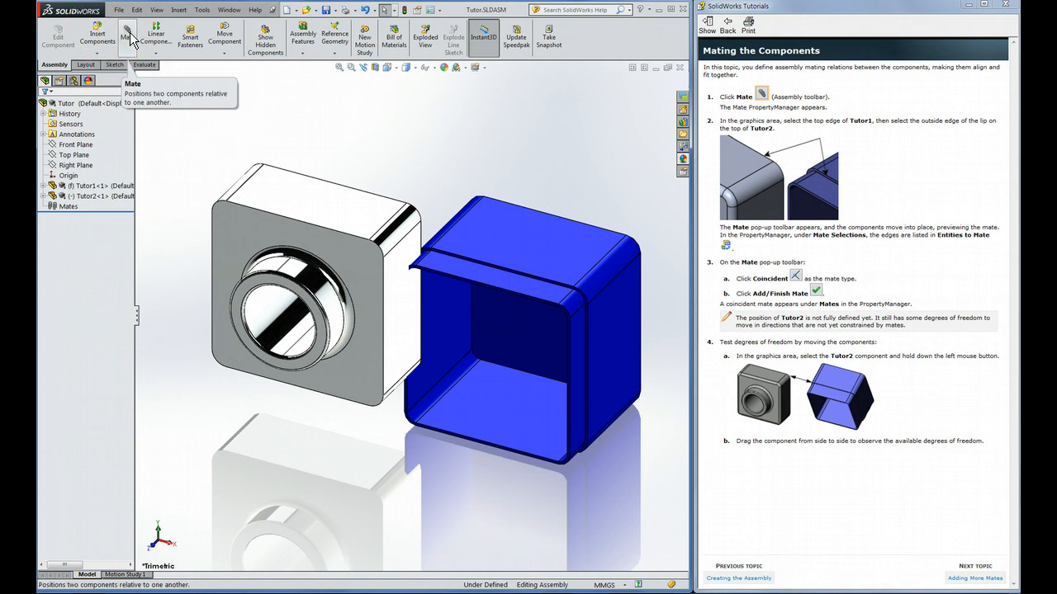
Add a Coincident mate between Tutor2's lip edge and Tutor1's top edge and finish it.
left_click(127, 37)
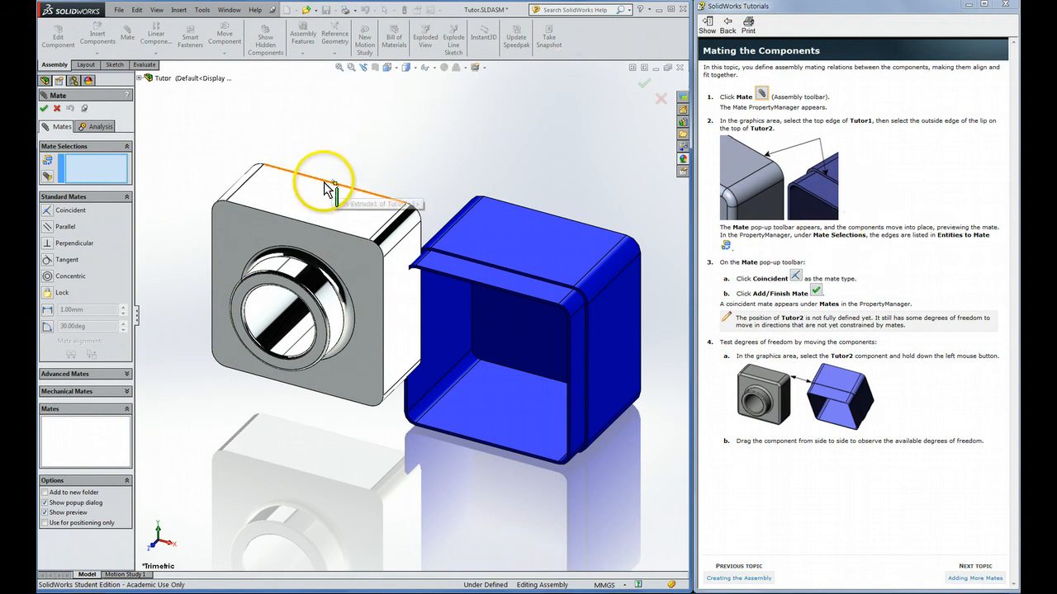
mouse_move(329, 183)
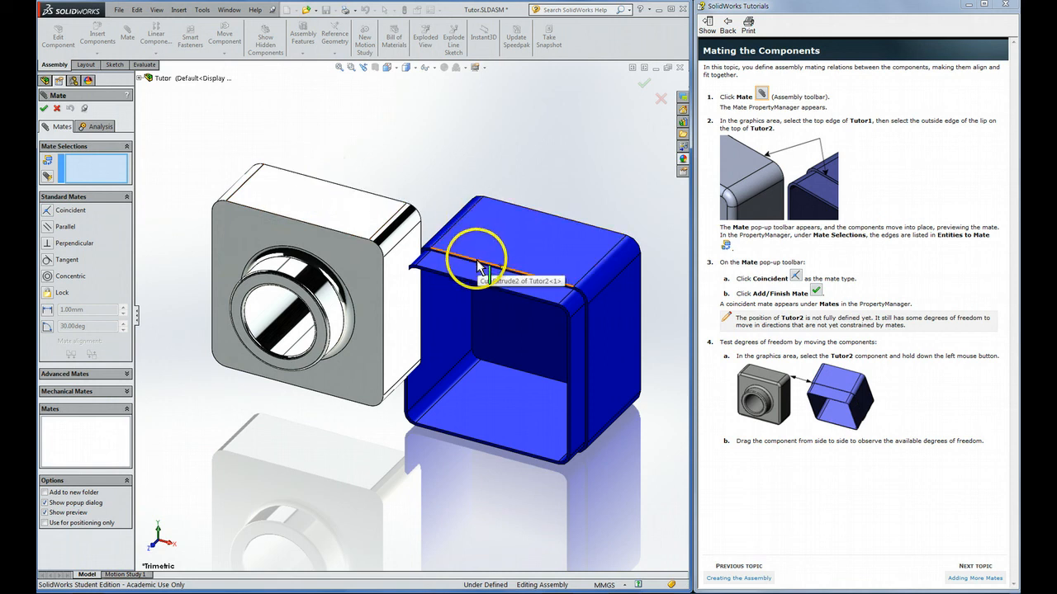
left_click(470, 264)
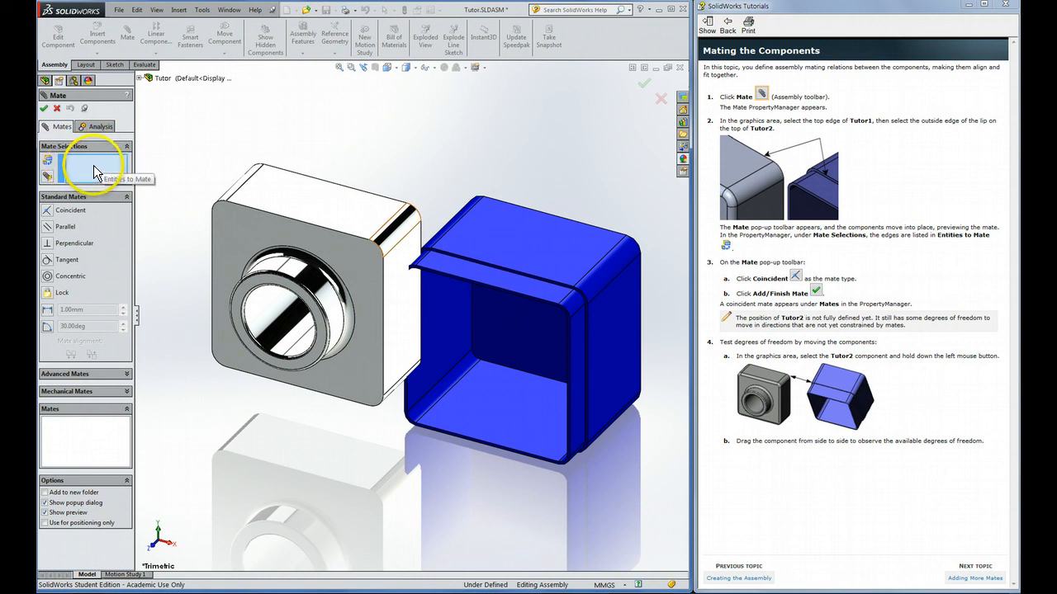
left_click(297, 179)
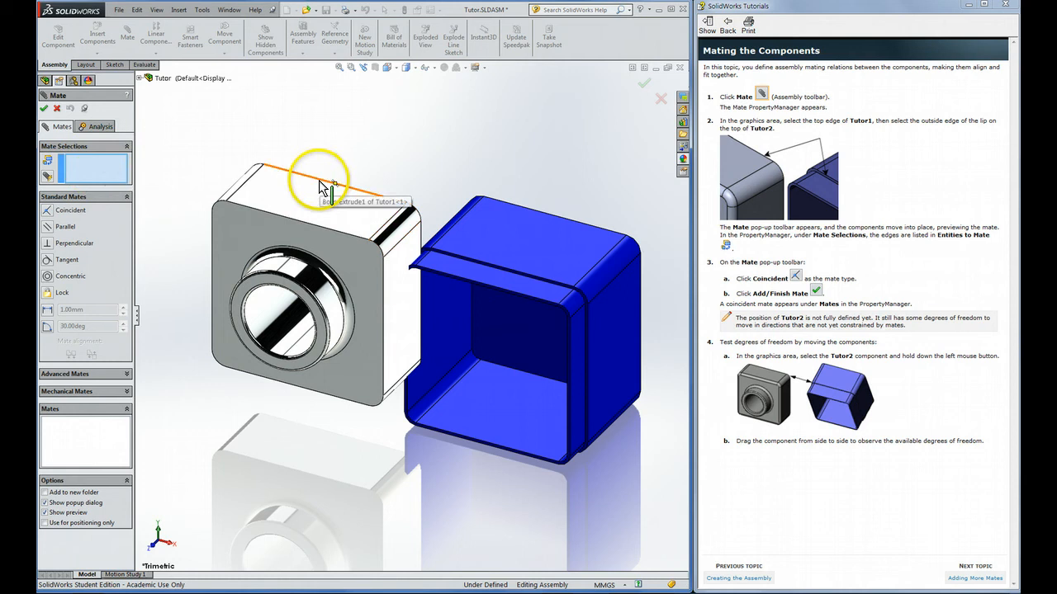
left_click(322, 168)
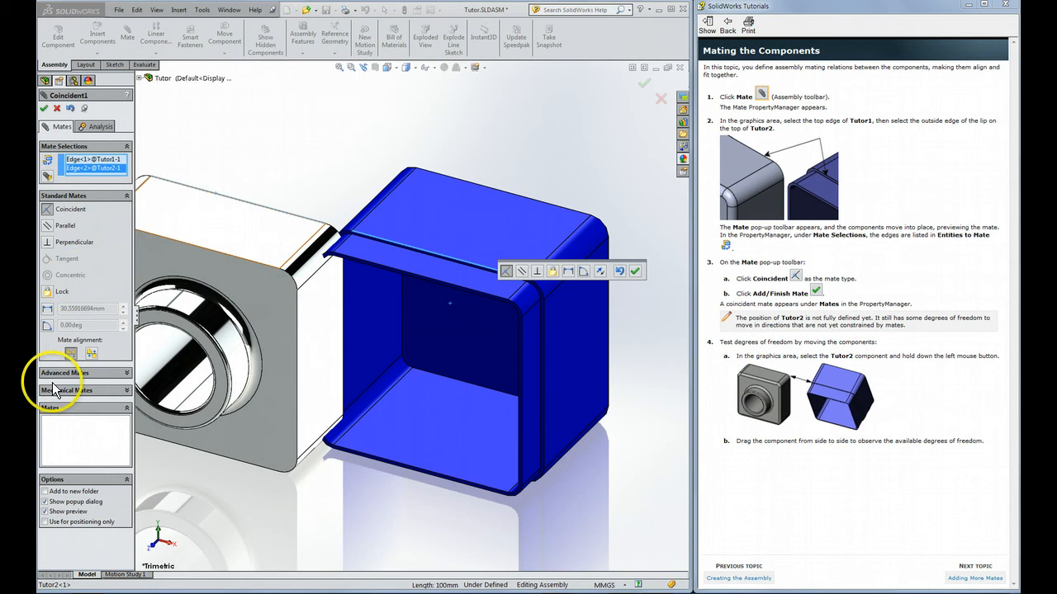
mouse_move(653, 278)
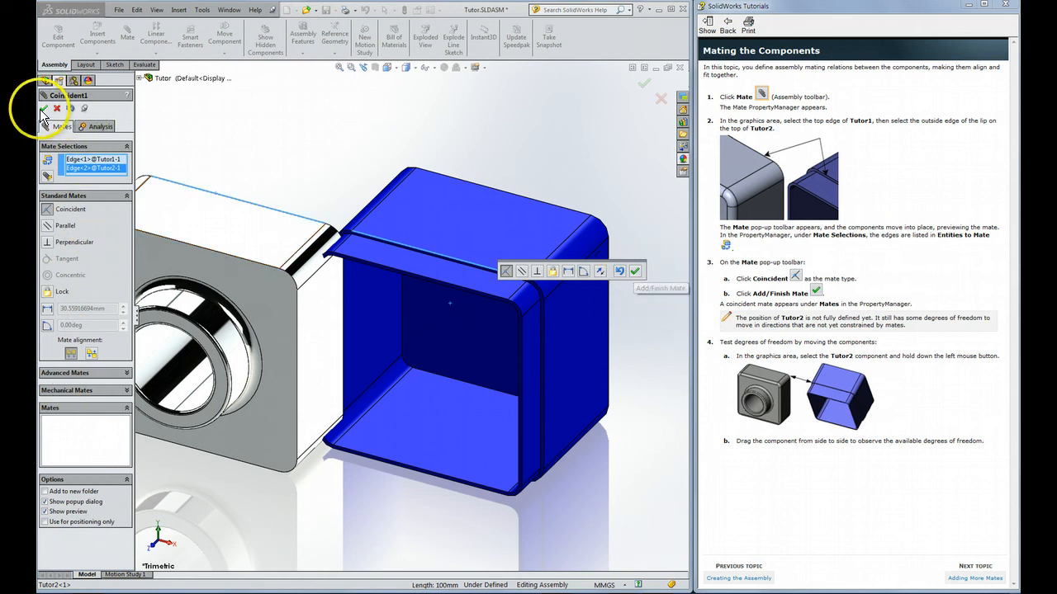
left_click(620, 271)
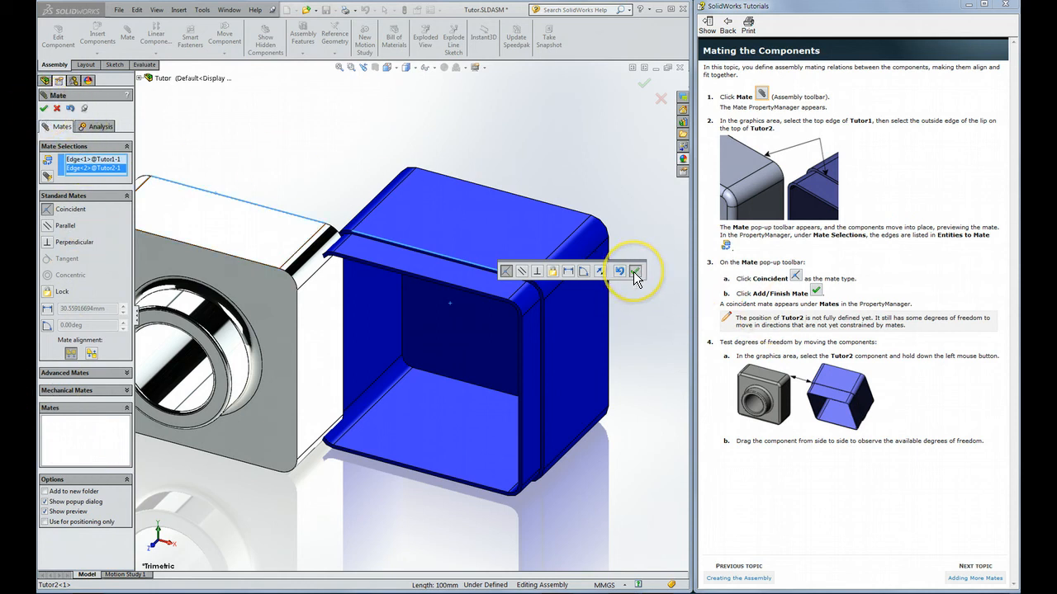
left_click(634, 271)
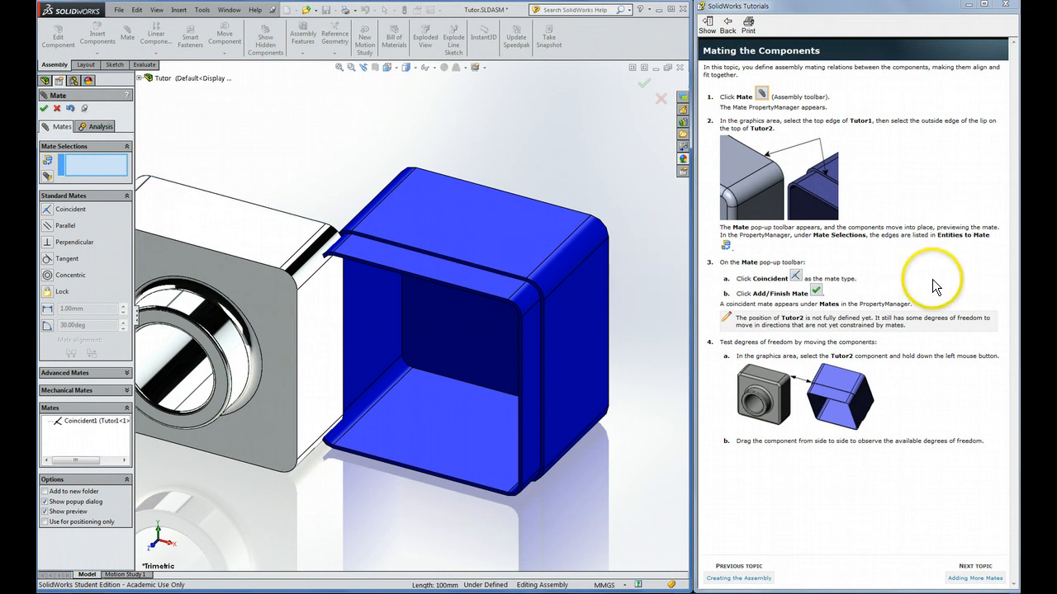
mouse_move(742, 291)
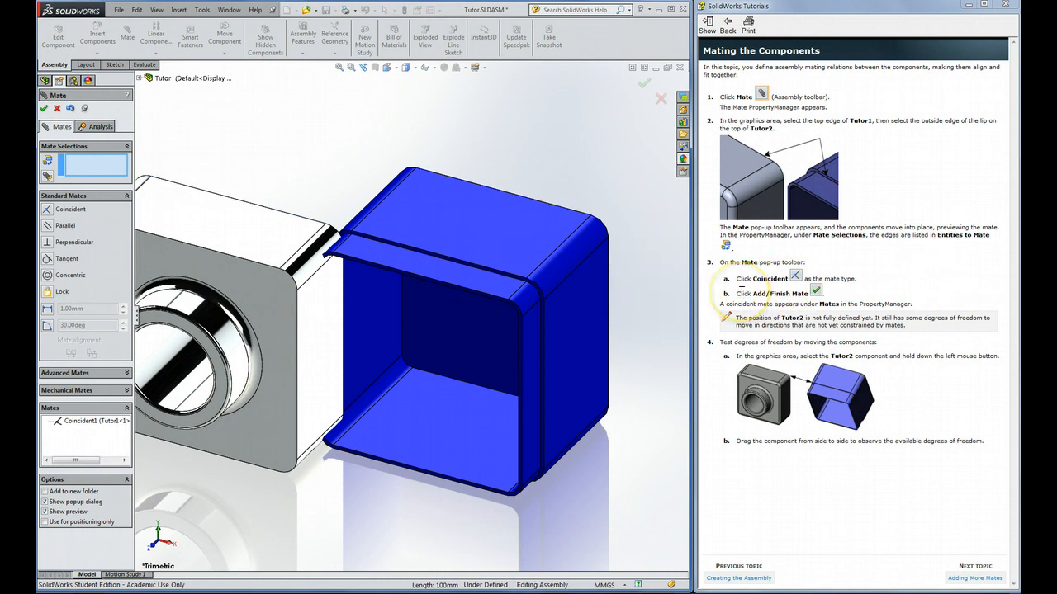
mouse_move(892, 325)
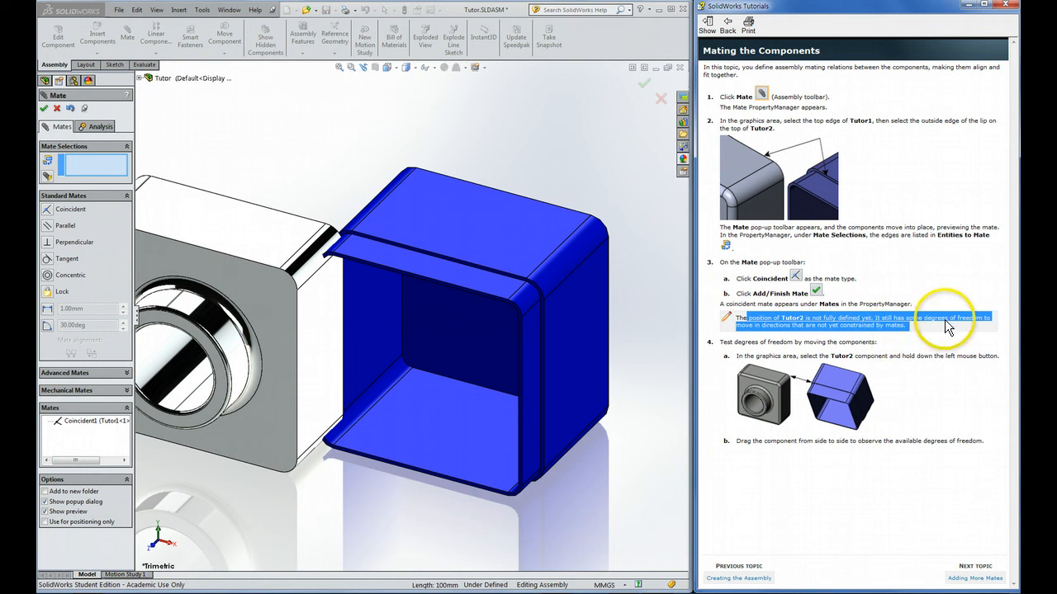
mouse_move(928, 309)
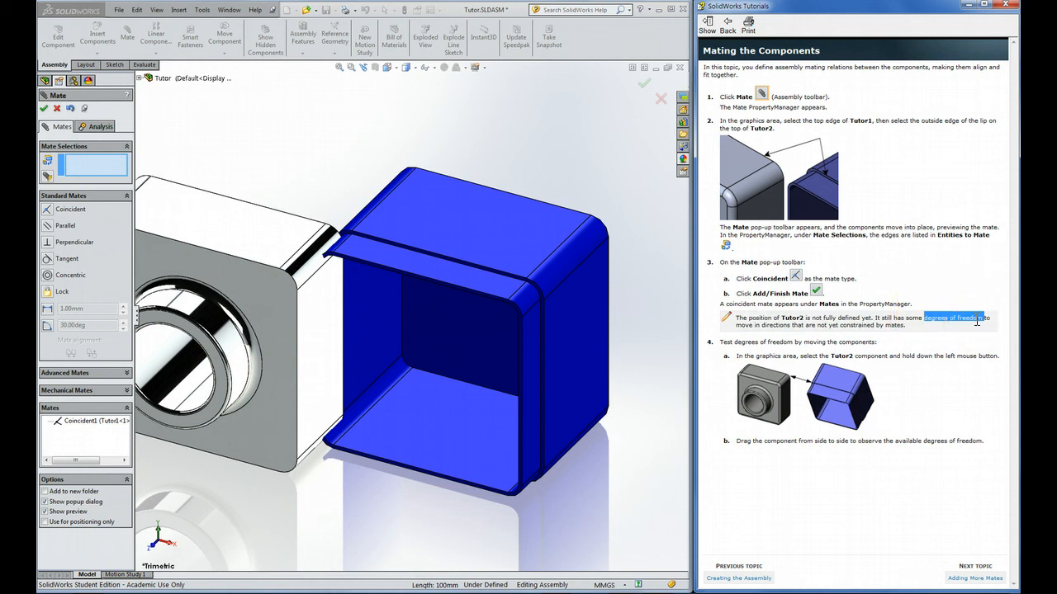
mouse_move(631, 327)
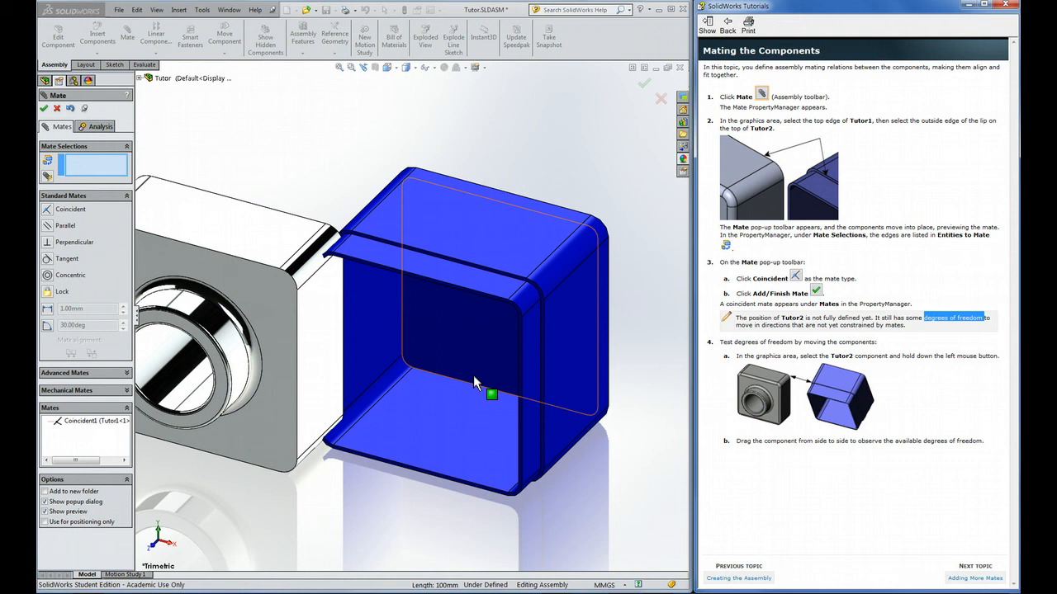
left_click_drag(492, 395, 661, 416)
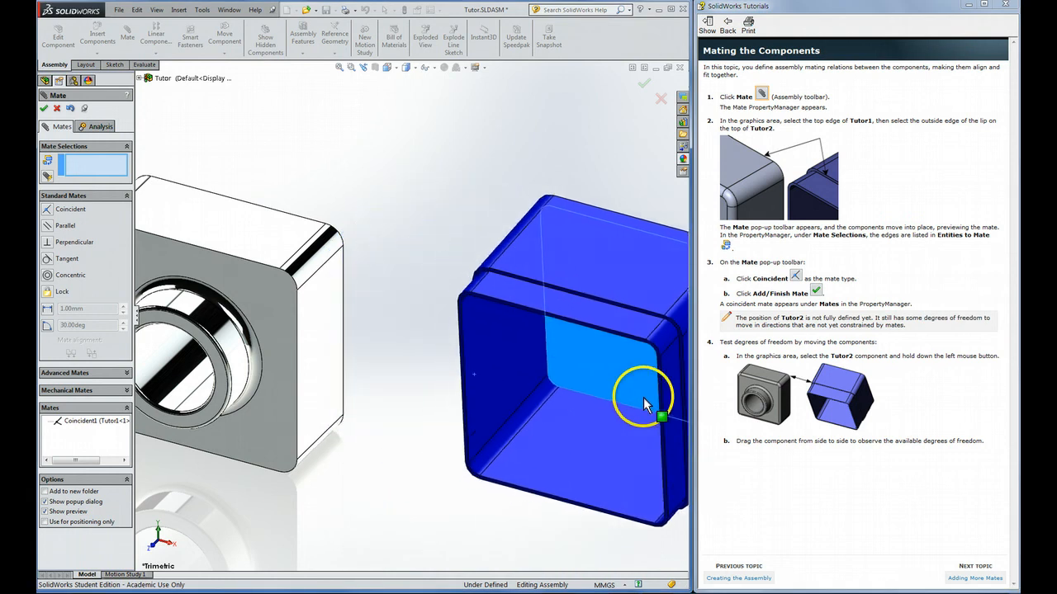
left_click_drag(660, 405, 512, 248)
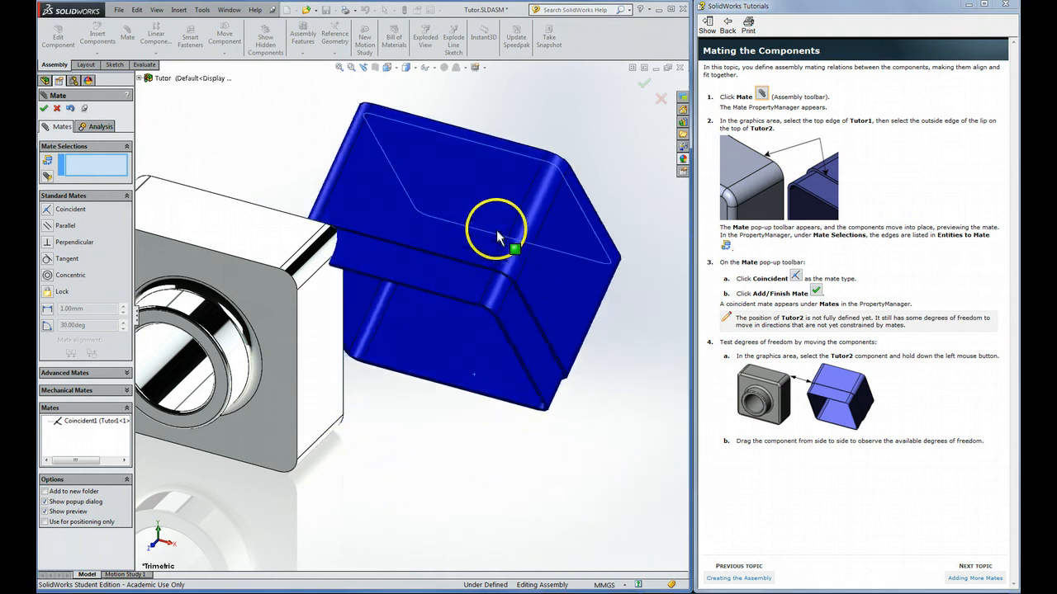
left_click_drag(495, 240, 405, 454)
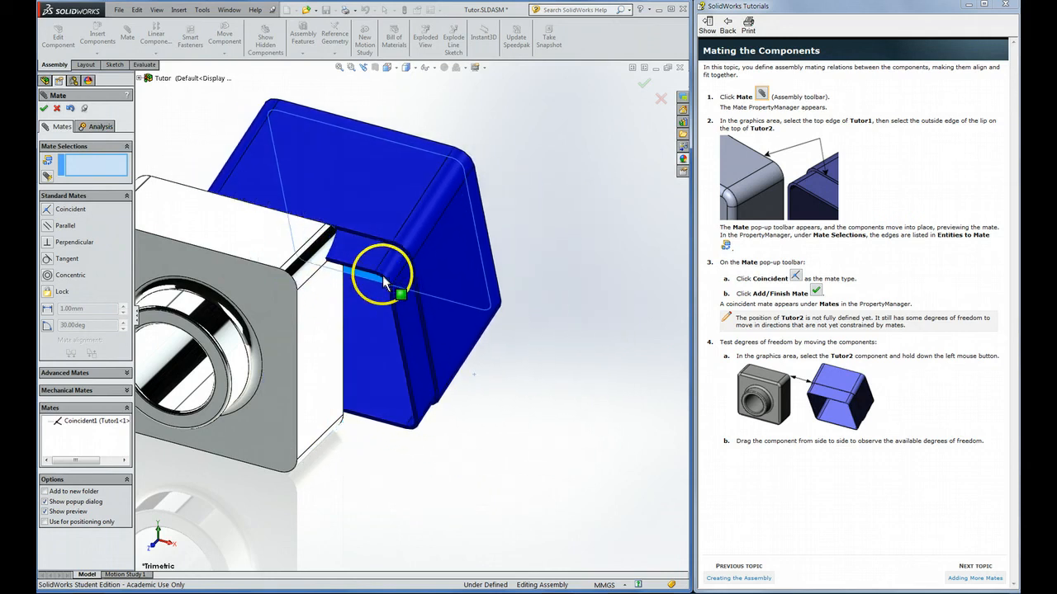
left_click_drag(383, 280, 487, 416)
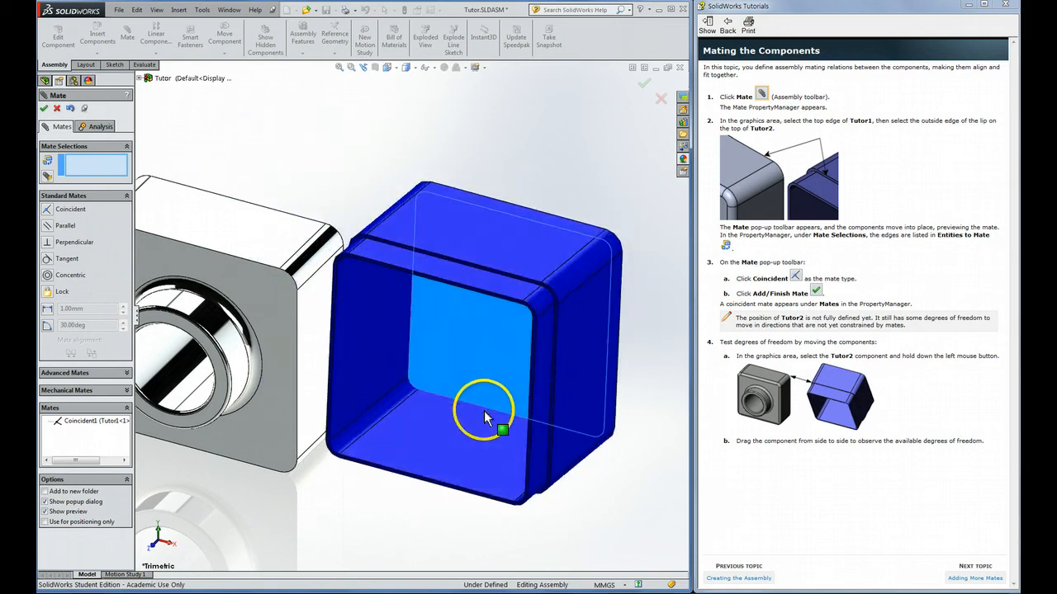
left_click_drag(485, 417, 628, 372)
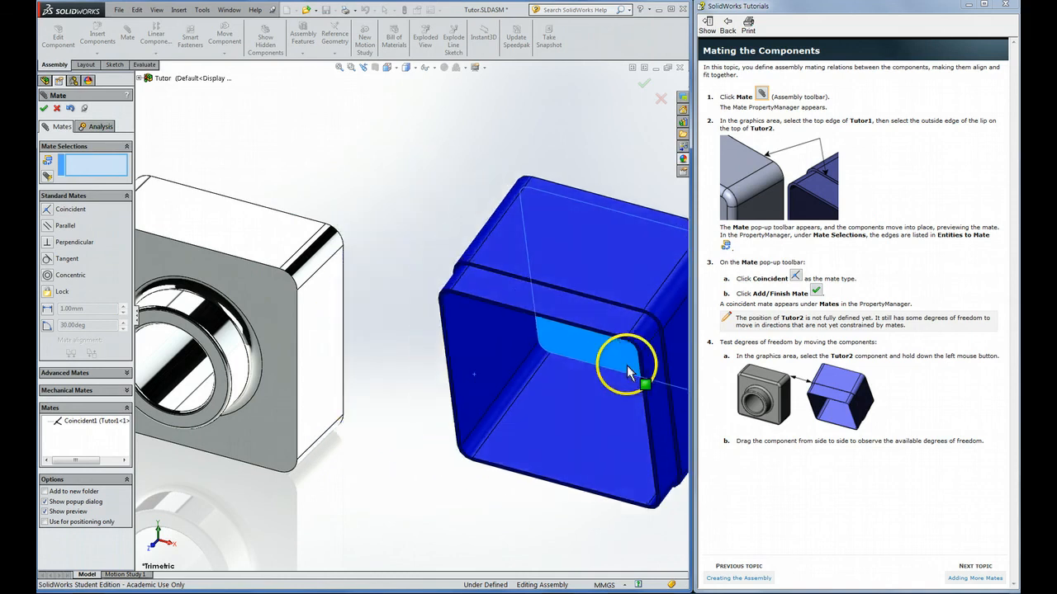
left_click_drag(644, 383, 479, 383)
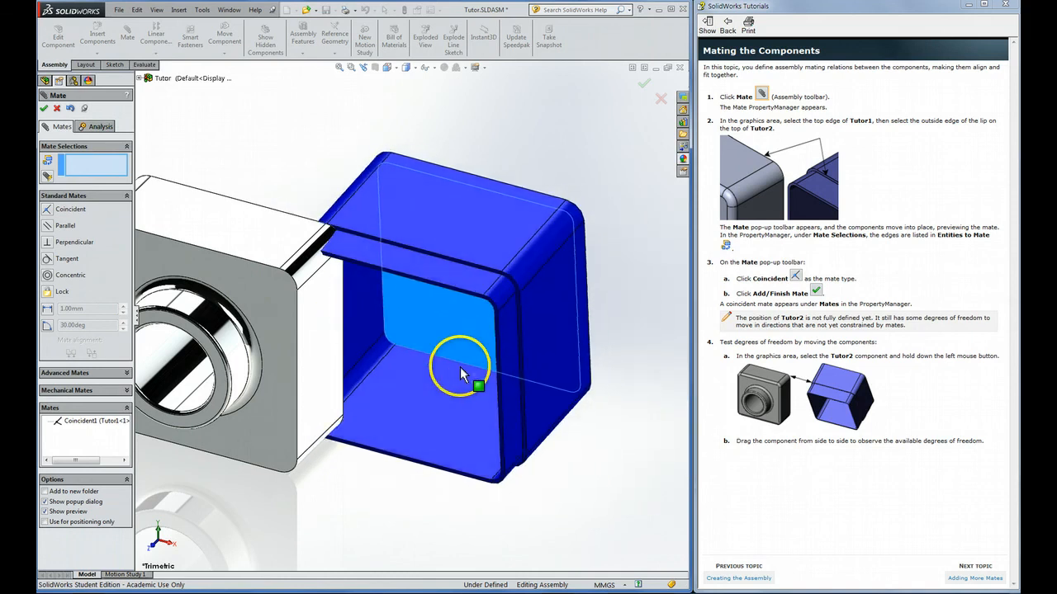
left_click_drag(478, 384, 559, 397)
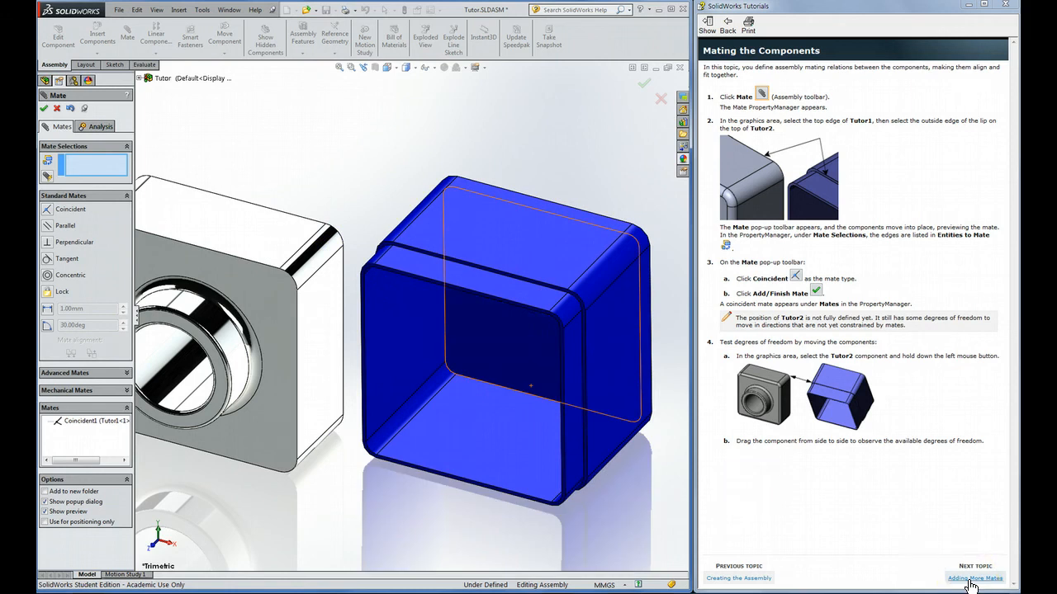
Make the right-hand faces of Tutor1 and Tutor2 flush with a second coincident mate.
left_click(975, 566)
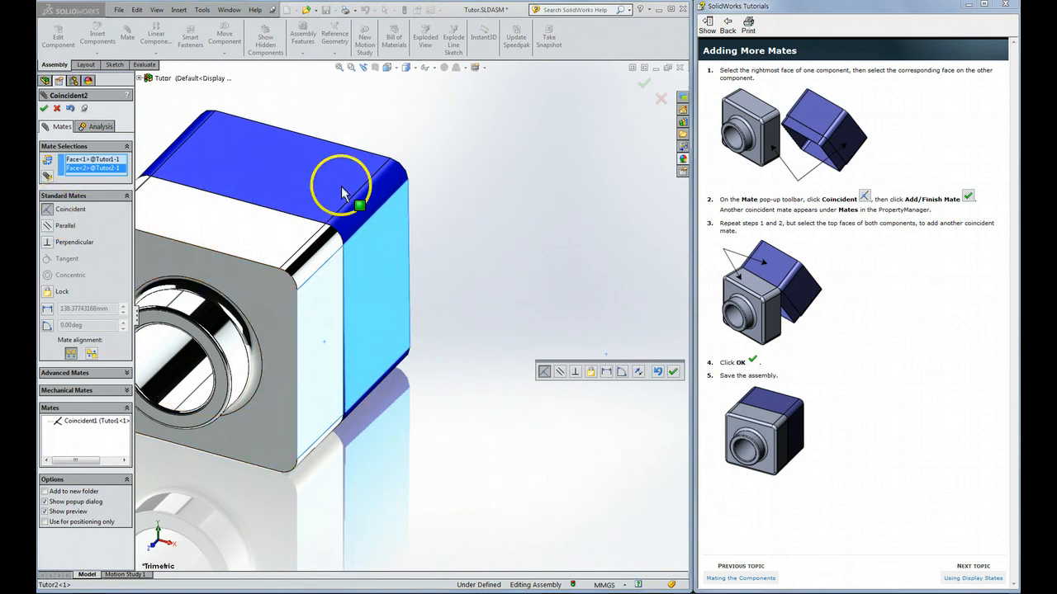
mouse_move(412, 248)
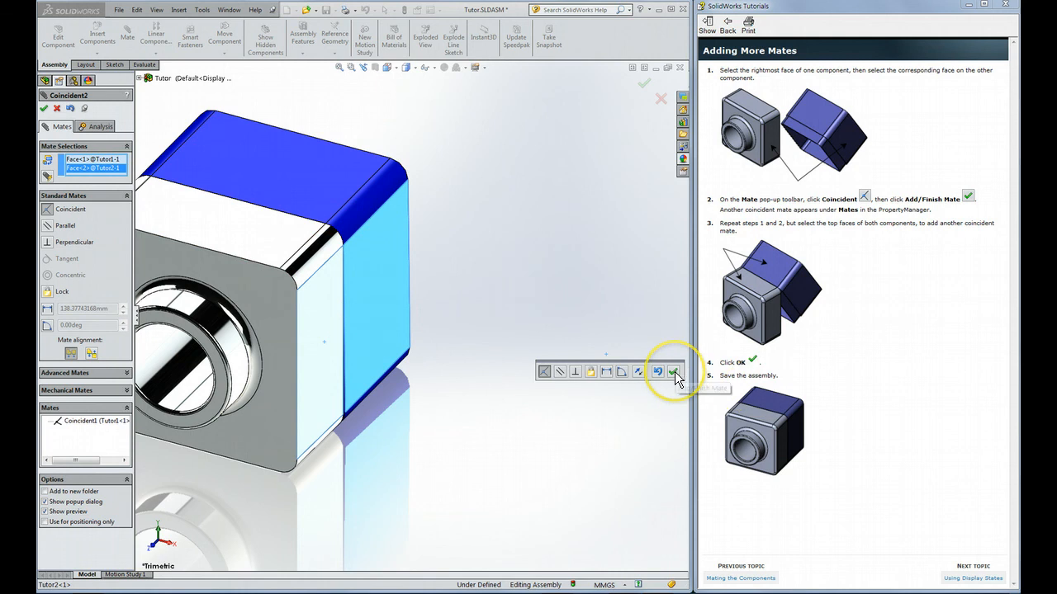
left_click(674, 372)
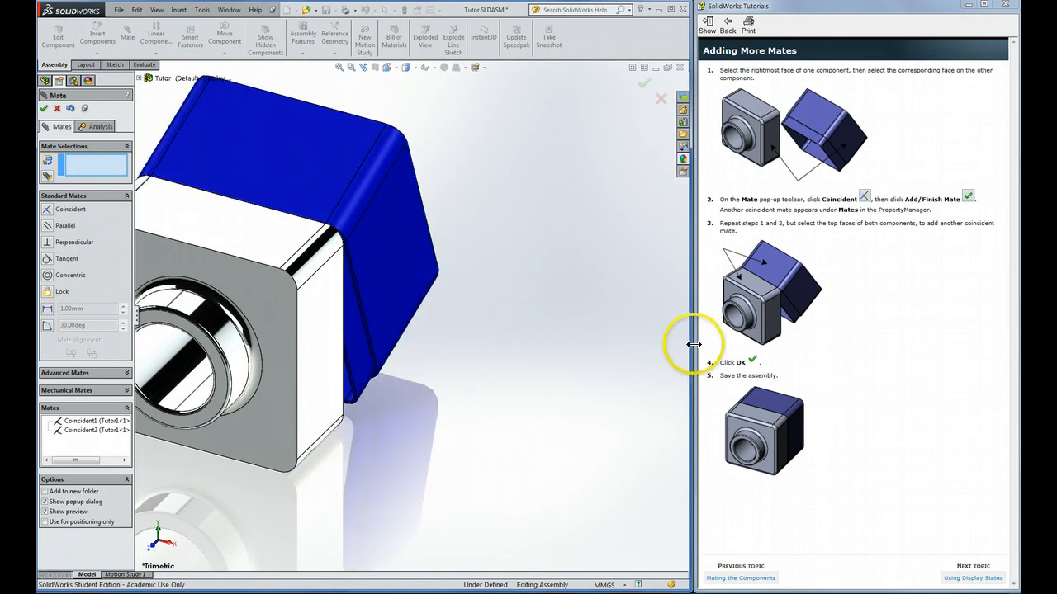
mouse_move(727, 223)
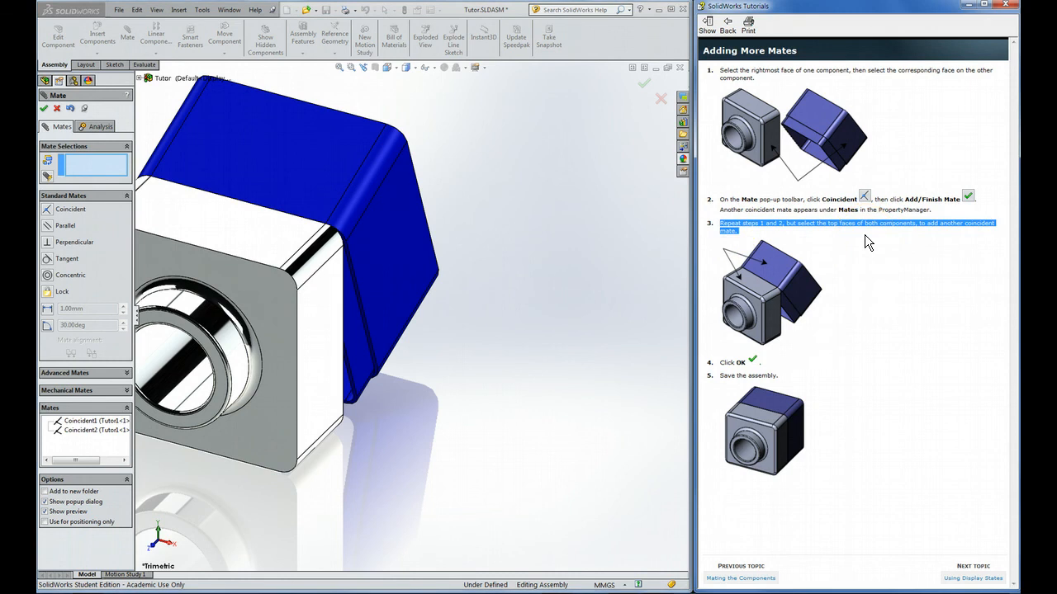
Mate the top faces of Tutor2 and Tutor1 coincident, fully defining the Tutor assembly.
left_click(280, 157)
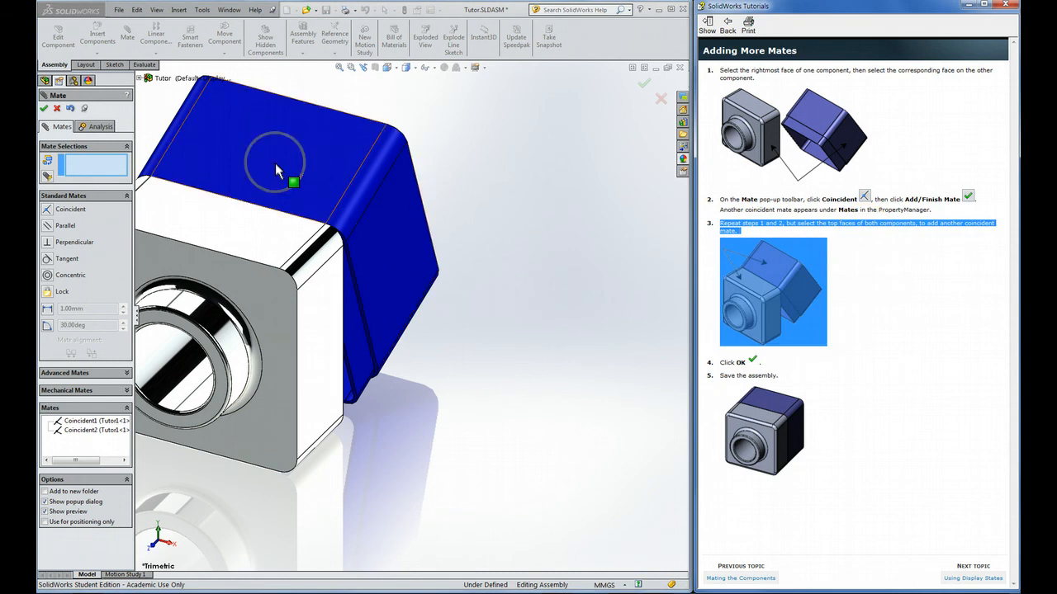
left_click(277, 162)
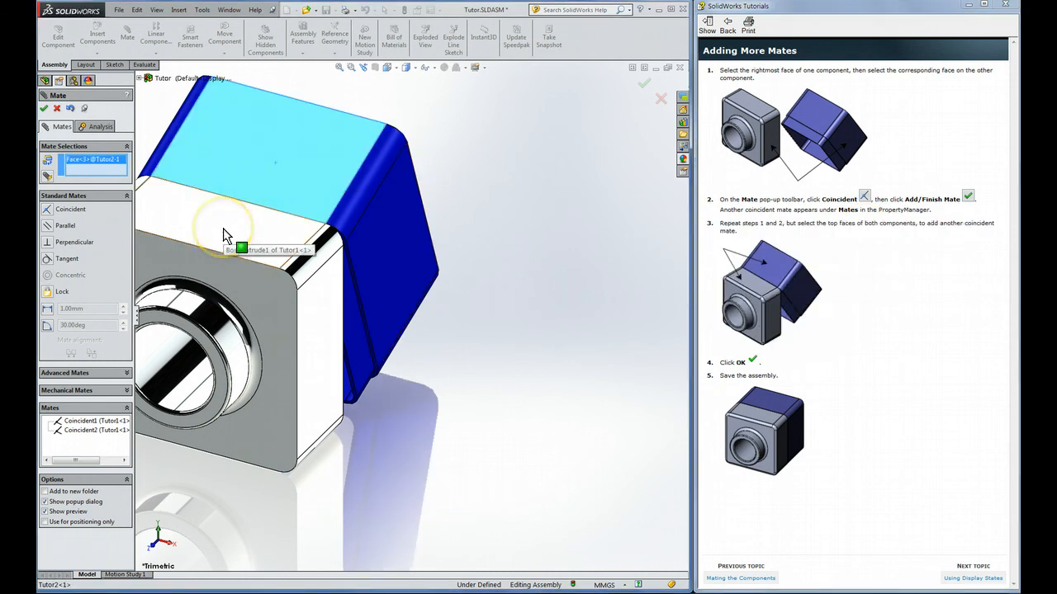
left_click(317, 185)
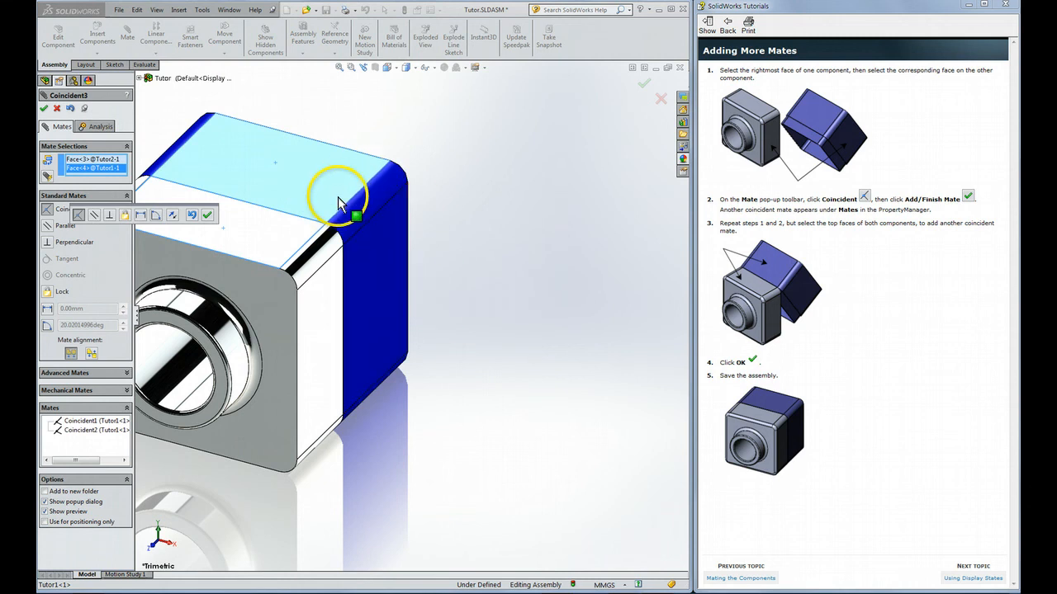
mouse_move(326, 214)
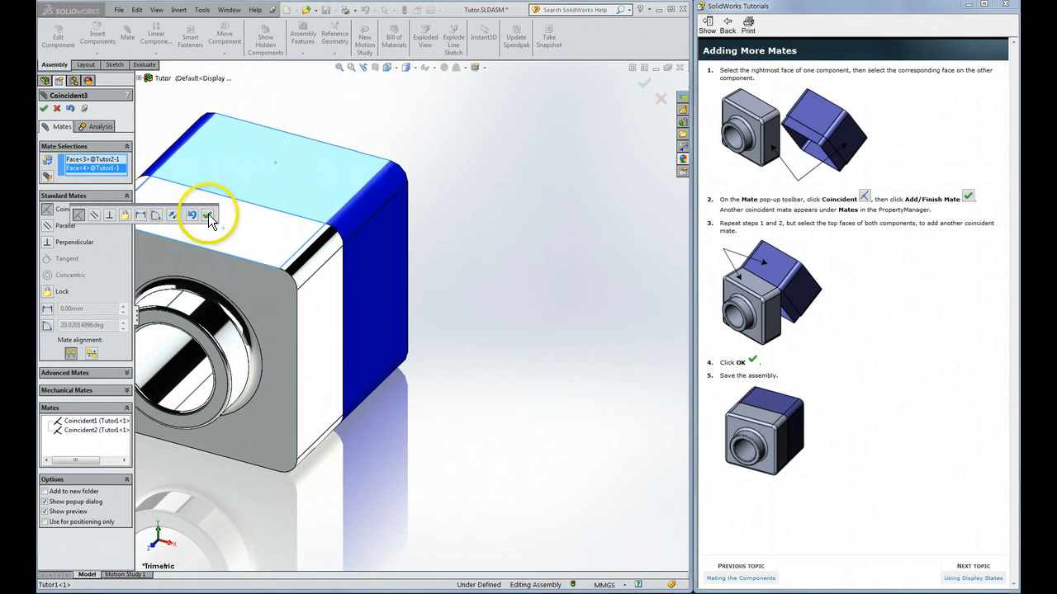
mouse_move(206, 215)
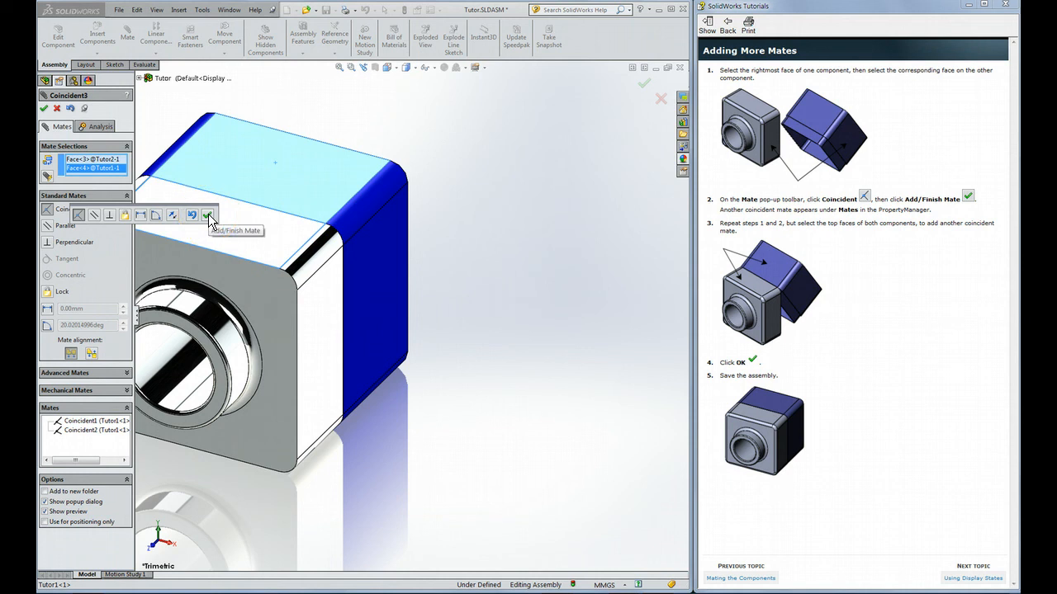
left_click(208, 215)
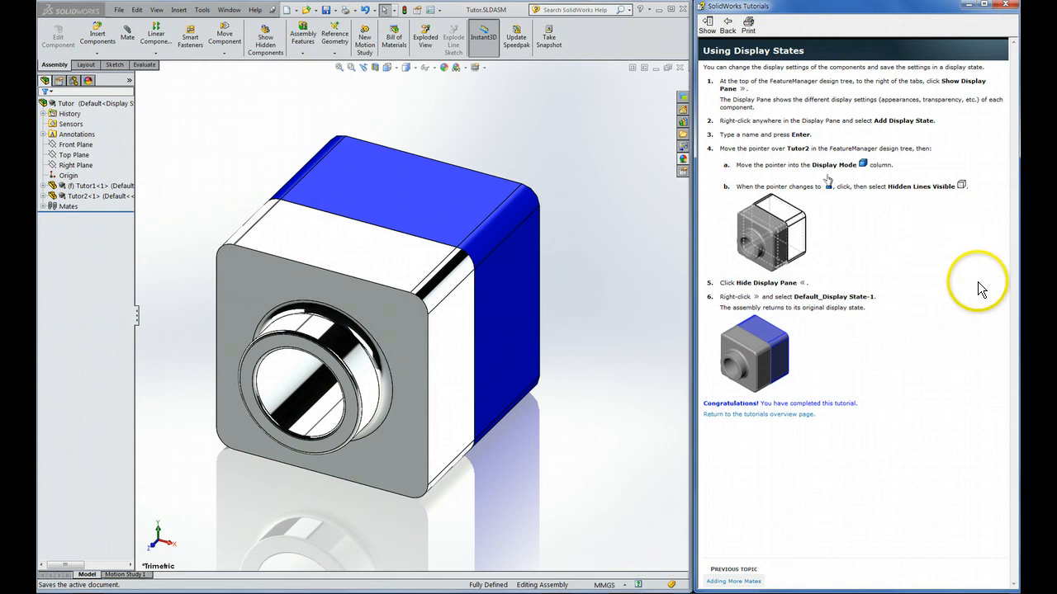
mouse_move(581, 86)
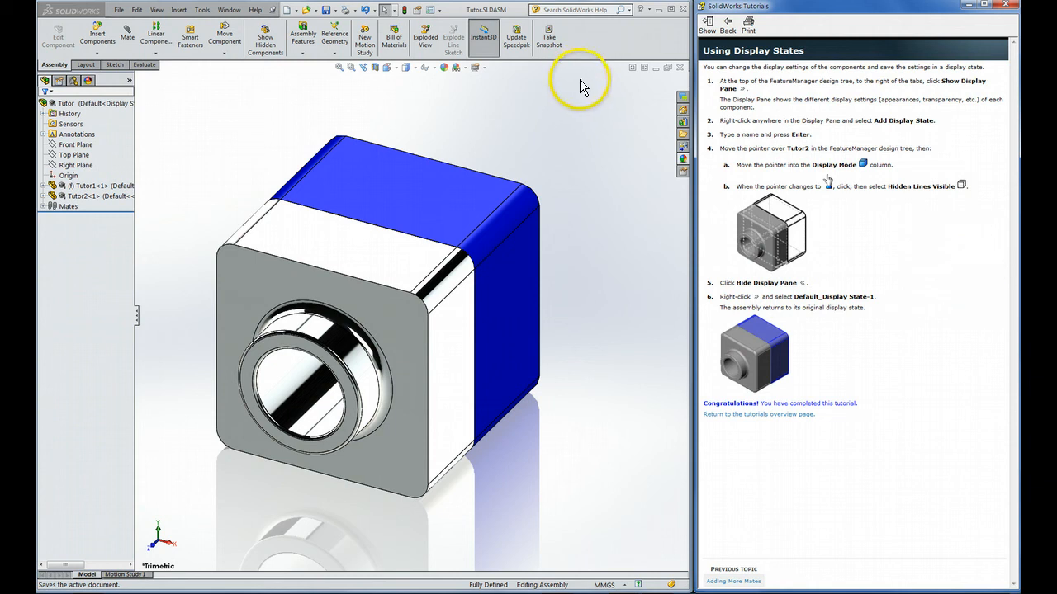
mouse_move(902, 76)
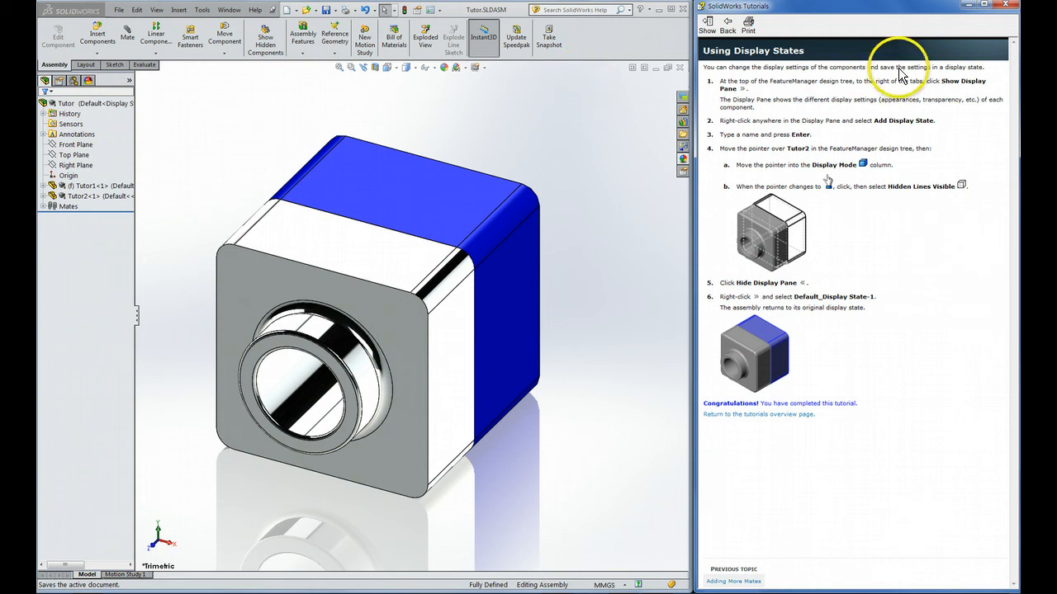
mouse_move(49, 100)
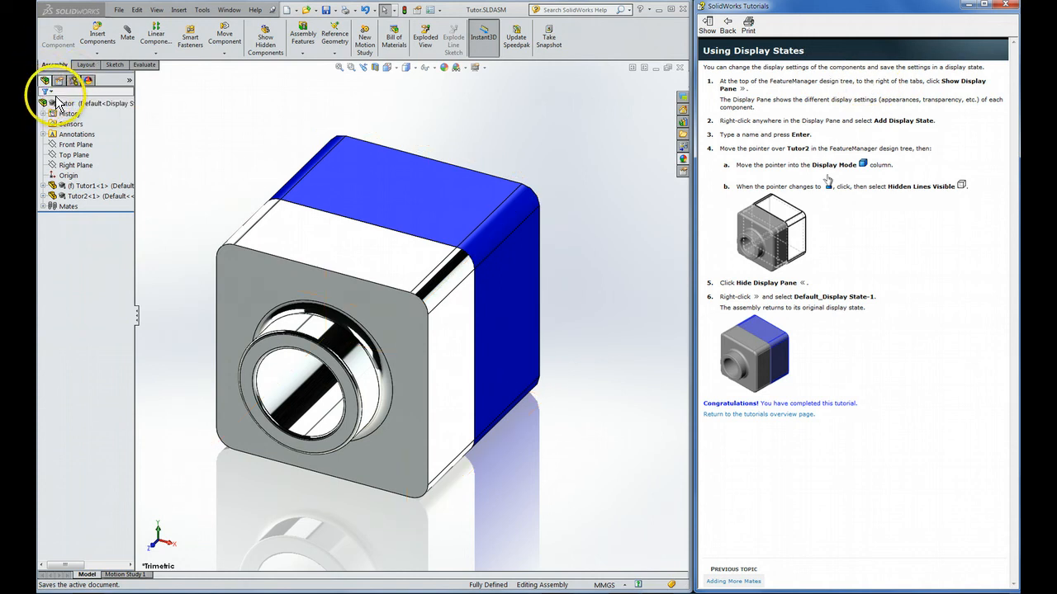
left_click(75, 103)
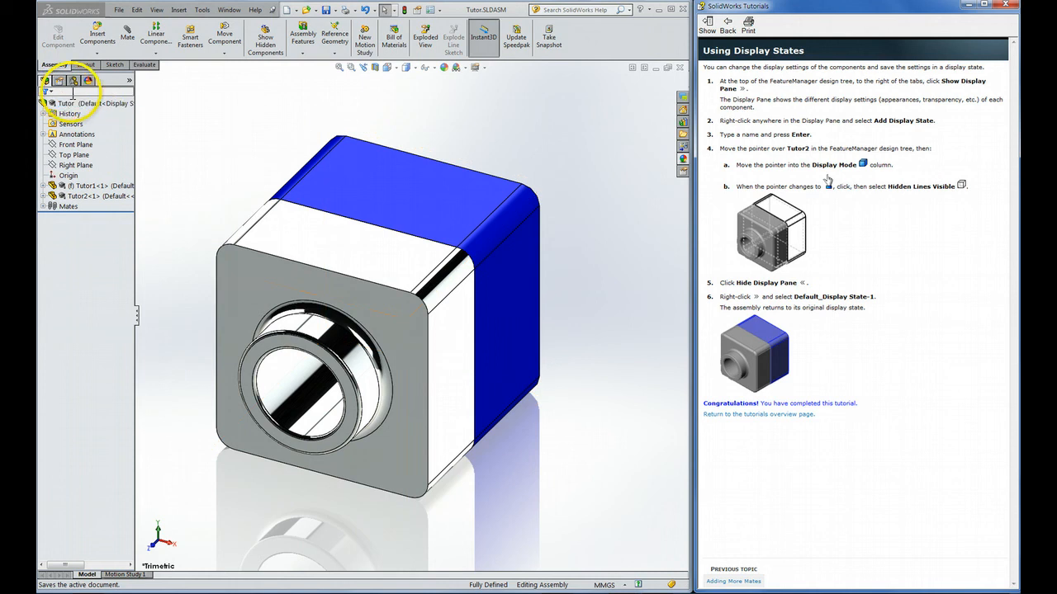
left_click(81, 194)
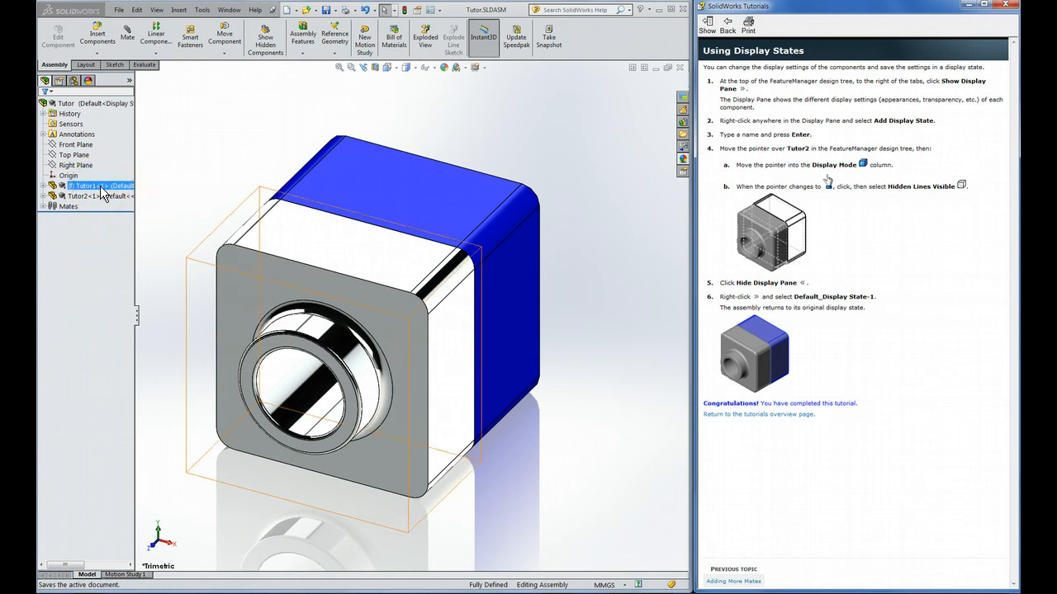
left_click(80, 195)
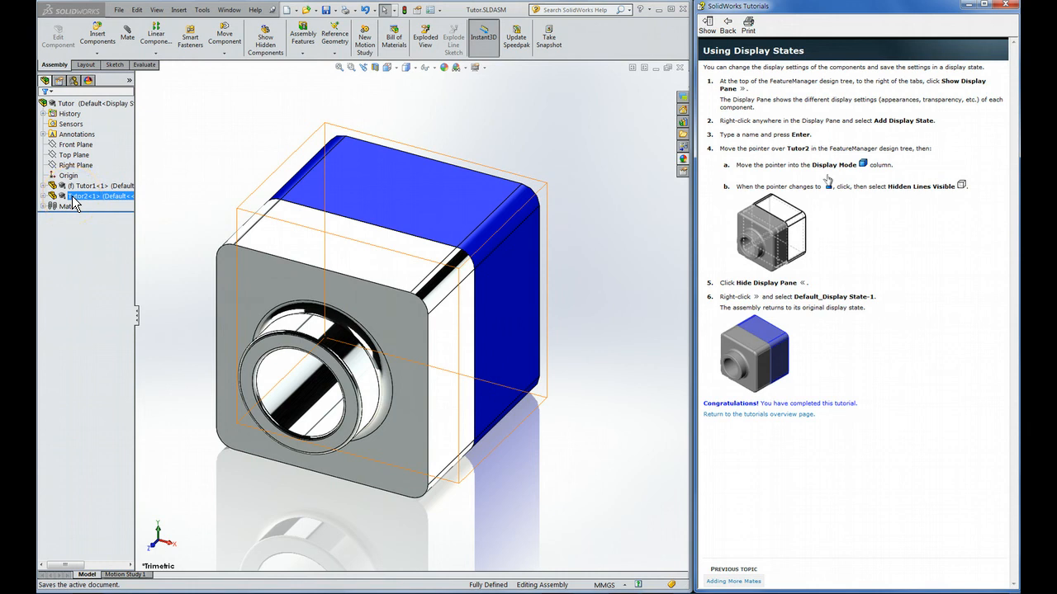
left_click(181, 116)
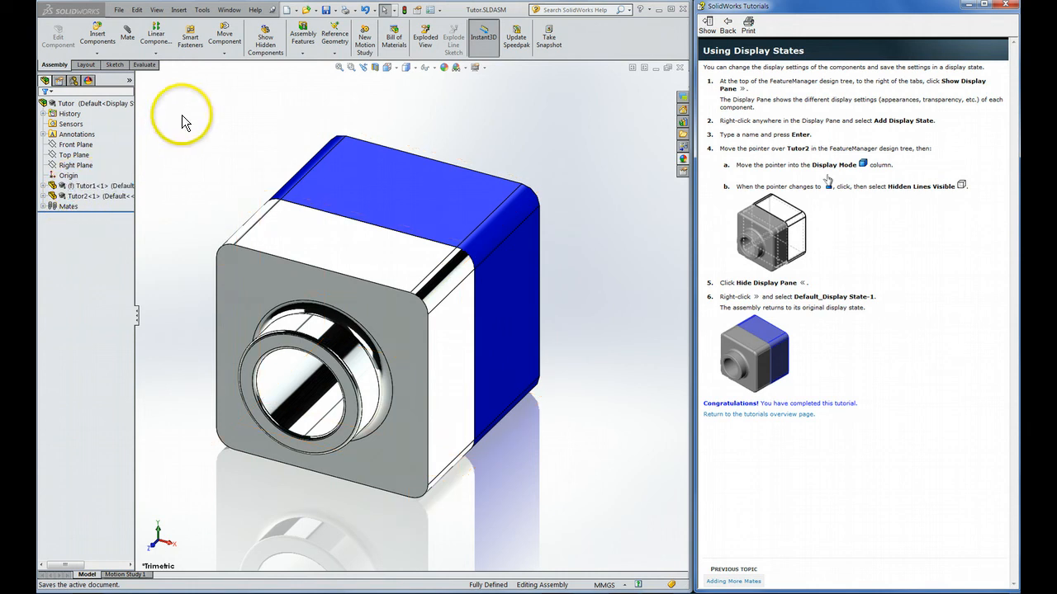
mouse_move(813, 81)
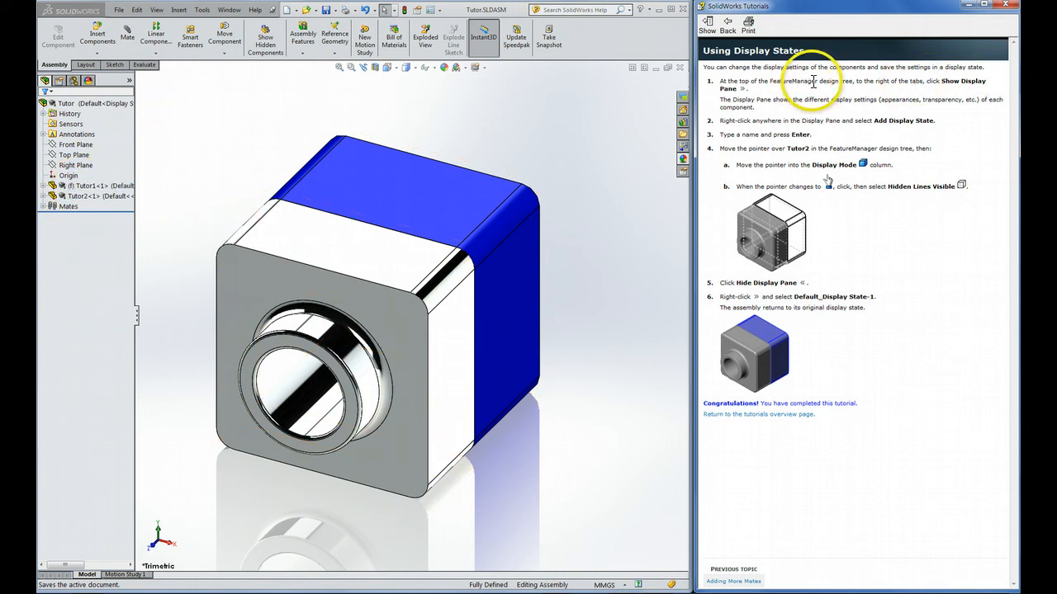
mouse_move(841, 103)
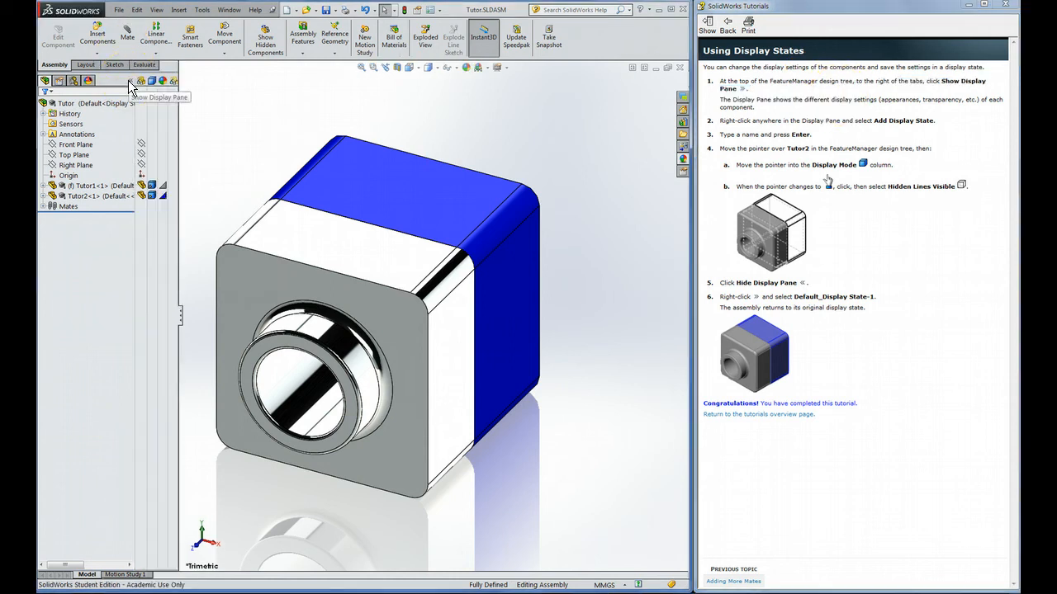
mouse_move(204, 92)
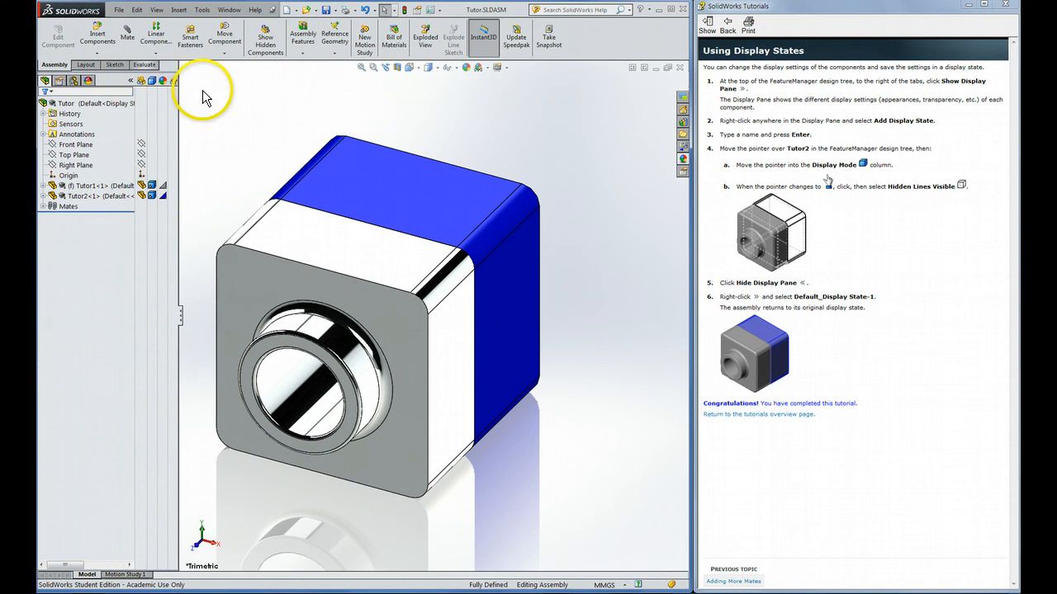
mouse_move(889, 92)
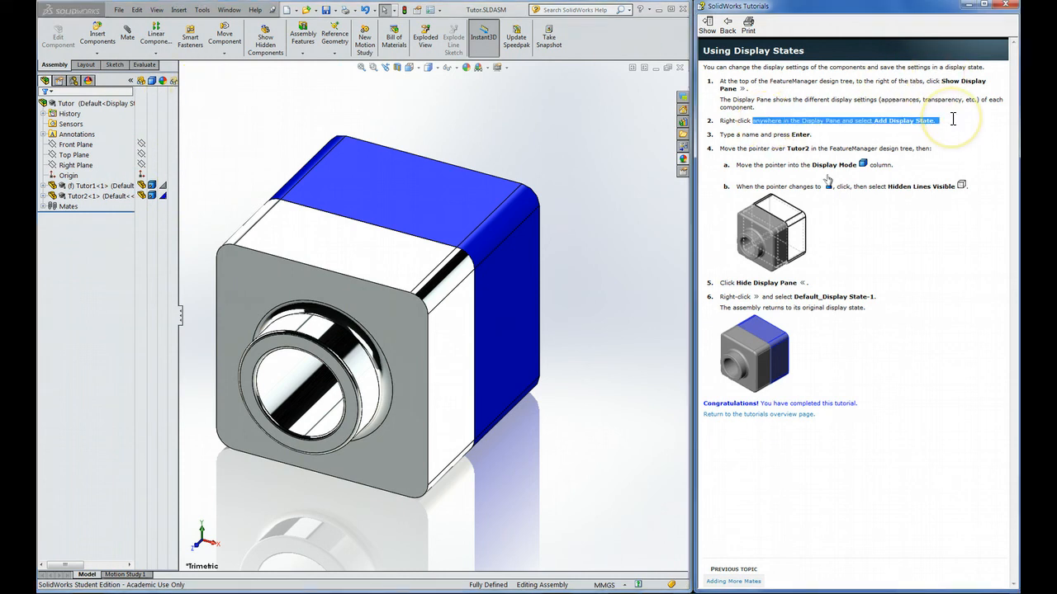
mouse_move(195, 107)
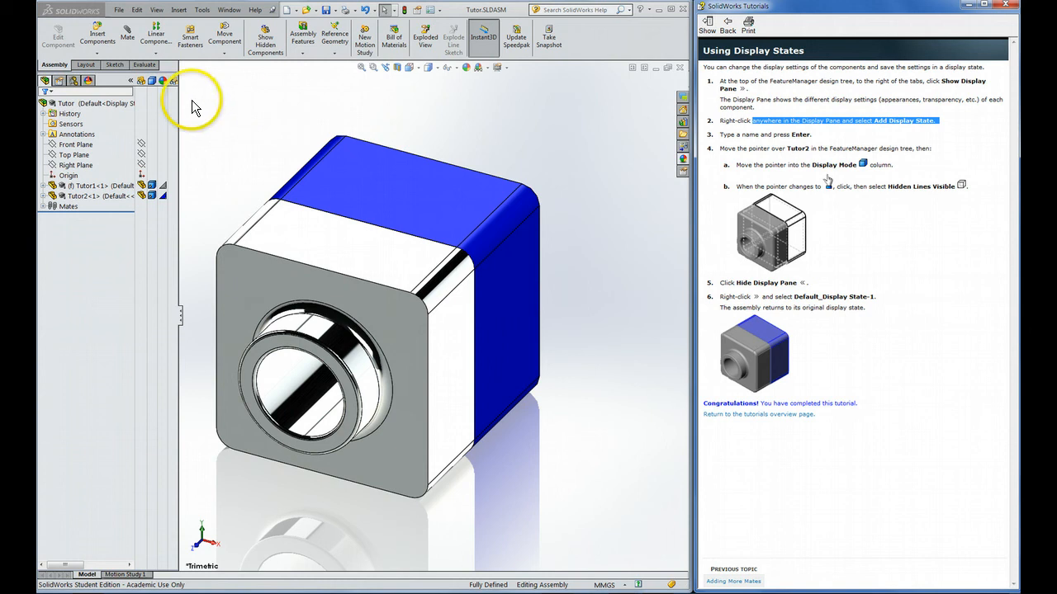
Add a new display state named Sample State from the Display Pane.
right_click(70, 112)
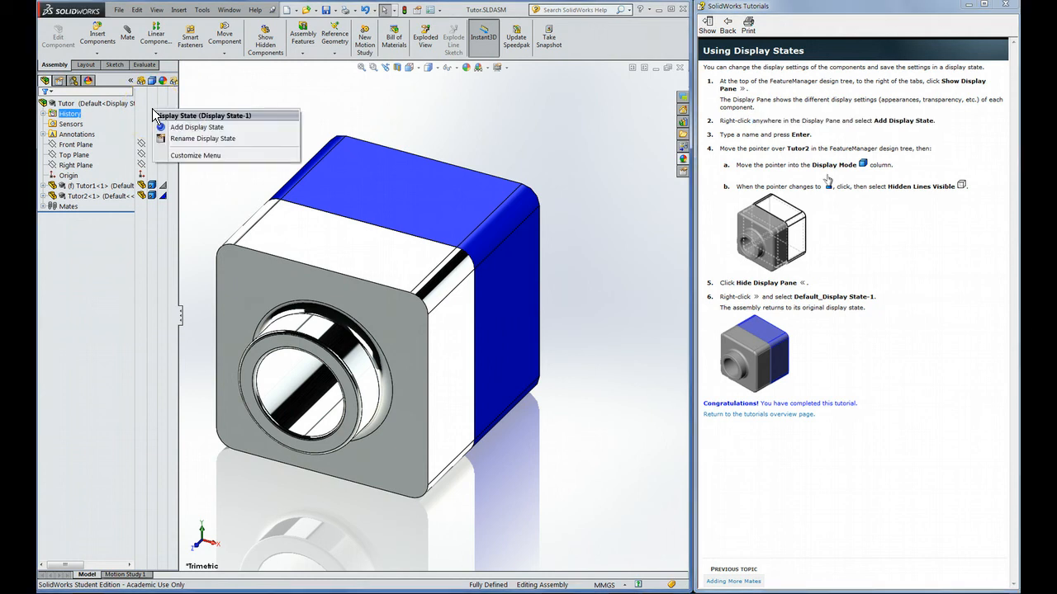
left_click(196, 126)
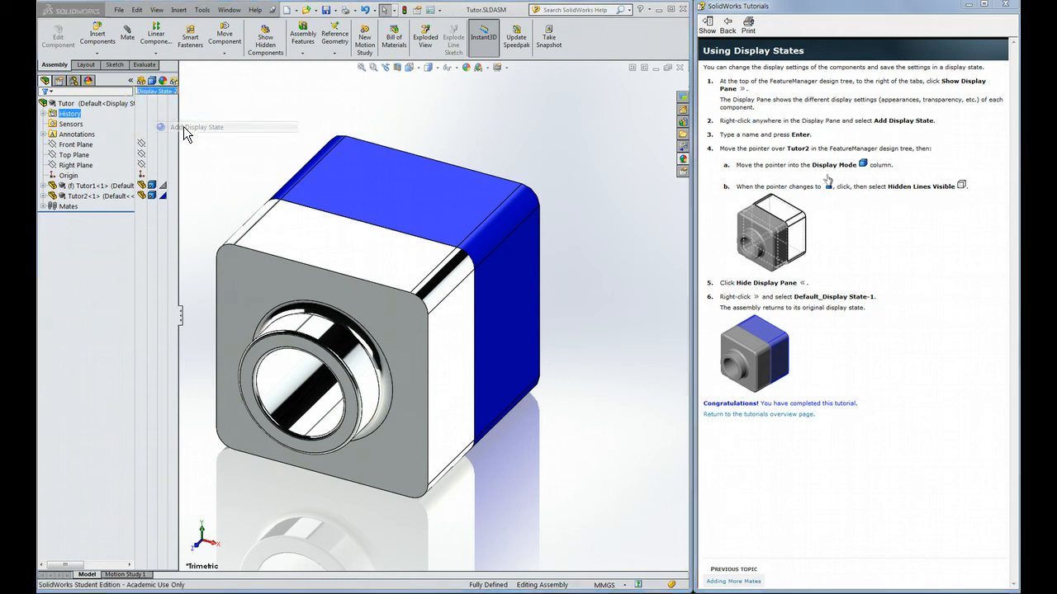
mouse_move(751, 151)
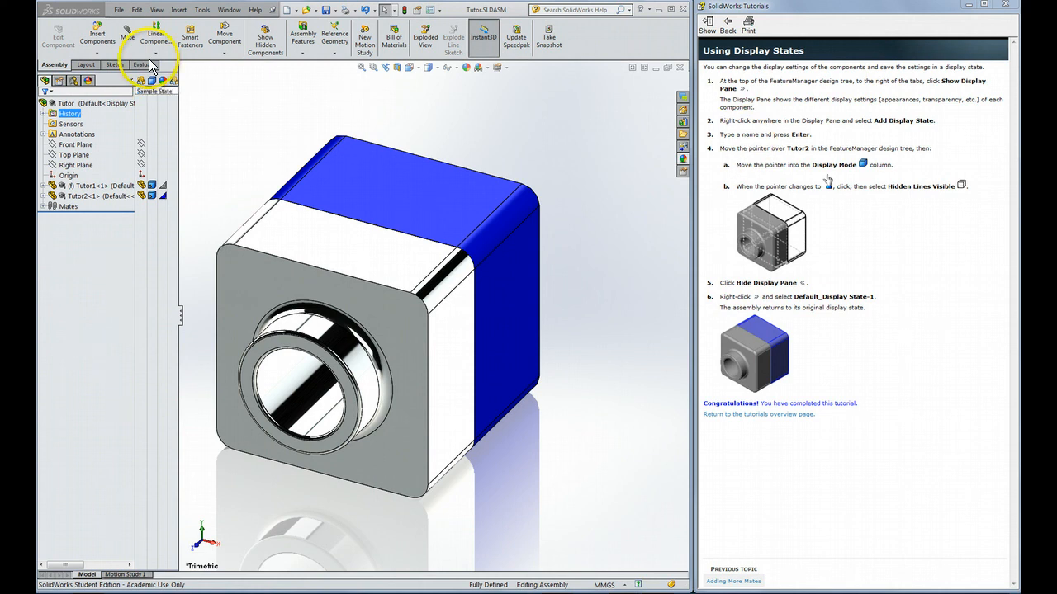
mouse_move(806, 132)
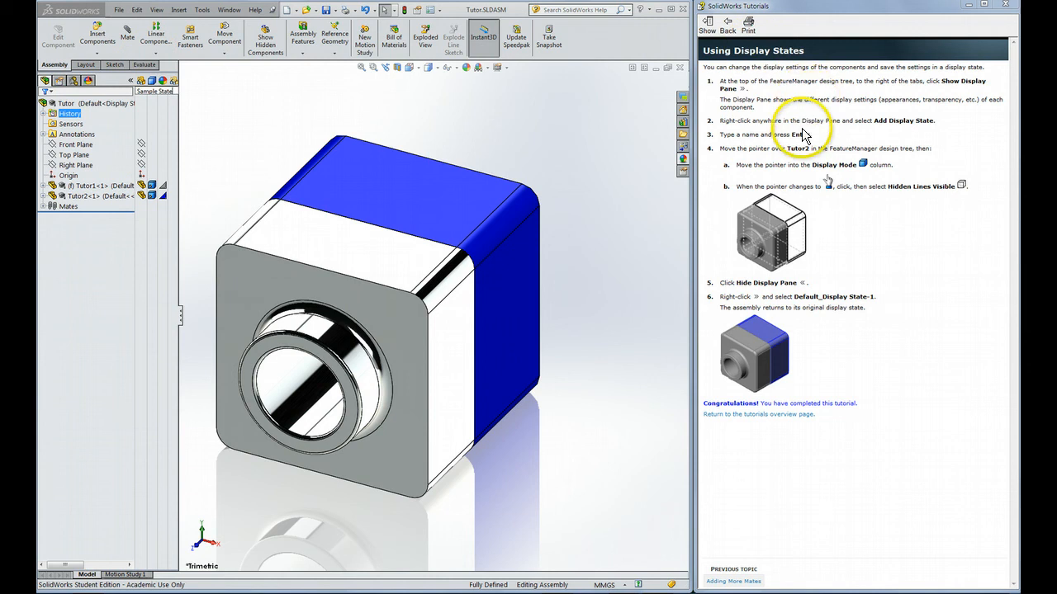
mouse_move(613, 136)
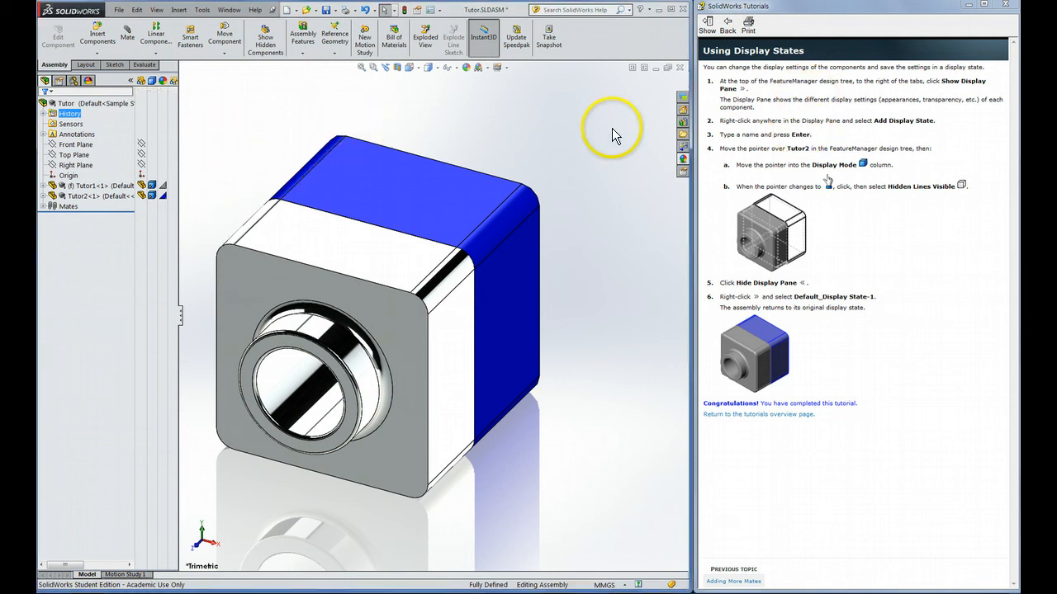
mouse_move(766, 149)
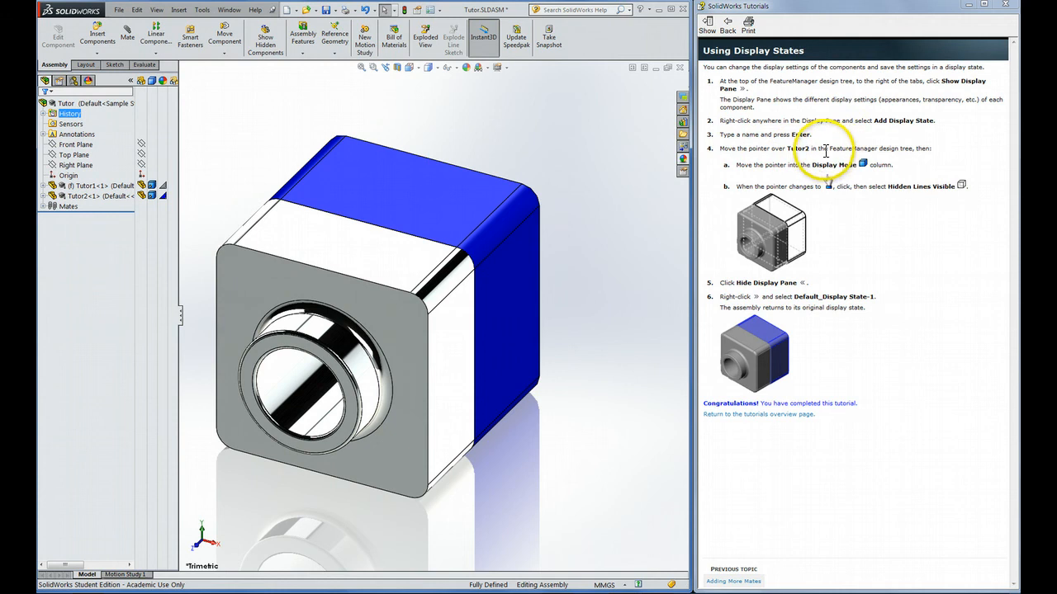
mouse_move(883, 147)
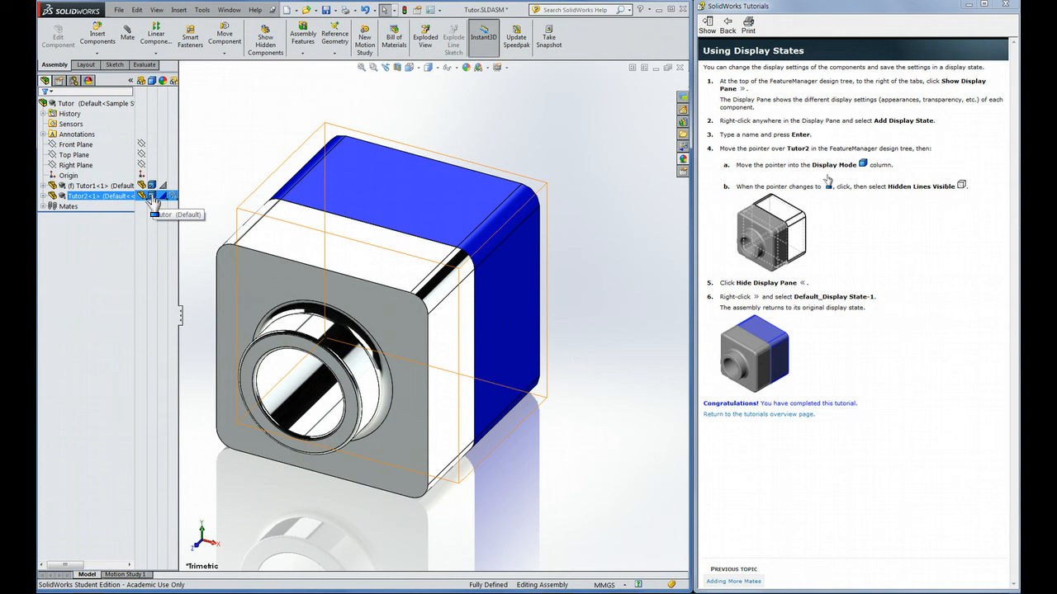
Set Tutor2's display mode to Hidden Lines Visible in Sample State.
left_click(162, 194)
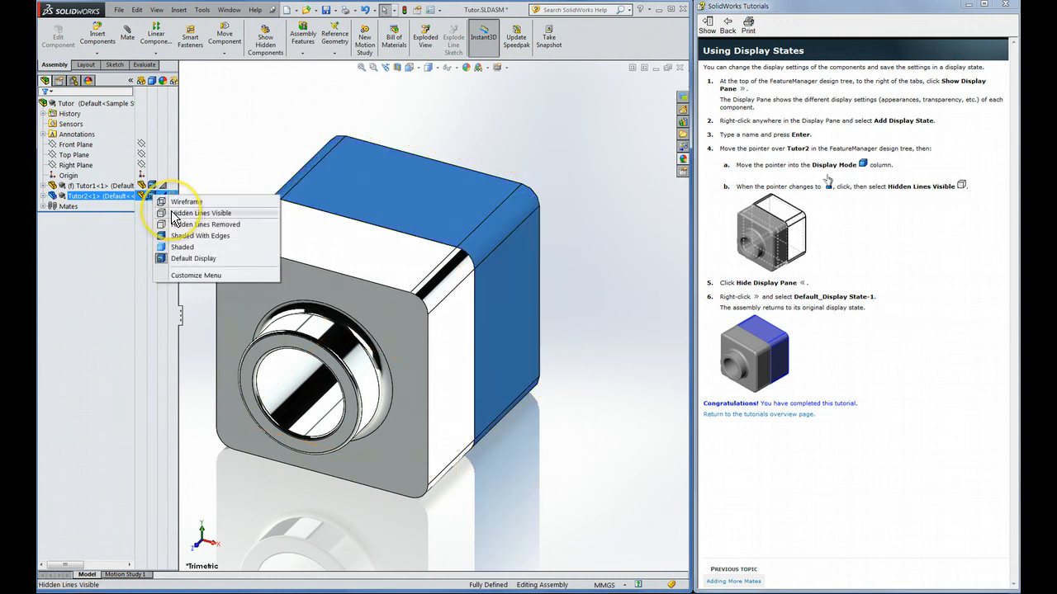
left_click(202, 213)
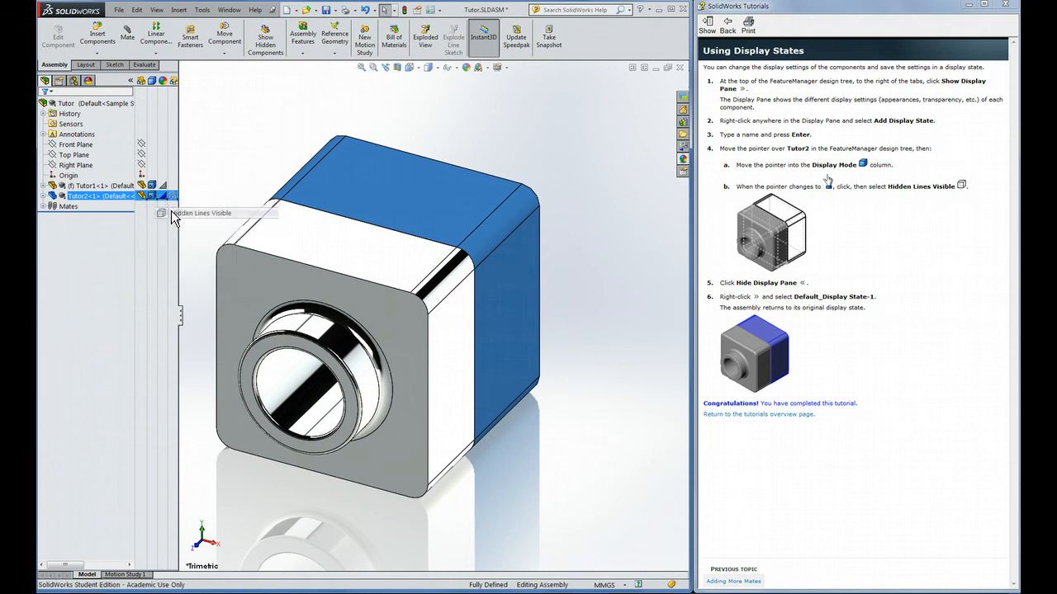
left_click(202, 213)
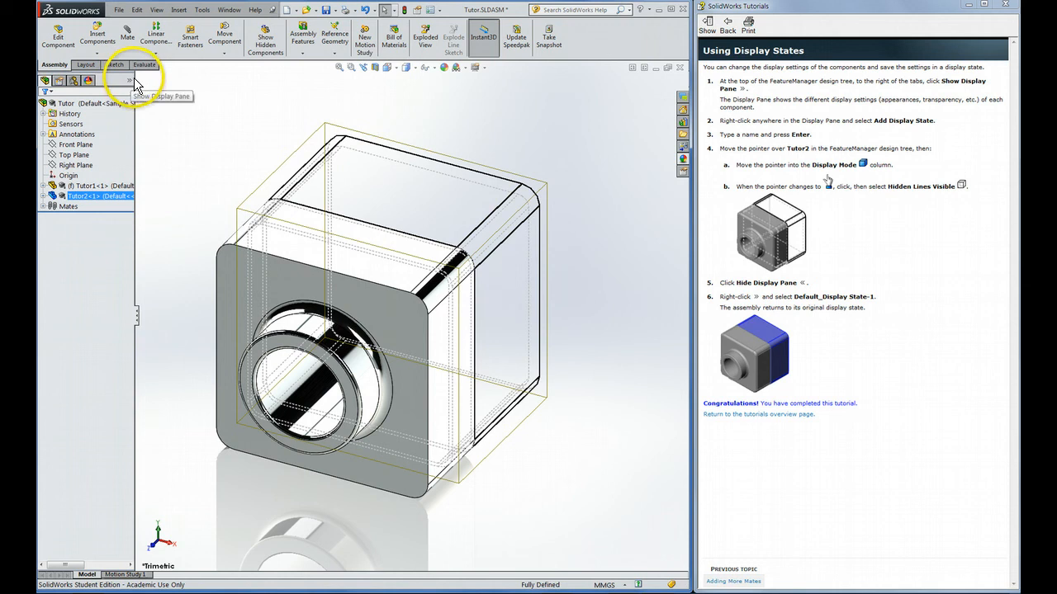
mouse_move(132, 82)
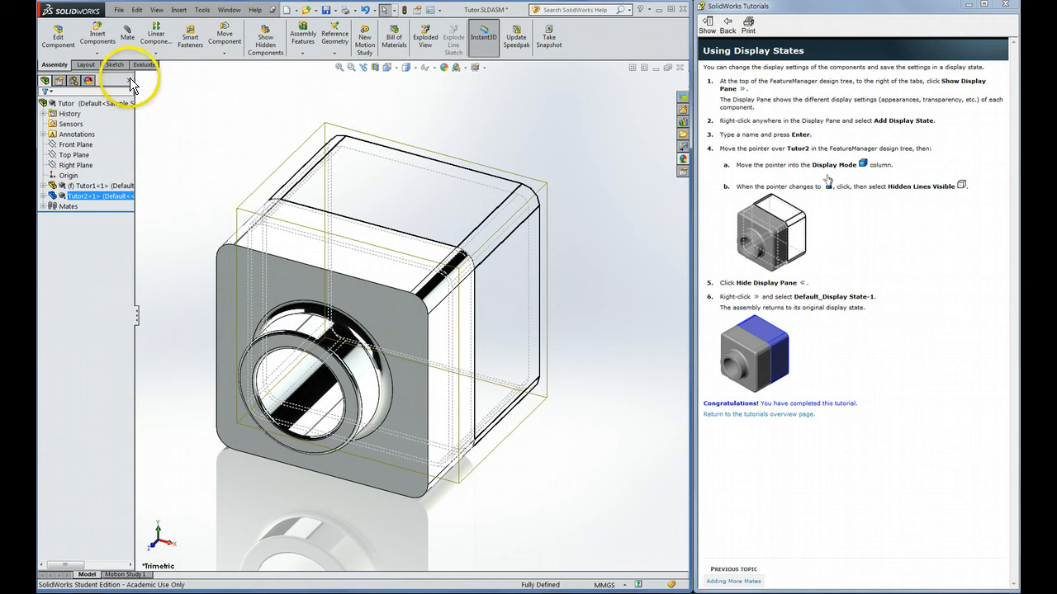
mouse_move(129, 80)
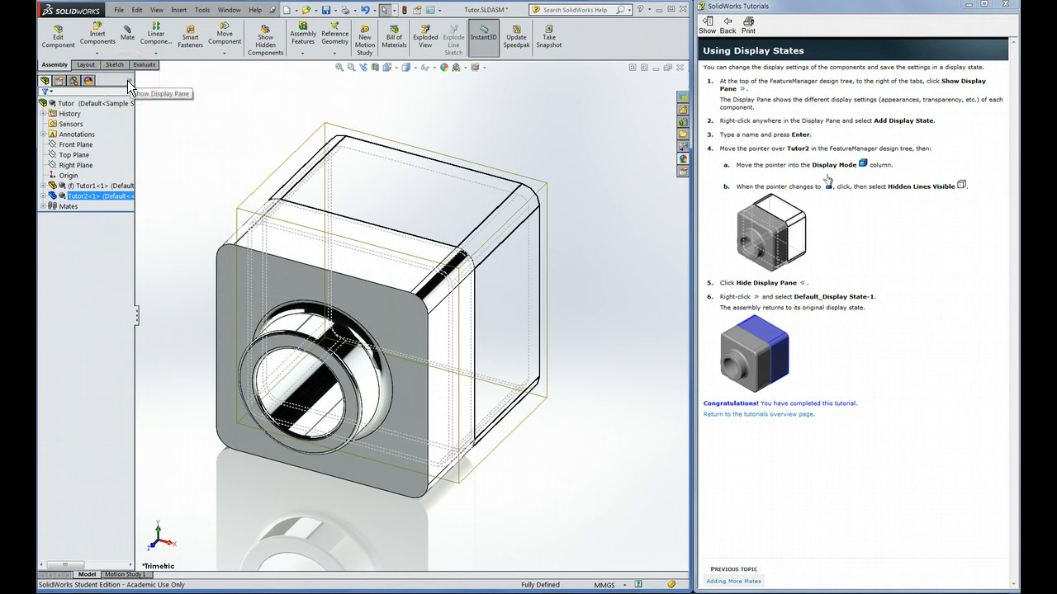
Switch back to Default Display State-1 so Tutor2 appears shaded again.
left_click(128, 80)
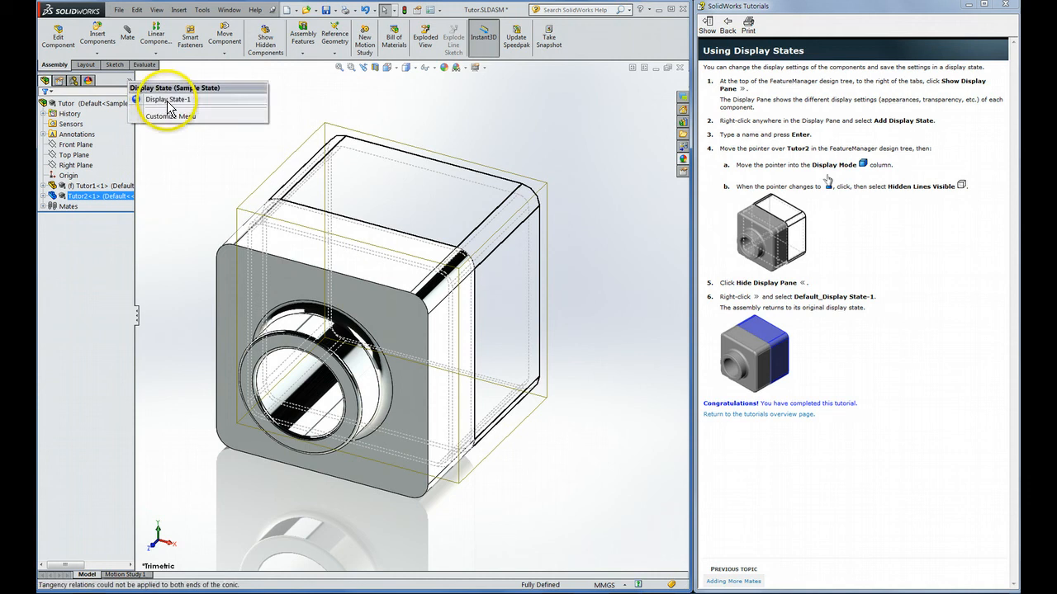
left_click(168, 99)
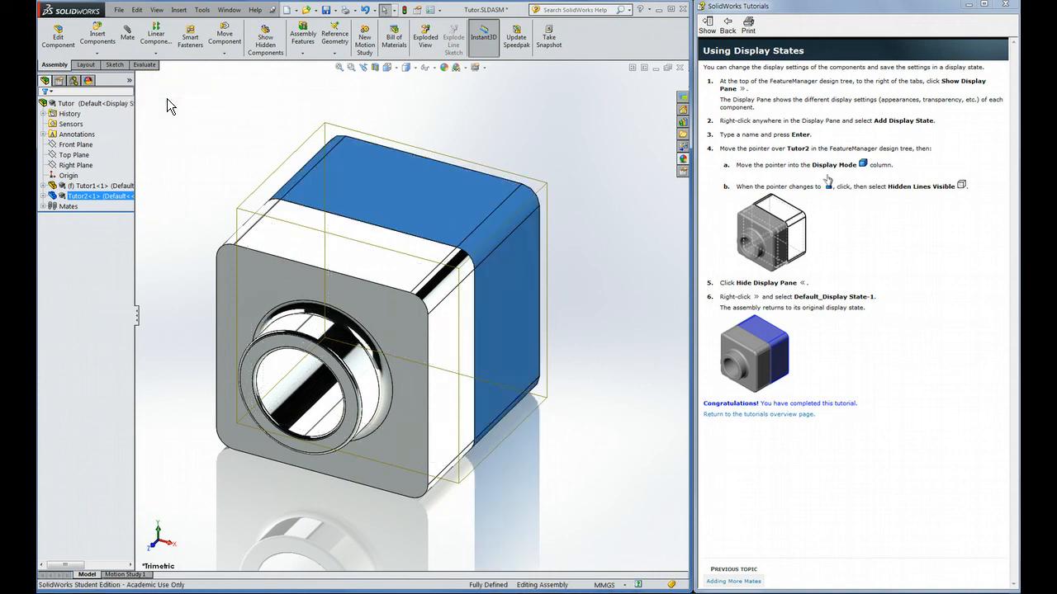
mouse_move(172, 93)
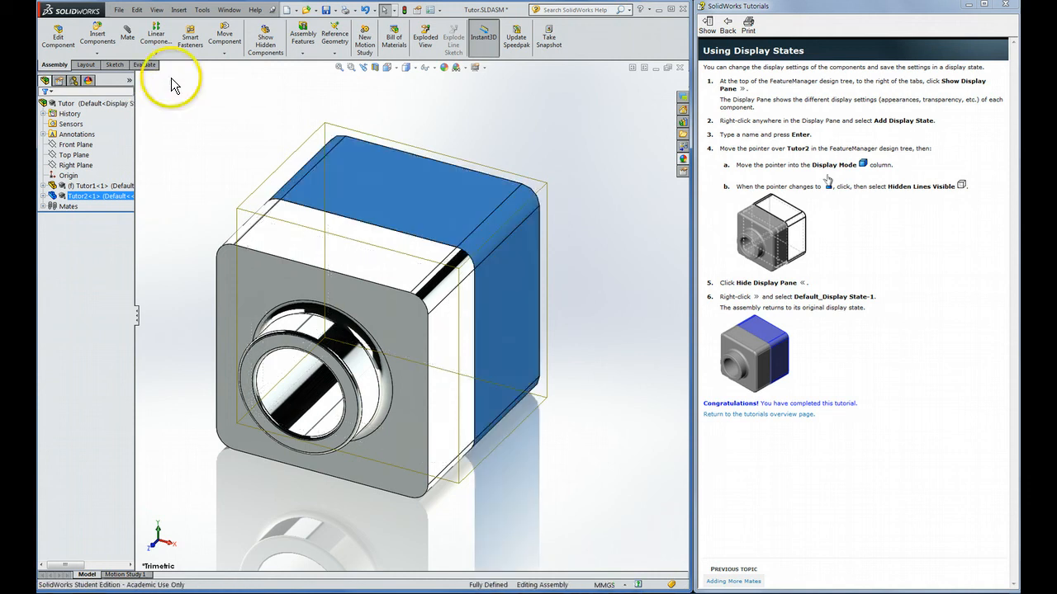